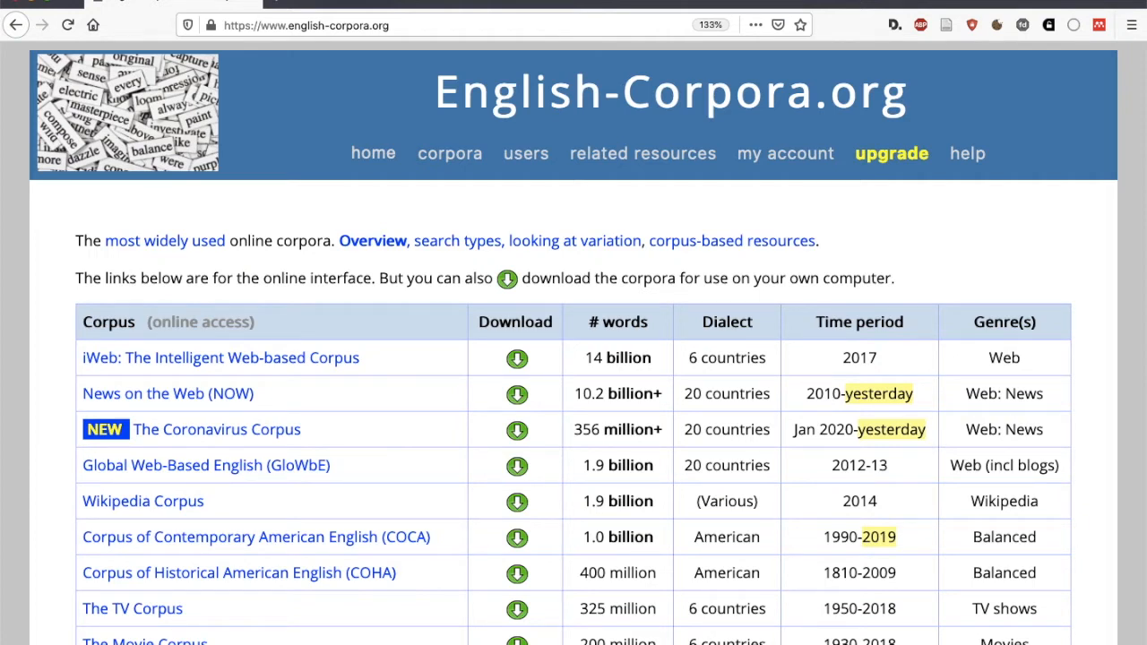
{"action": "mouse_move", "coordinate": [623, 129]}
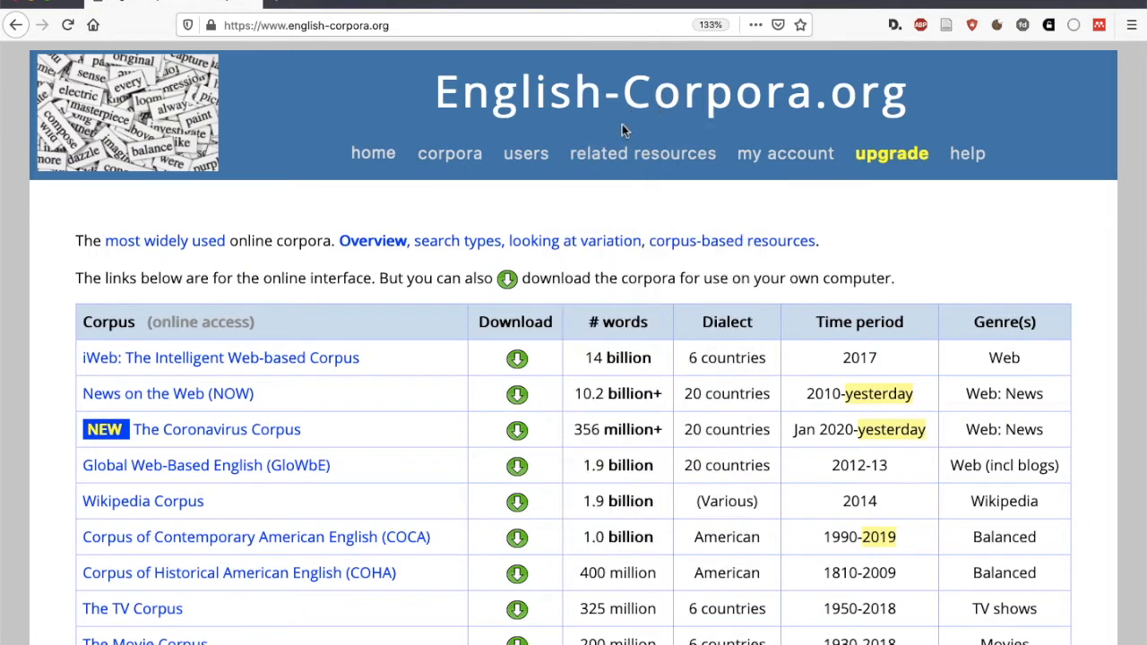
{"action": "mouse_move", "coordinate": [975, 232]}
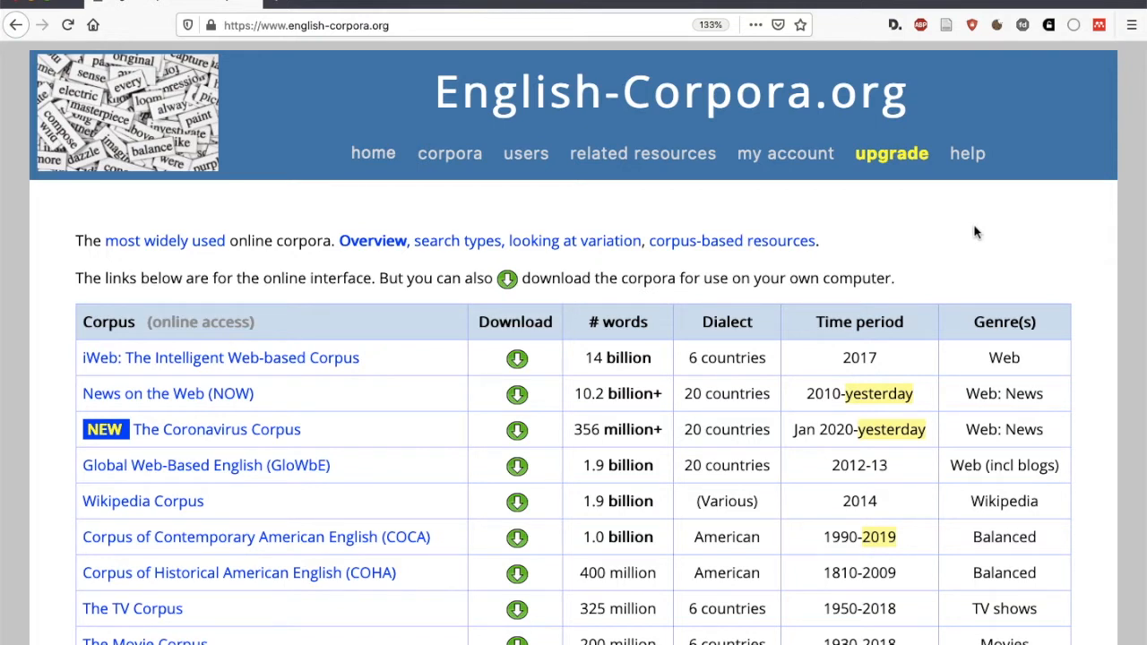
Step: Choose News on the Web (NOW) from the list of available corpora
{"action": "scroll", "scroll_direction": "down", "scroll_amount": 3}
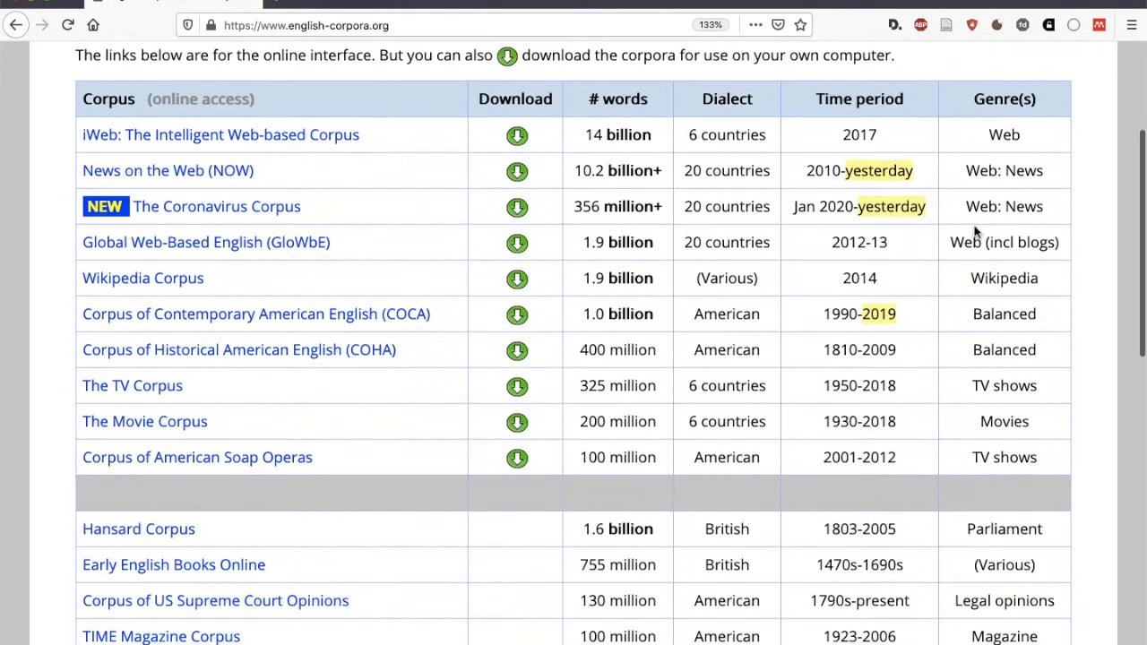
{"action": "mouse_move", "coordinate": [441, 505]}
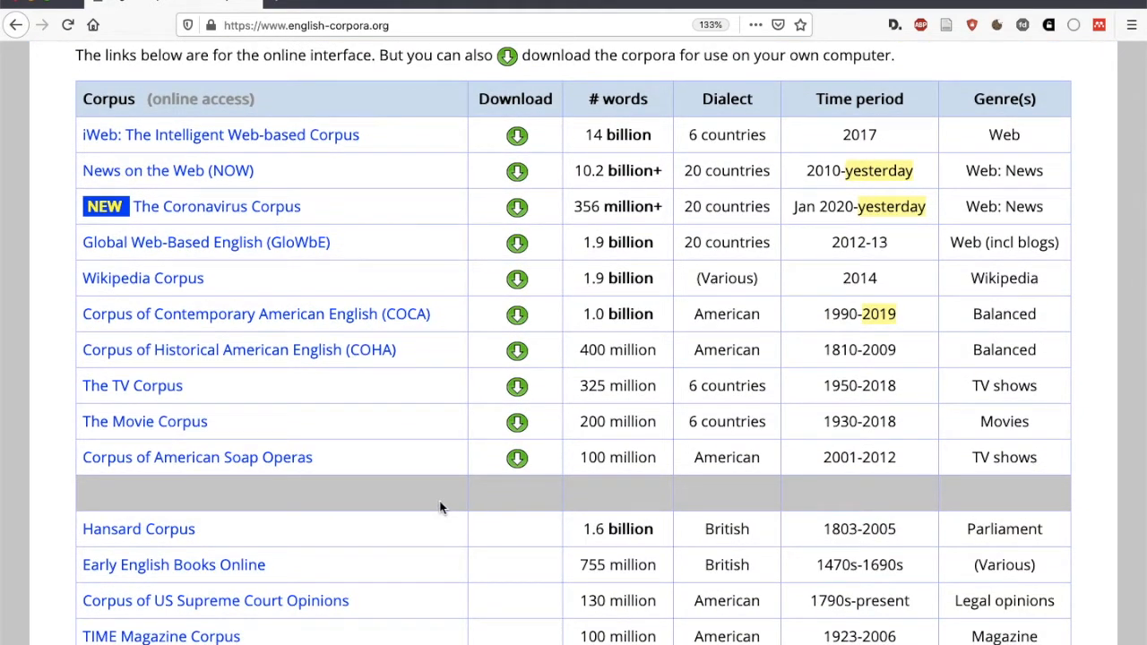
{"action": "scroll", "scroll_direction": "up", "scroll_amount": 3}
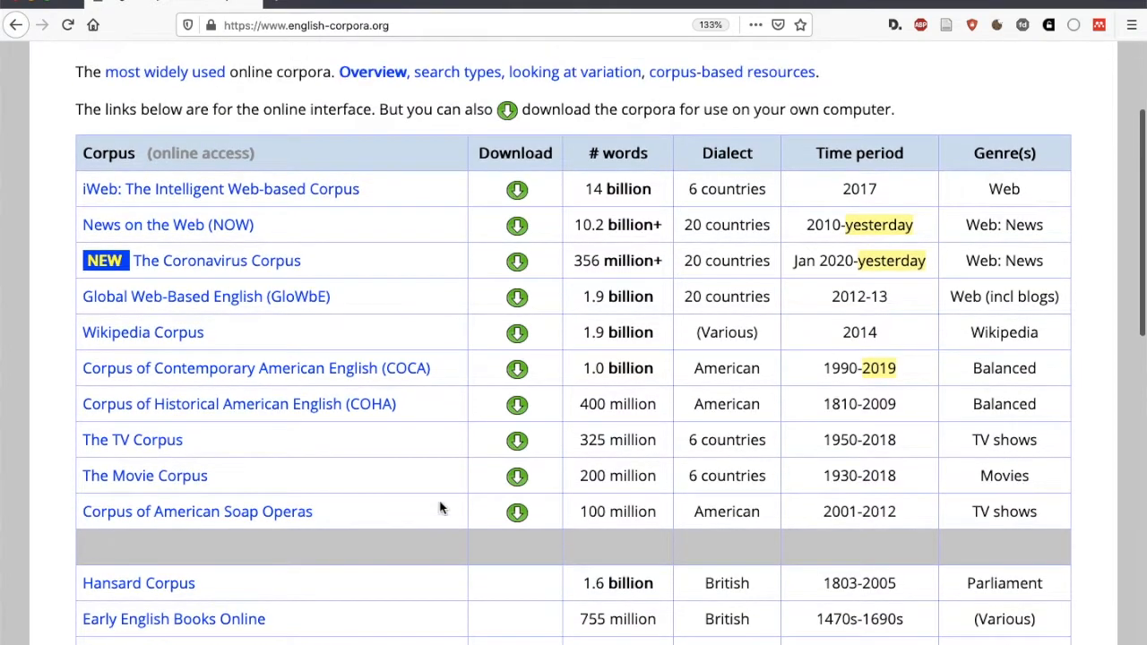
{"action": "scroll", "scroll_direction": "up", "scroll_amount": 3}
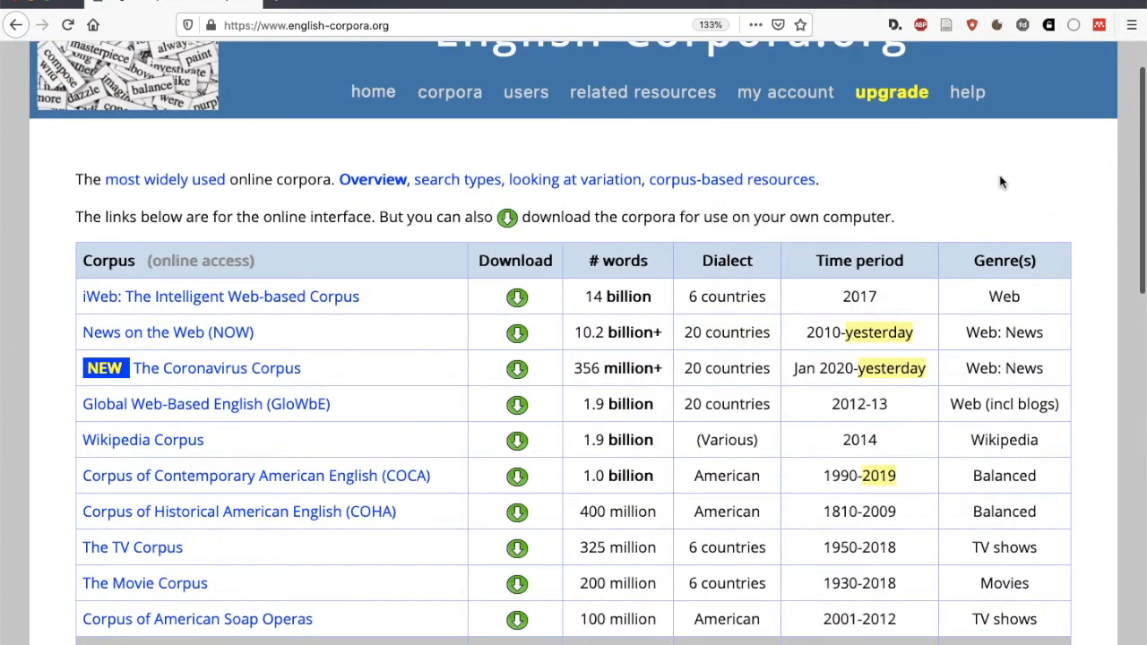
{"action": "mouse_move", "coordinate": [455, 516]}
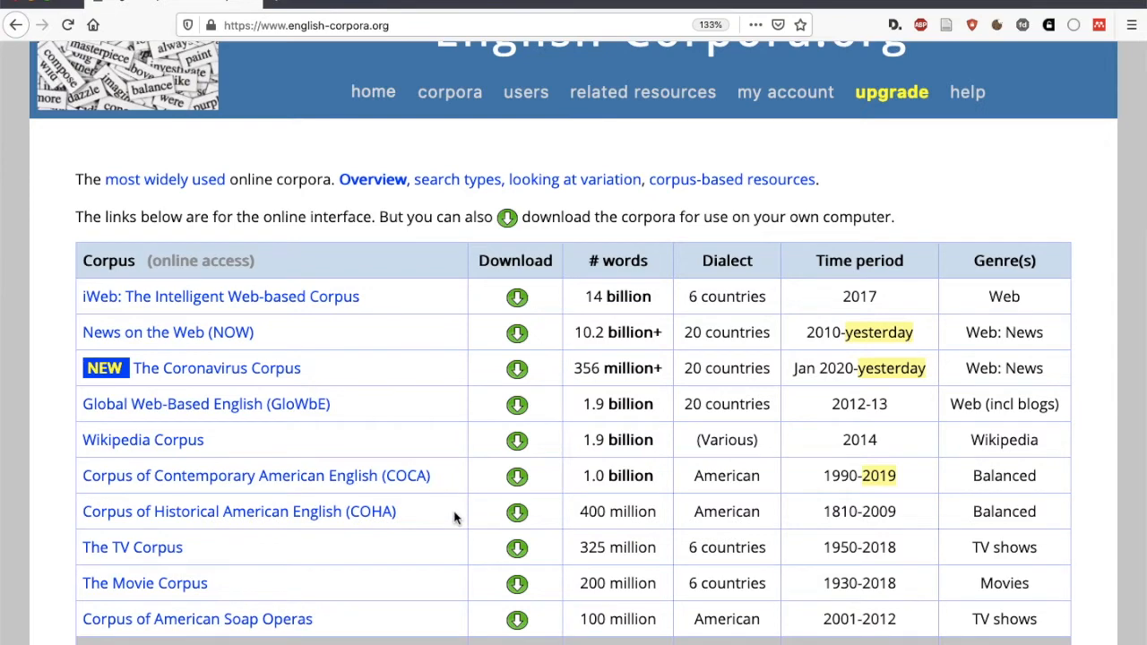
{"action": "scroll", "scroll_direction": "down", "scroll_amount": 3}
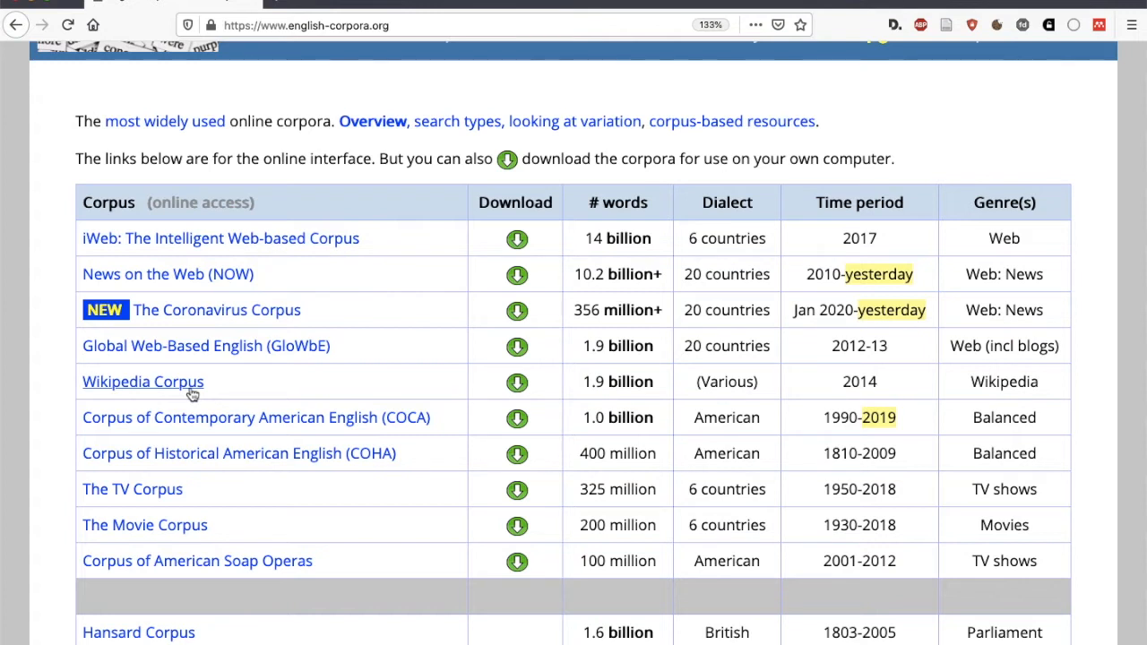
{"action": "mouse_move", "coordinate": [287, 387]}
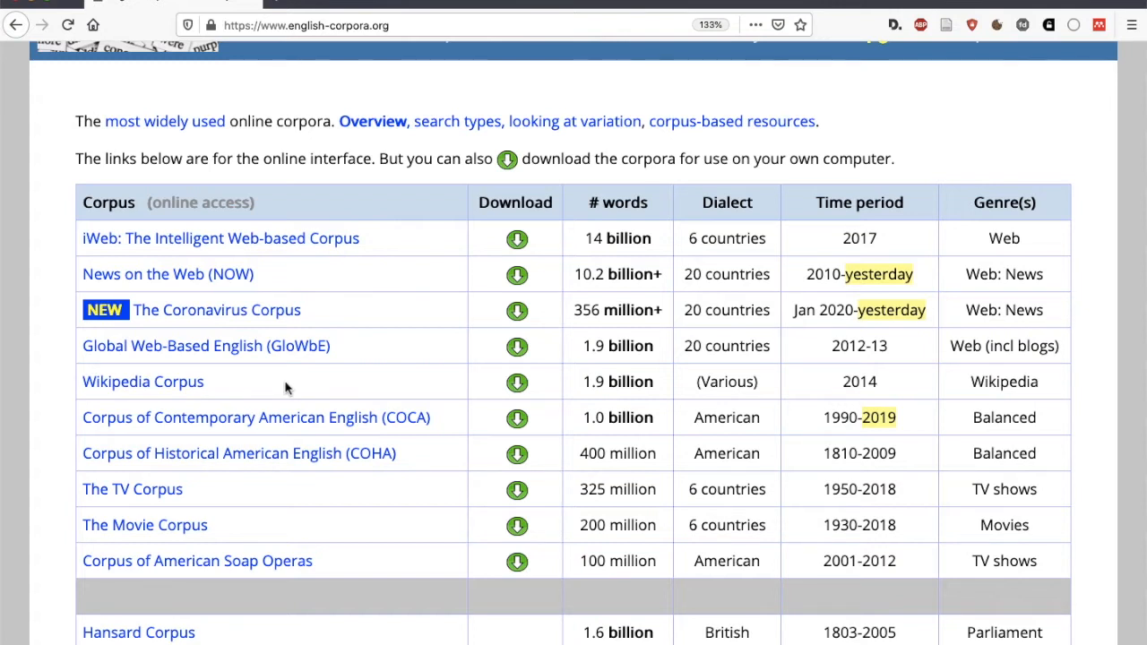
{"action": "mouse_move", "coordinate": [235, 387]}
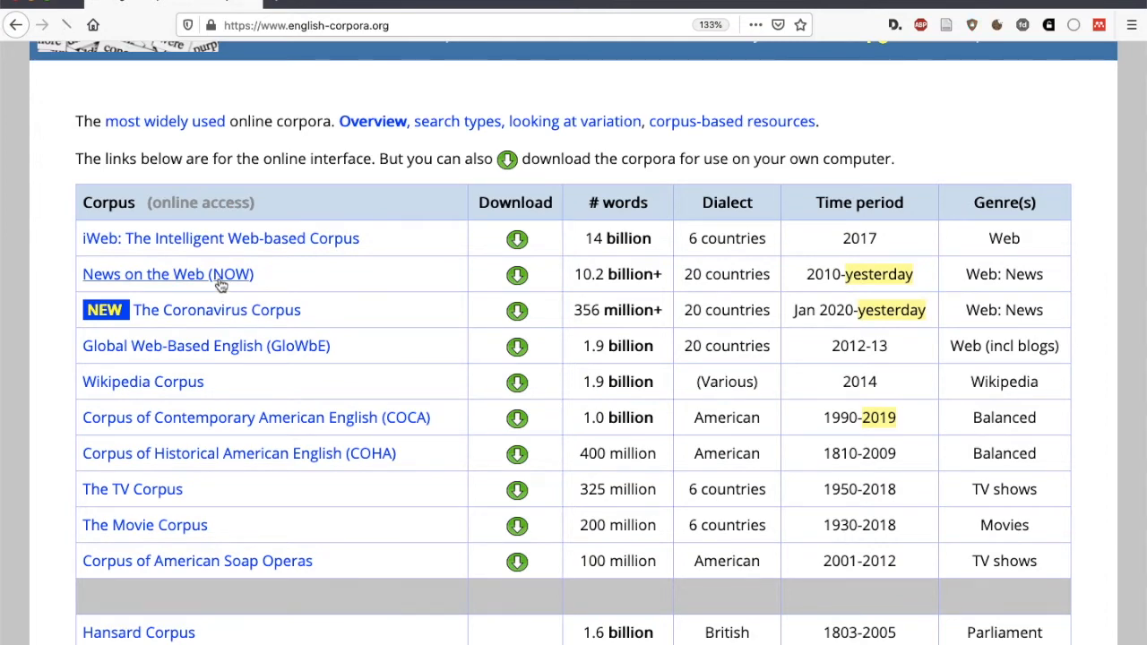
{"action": "left_click", "coordinate": [169, 272]}
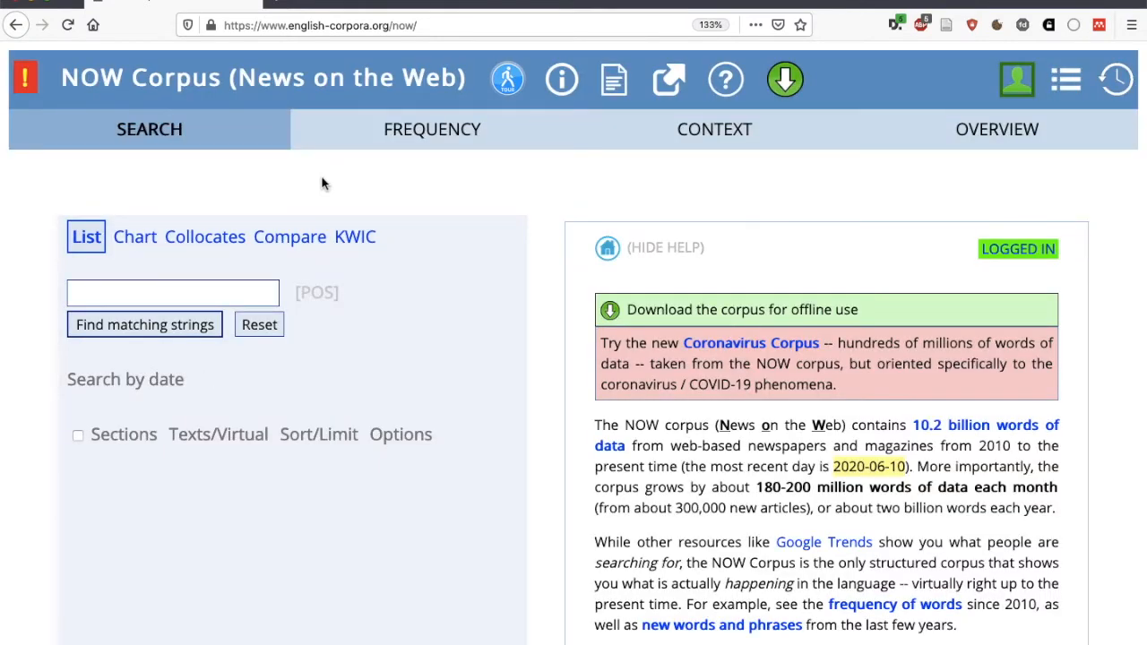
{"action": "mouse_move", "coordinate": [251, 448]}
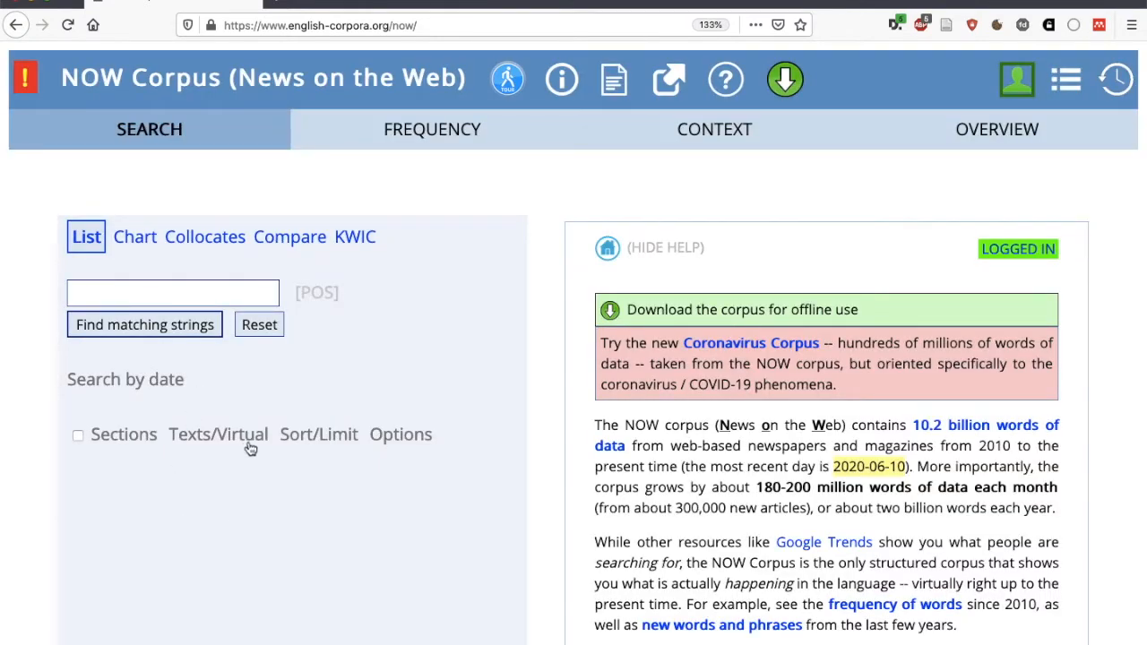
Step: Show the Texts/Virtual options and start creating a new virtual corpus
{"action": "left_click", "coordinate": [216, 434]}
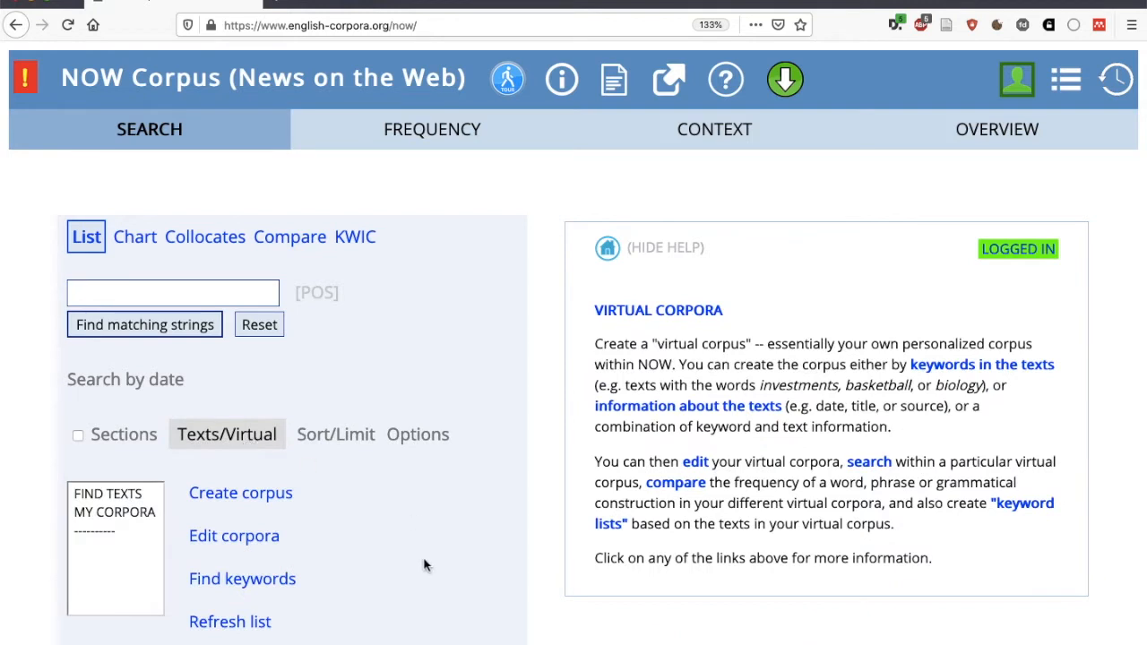
{"action": "mouse_move", "coordinate": [280, 502]}
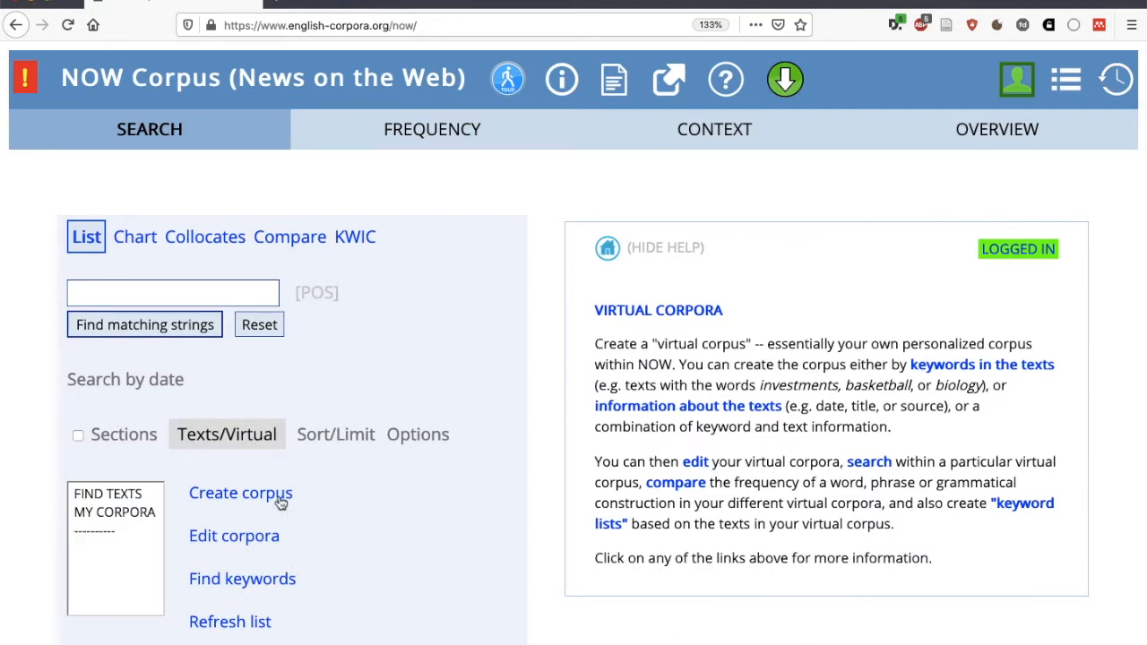
{"action": "mouse_move", "coordinate": [641, 273]}
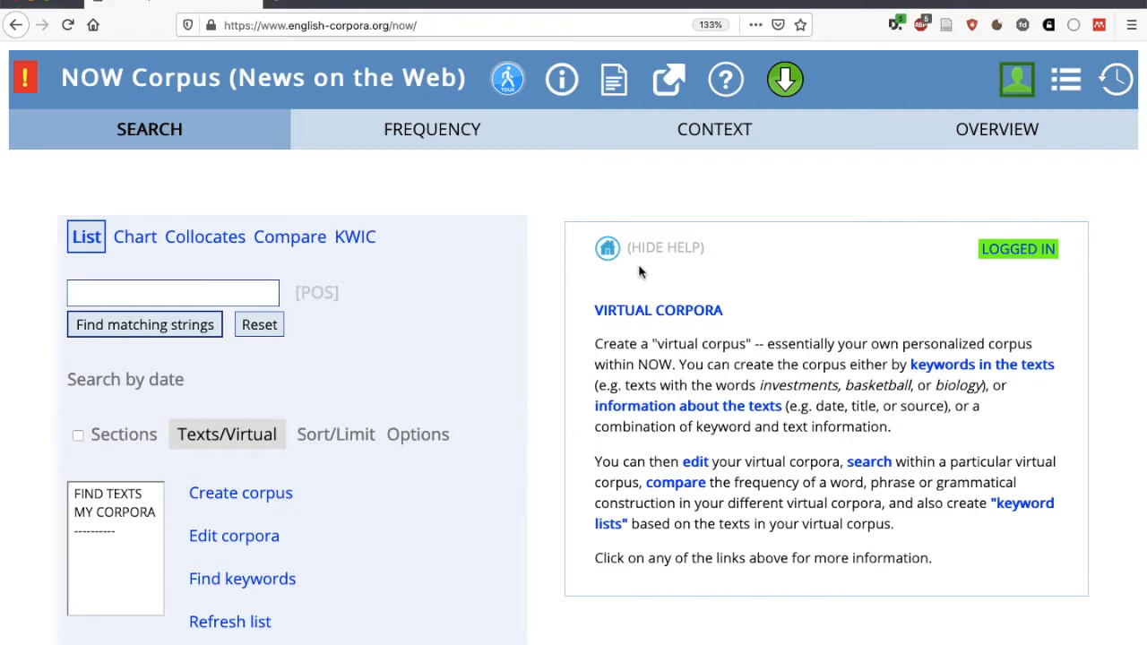
{"action": "mouse_move", "coordinate": [645, 344]}
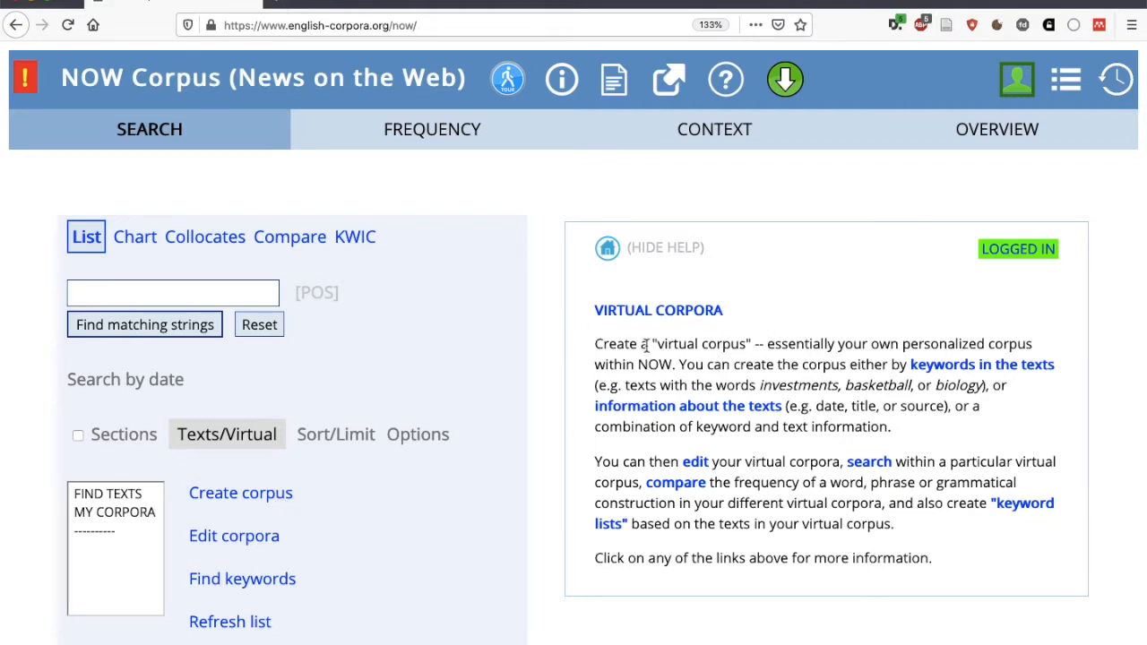
{"action": "left_click", "coordinate": [240, 493]}
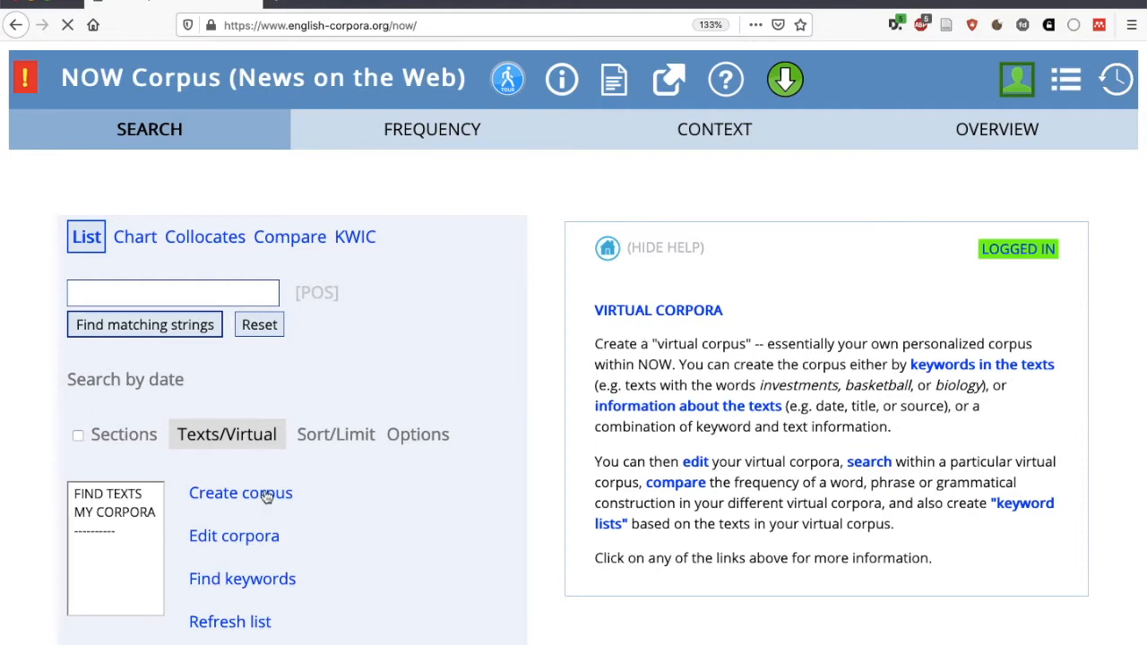
{"action": "left_click", "coordinate": [240, 493]}
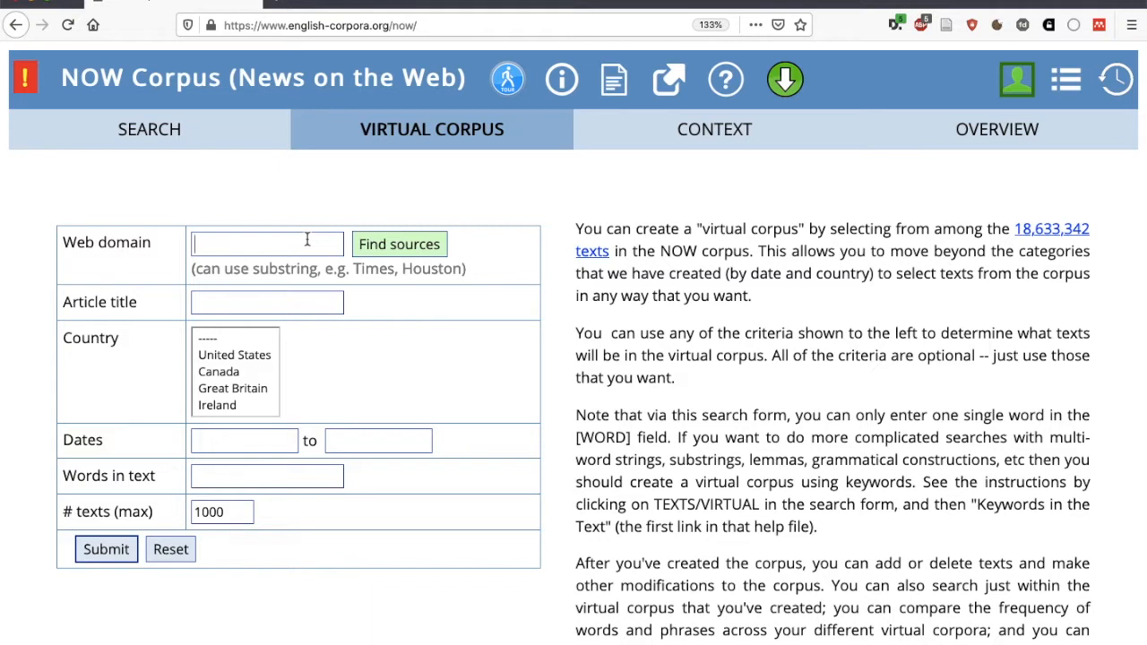
Step: Enter Obama as the article title criterion and look over the country list without choosing one
{"action": "left_click", "coordinate": [266, 302]}
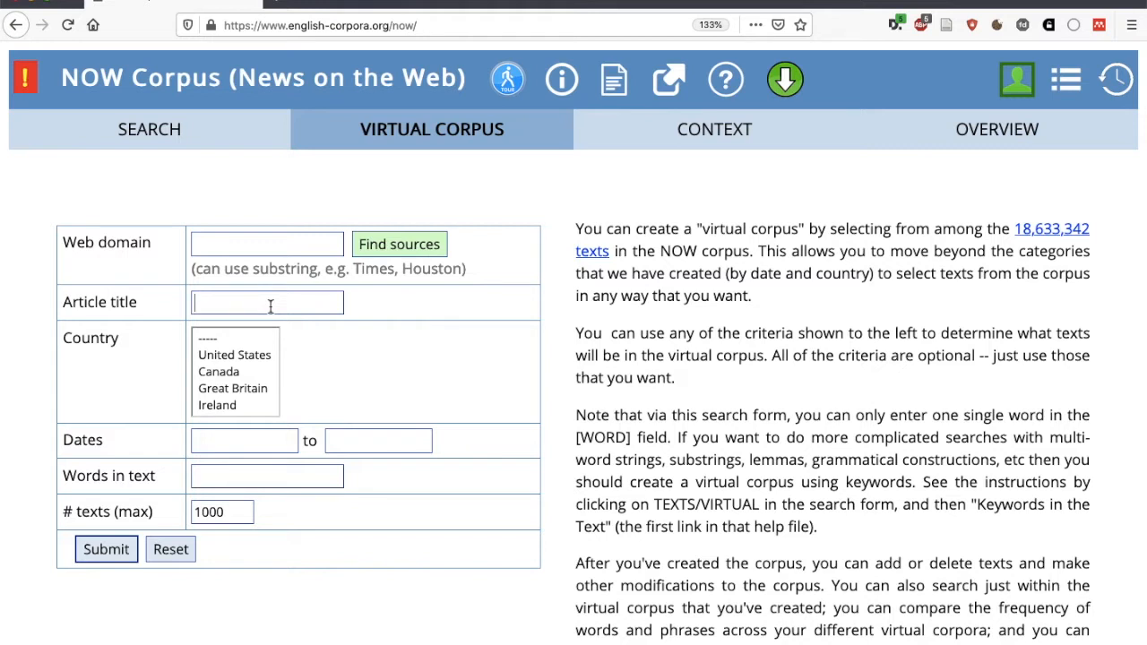
{"action": "type", "text": "Ob"}
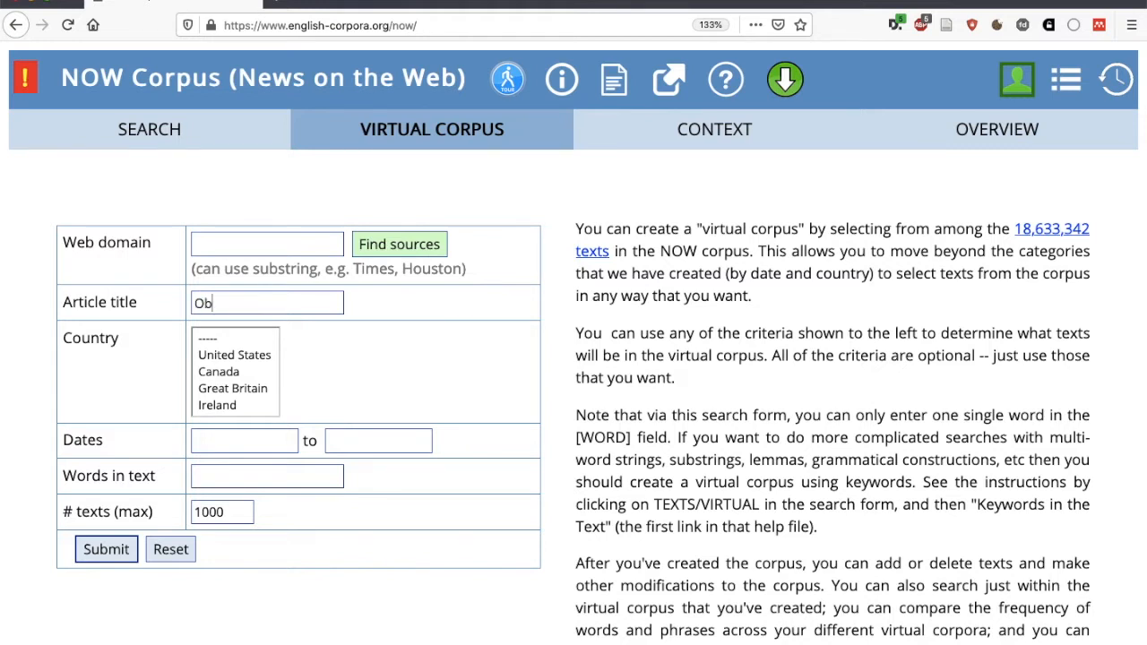
{"action": "type", "text": "ama"}
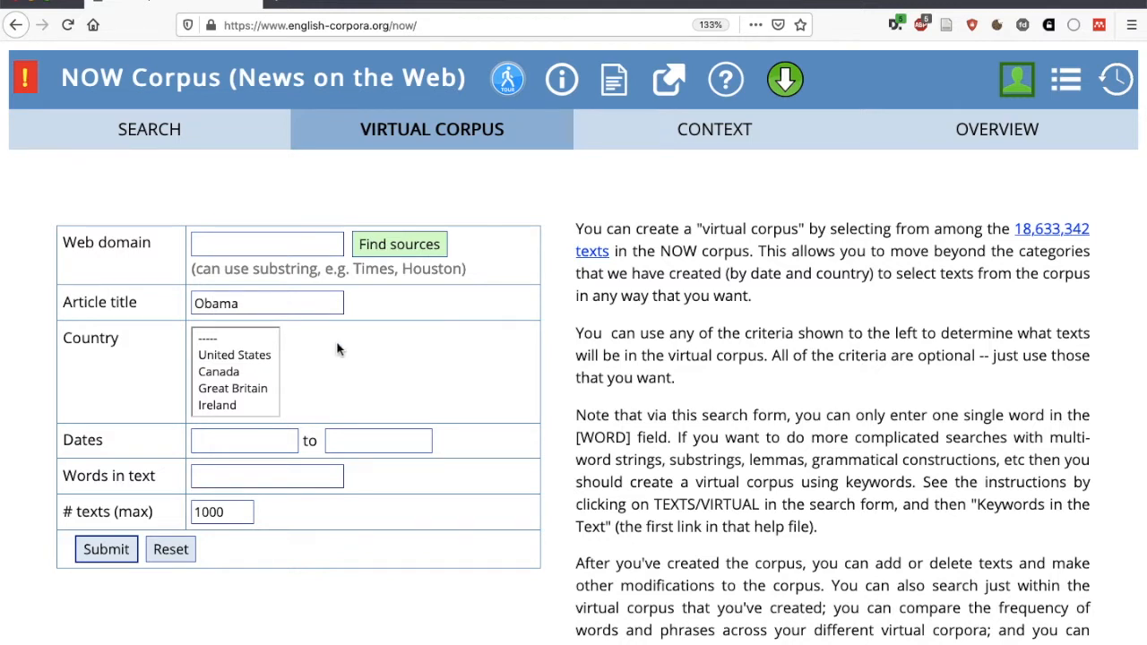
{"action": "scroll", "scroll_direction": "down", "scroll_amount": 3}
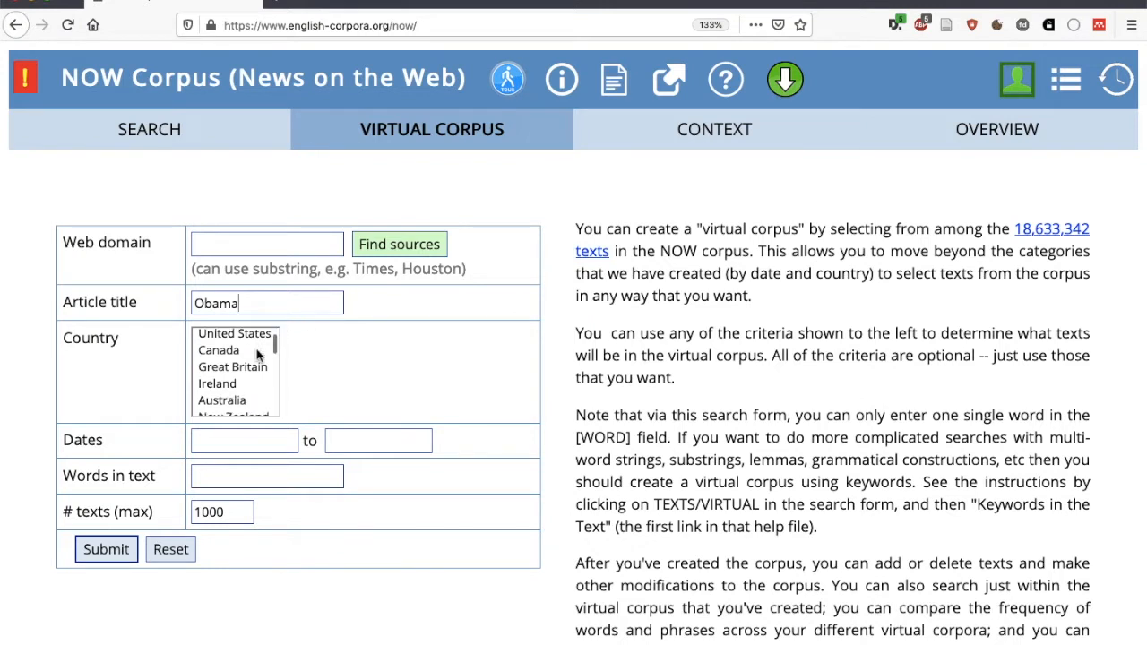
{"action": "scroll", "scroll_direction": "down", "scroll_amount": 3}
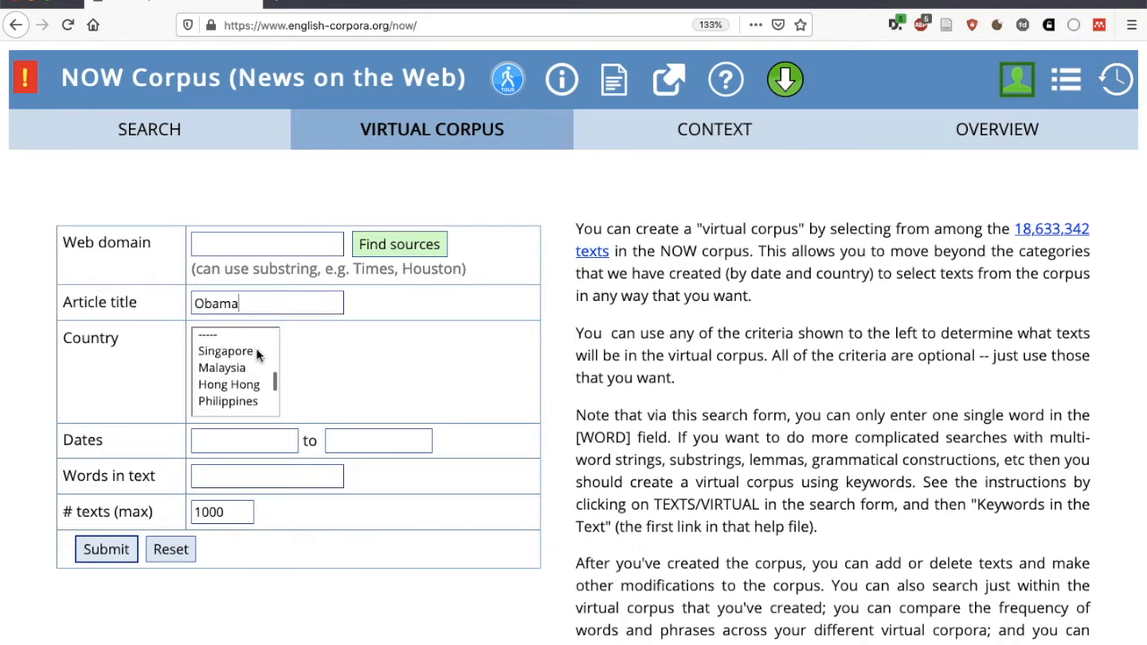
{"action": "scroll", "scroll_direction": "down", "scroll_amount": 3}
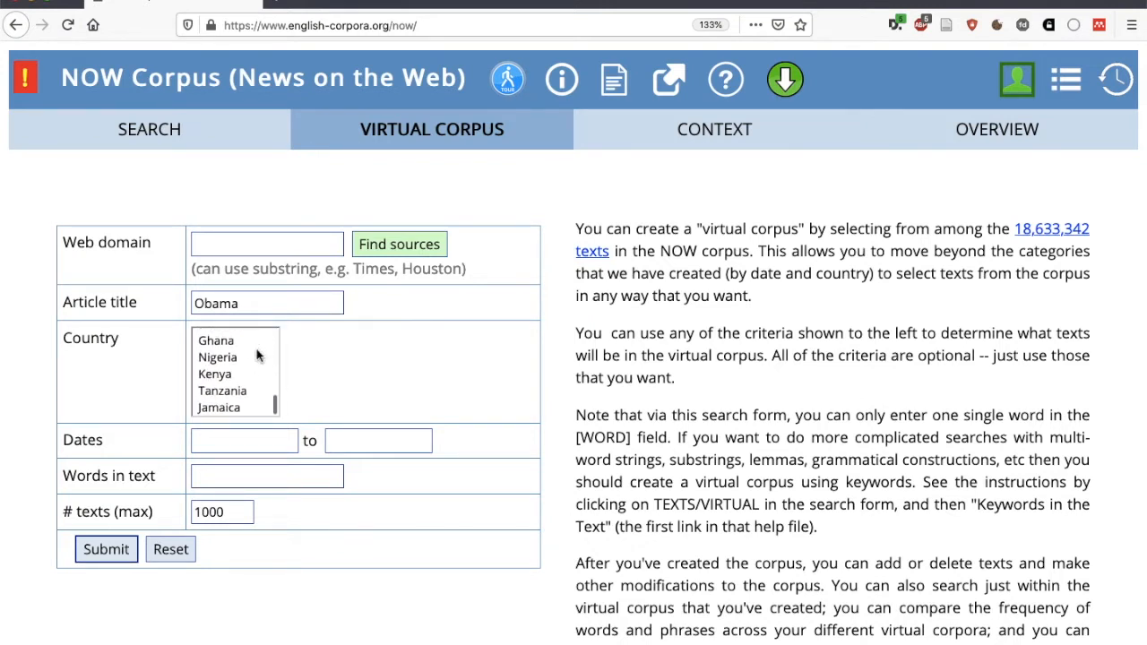
{"action": "scroll", "scroll_direction": "up", "scroll_amount": 3}
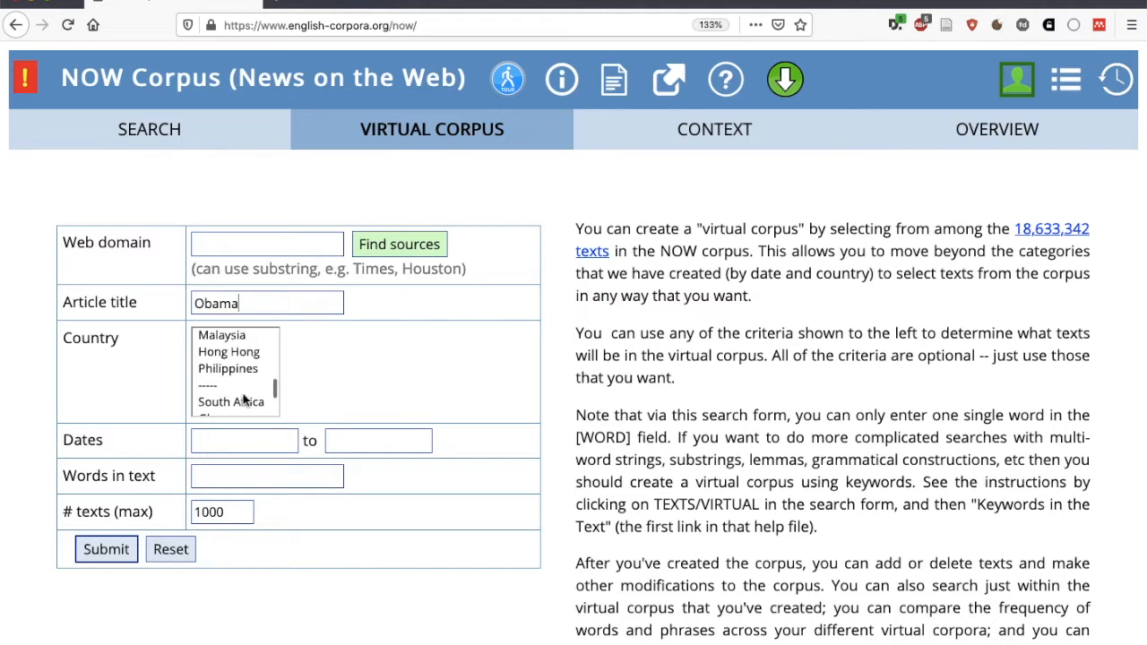
{"action": "scroll", "scroll_direction": "up", "scroll_amount": 3}
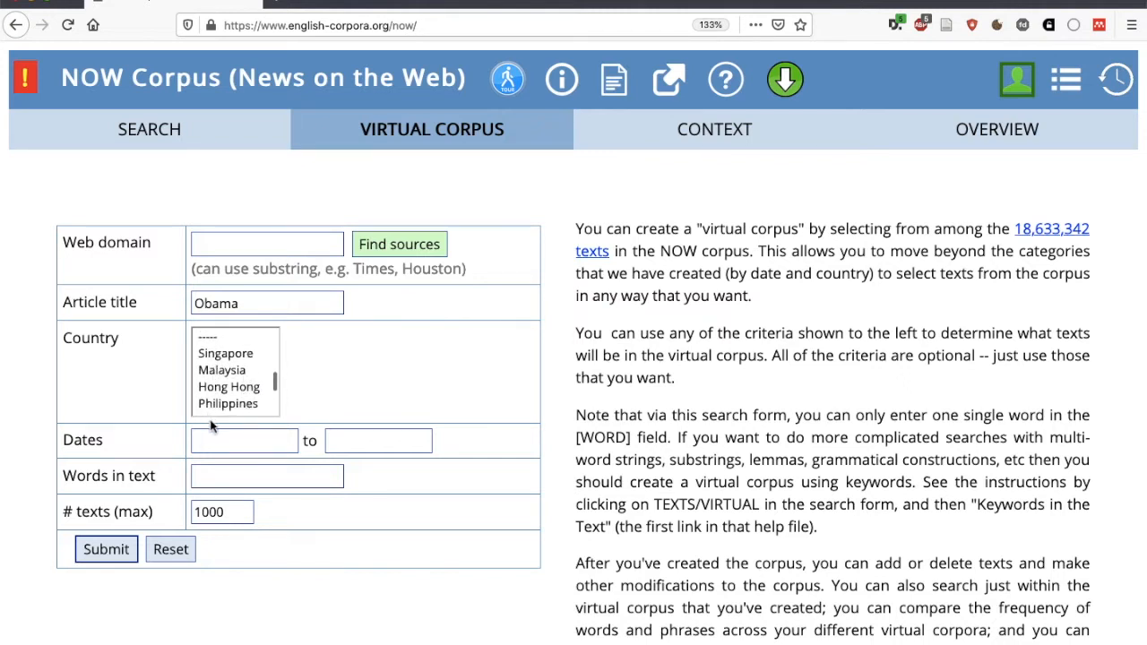
{"action": "scroll", "scroll_direction": "up", "scroll_amount": 3}
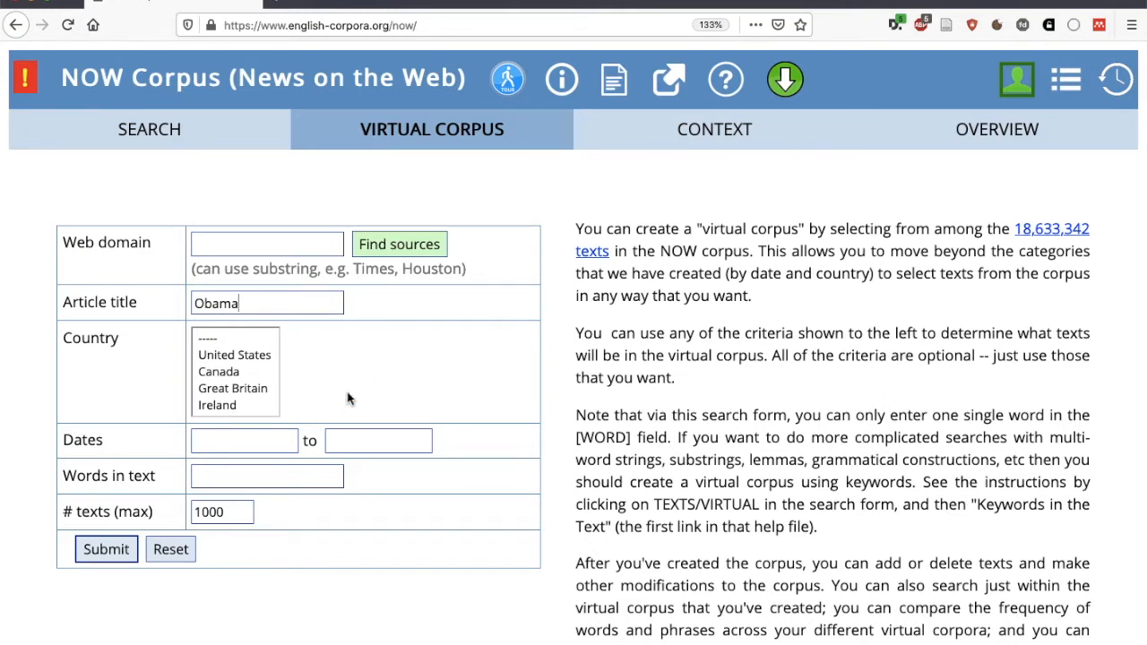
{"action": "mouse_move", "coordinate": [390, 459]}
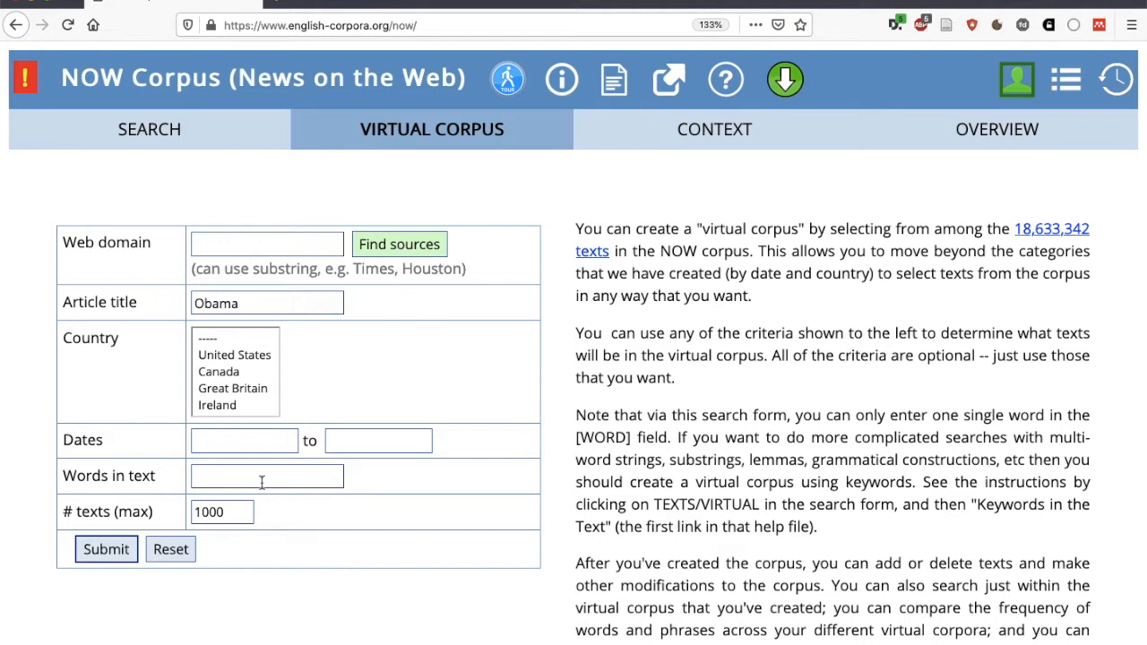
{"action": "type", "text": "Obam"}
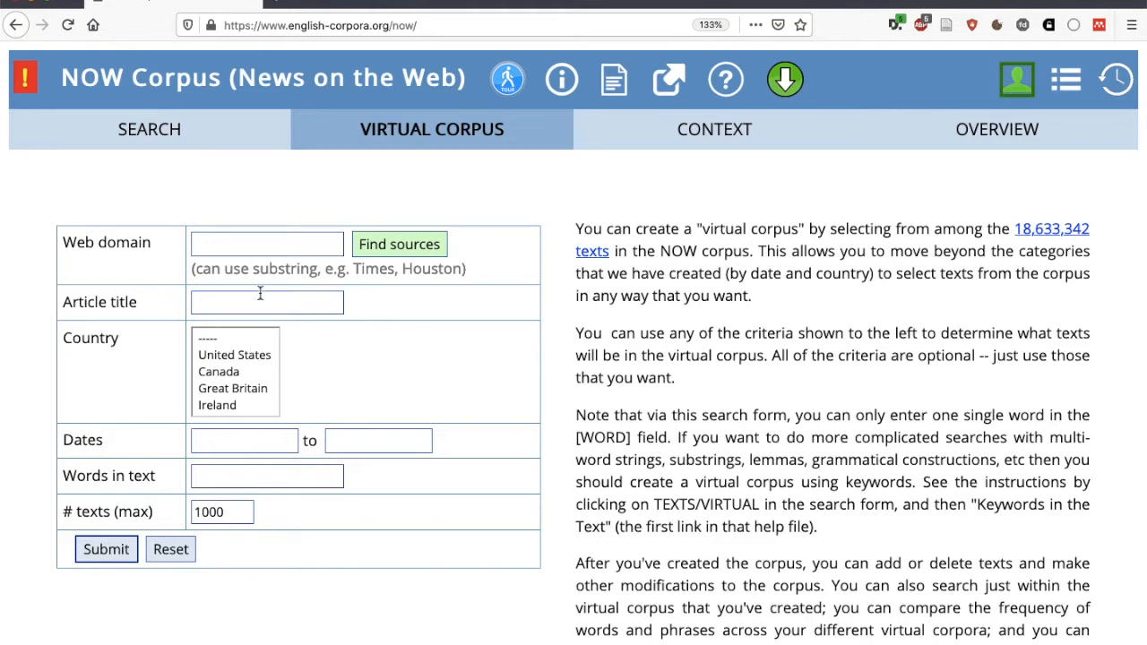
Step: Enter Obama in Article title and select India onward as source countries
{"action": "type", "text": "Ob"}
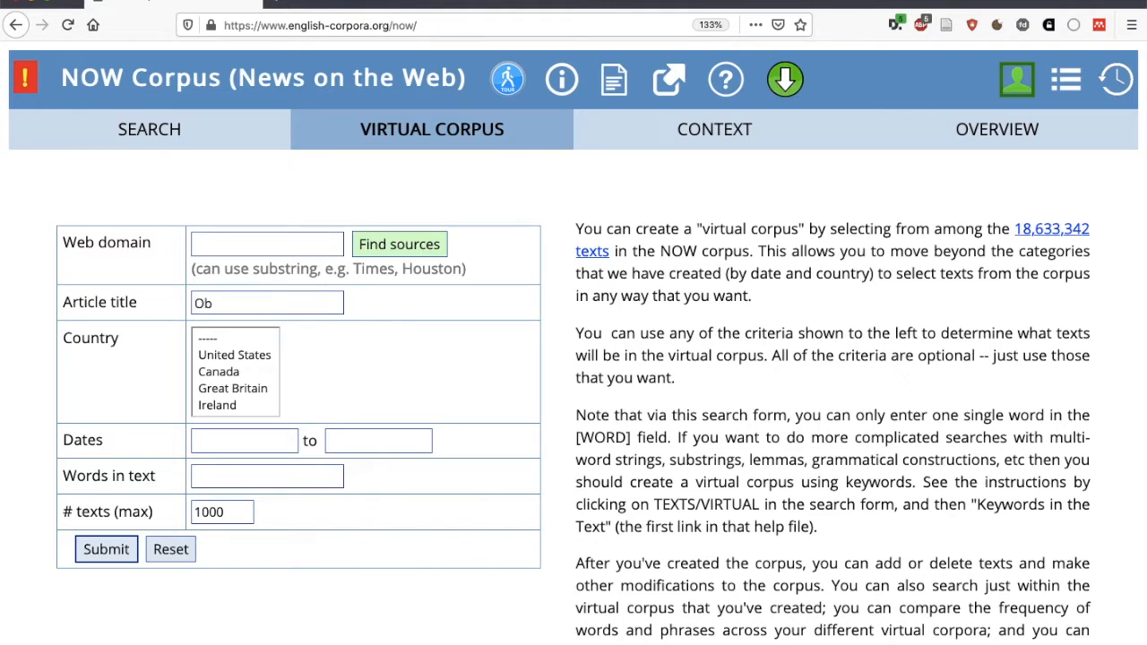
{"action": "type", "text": "ama"}
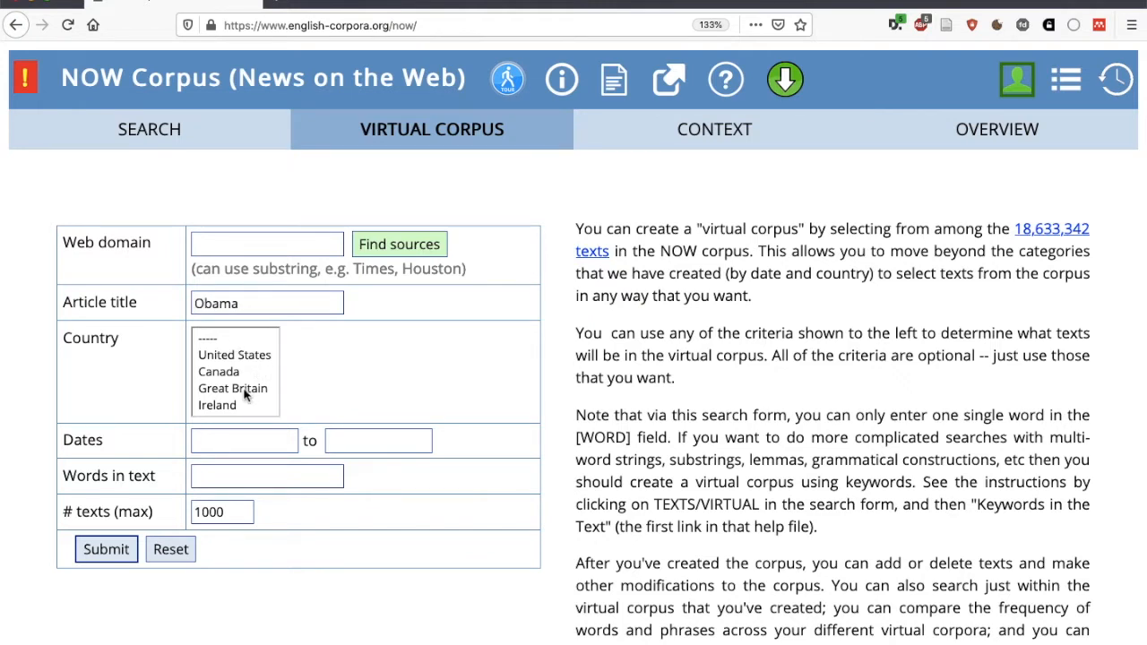
{"action": "scroll", "scroll_direction": "down", "scroll_amount": 3}
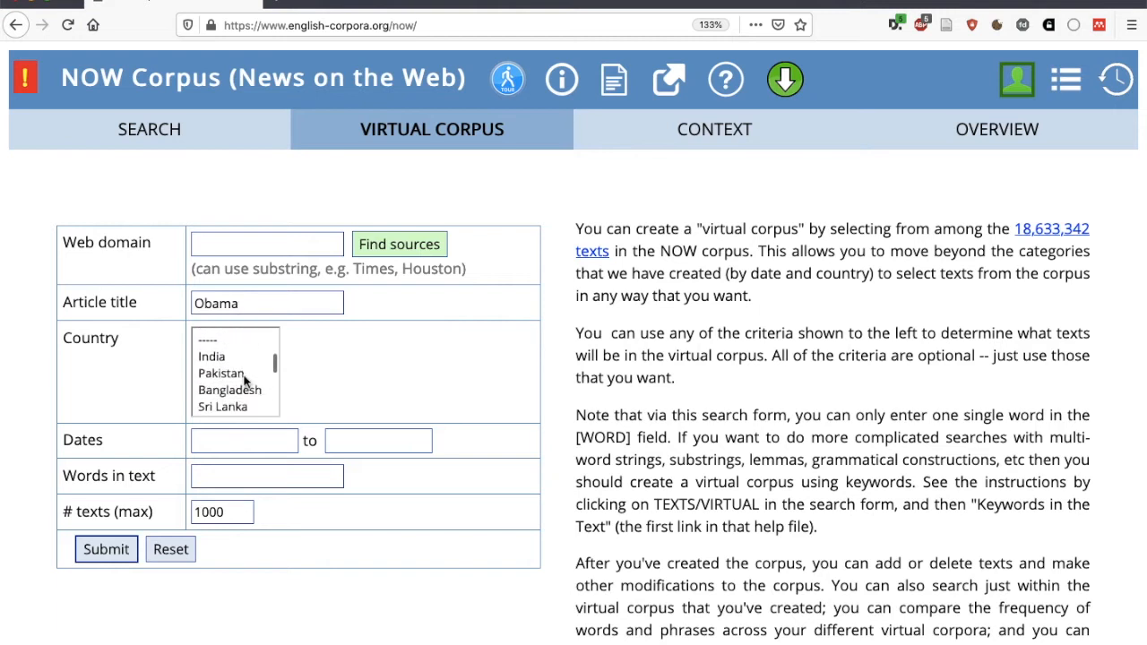
{"action": "left_click", "coordinate": [211, 354]}
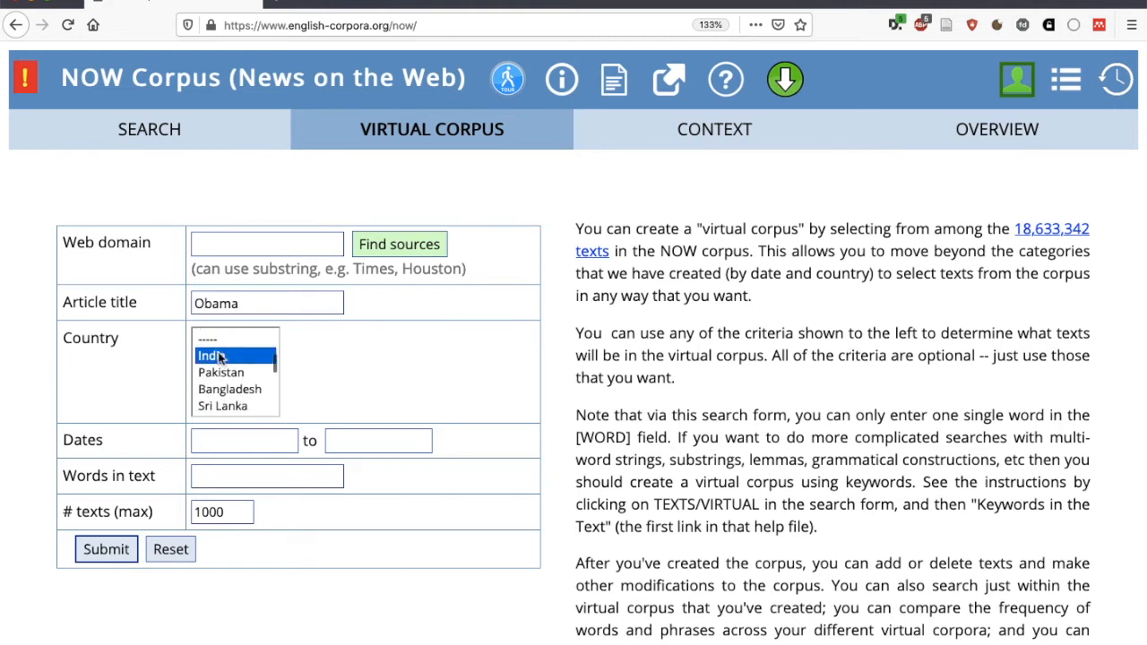
{"action": "scroll", "scroll_direction": "down", "scroll_amount": 3}
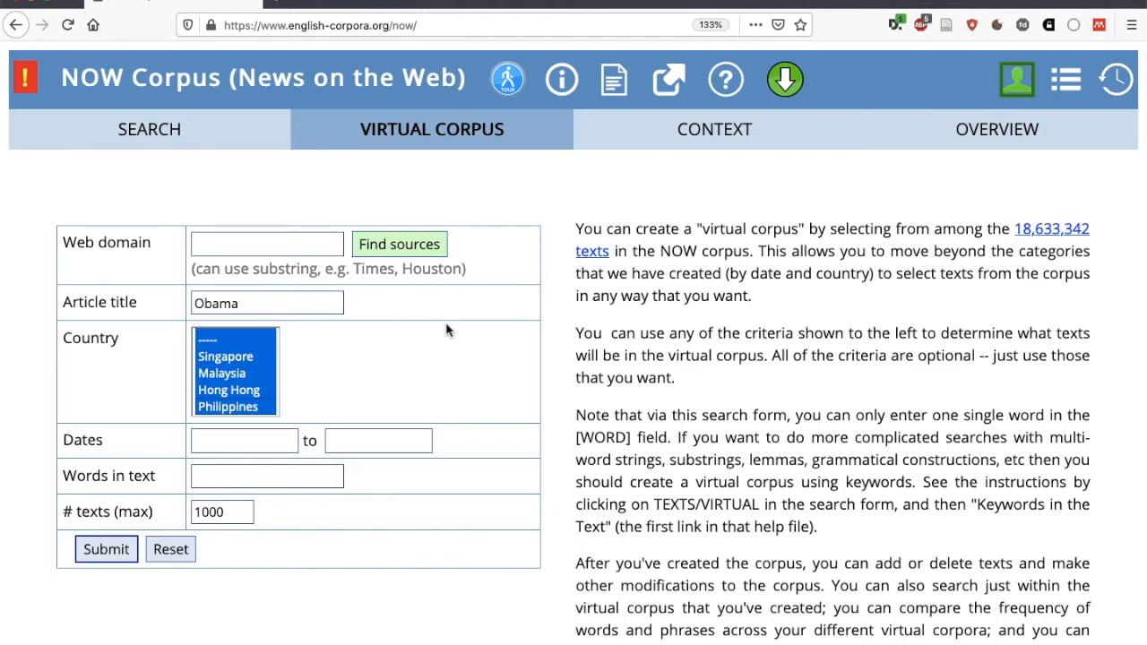
{"action": "mouse_move", "coordinate": [215, 546]}
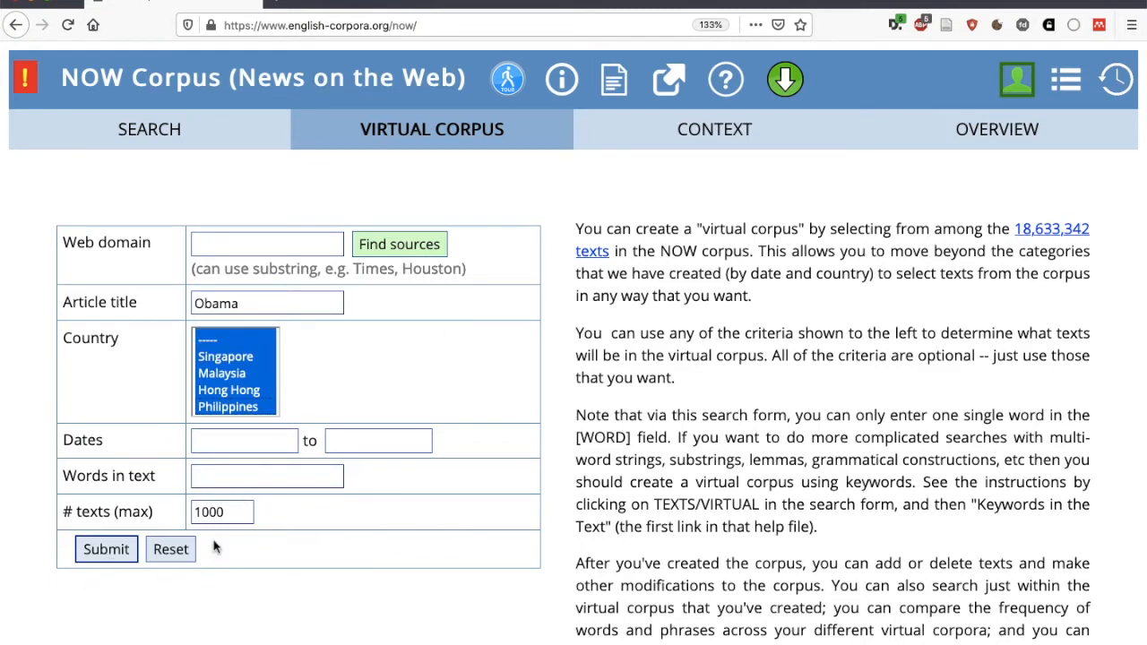
Step: Submit the text search to list news articles matching the criteria
{"action": "left_click", "coordinate": [106, 549]}
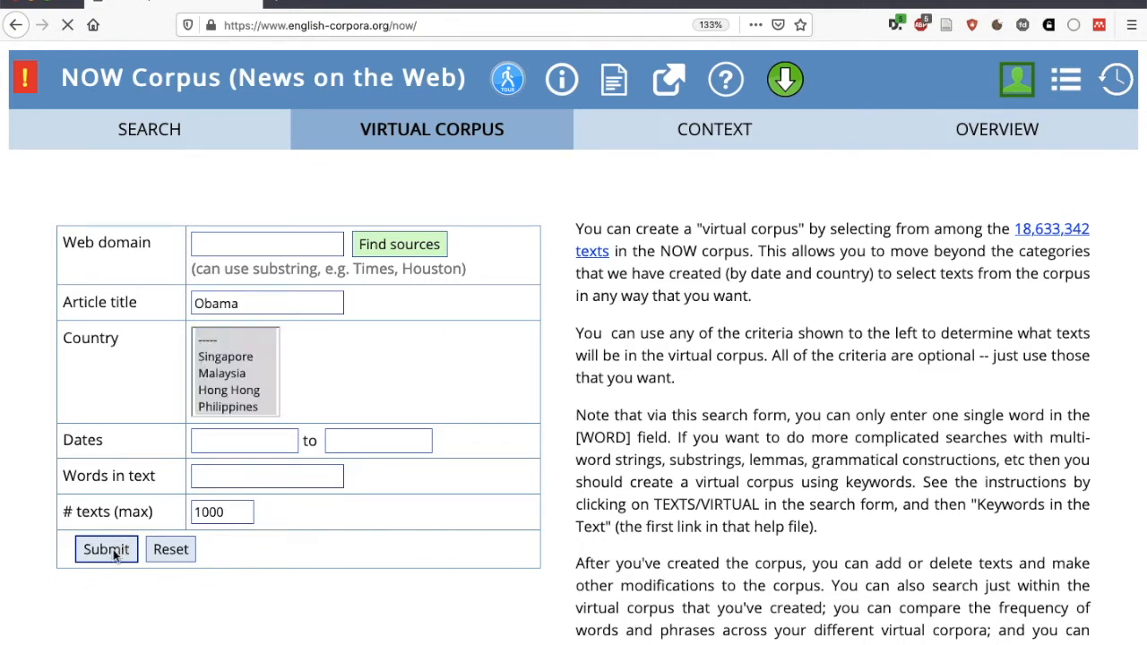
{"action": "left_click", "coordinate": [104, 548]}
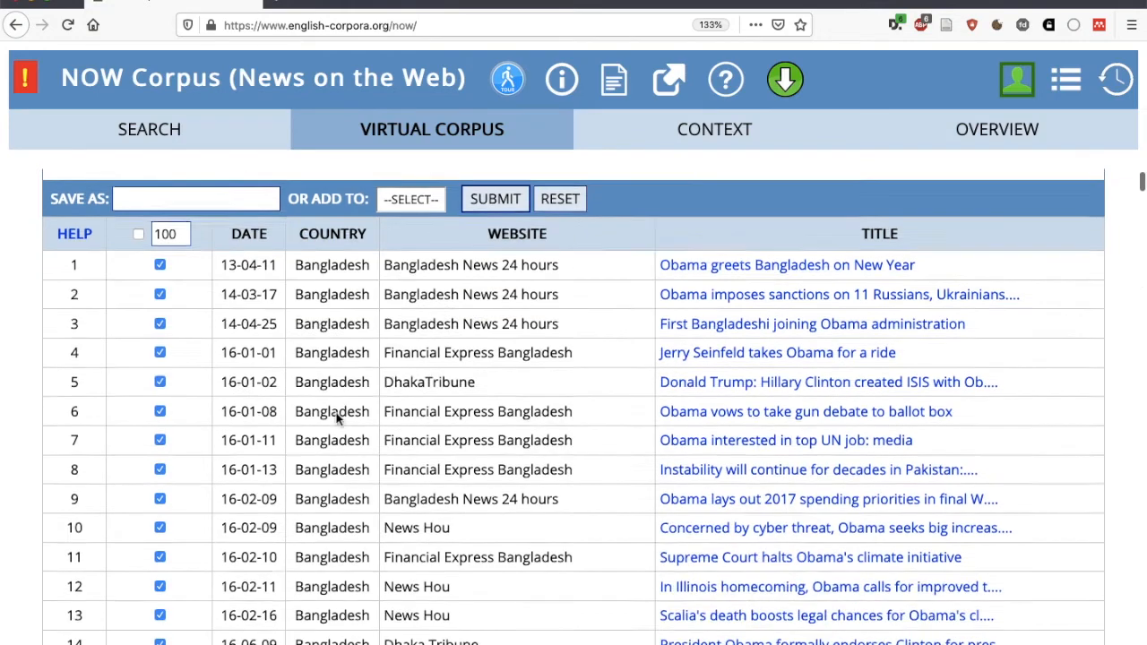
Step: Review the list of 1000 matching Obama news texts
{"action": "scroll", "scroll_direction": "down", "scroll_amount": 3}
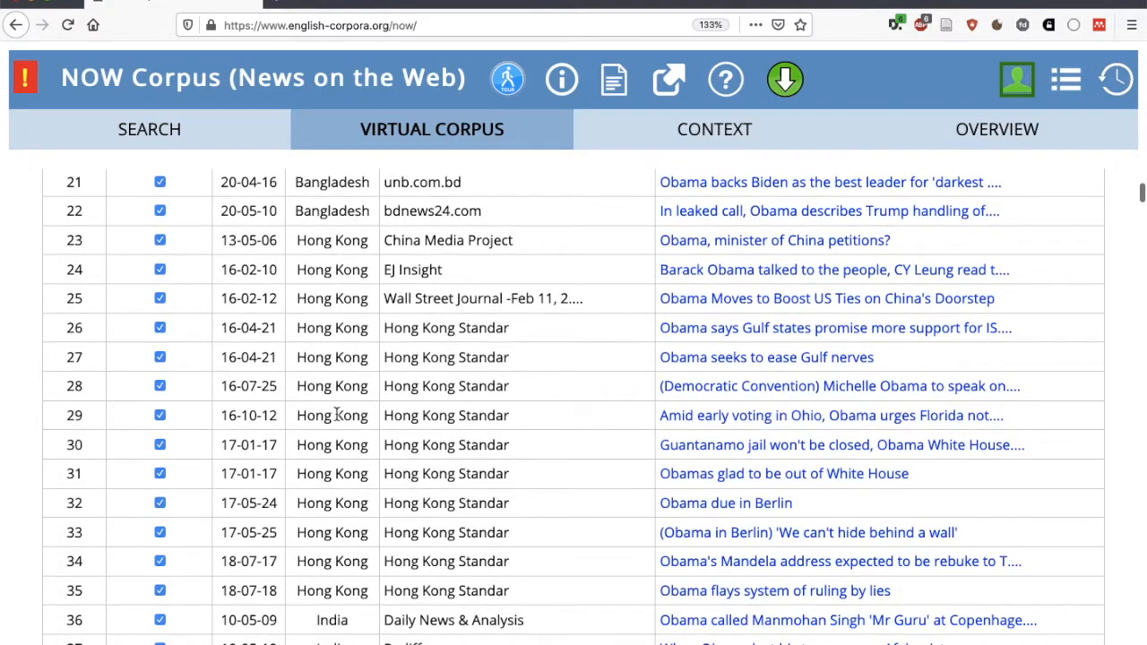
{"action": "scroll", "scroll_direction": "down", "scroll_amount": 3}
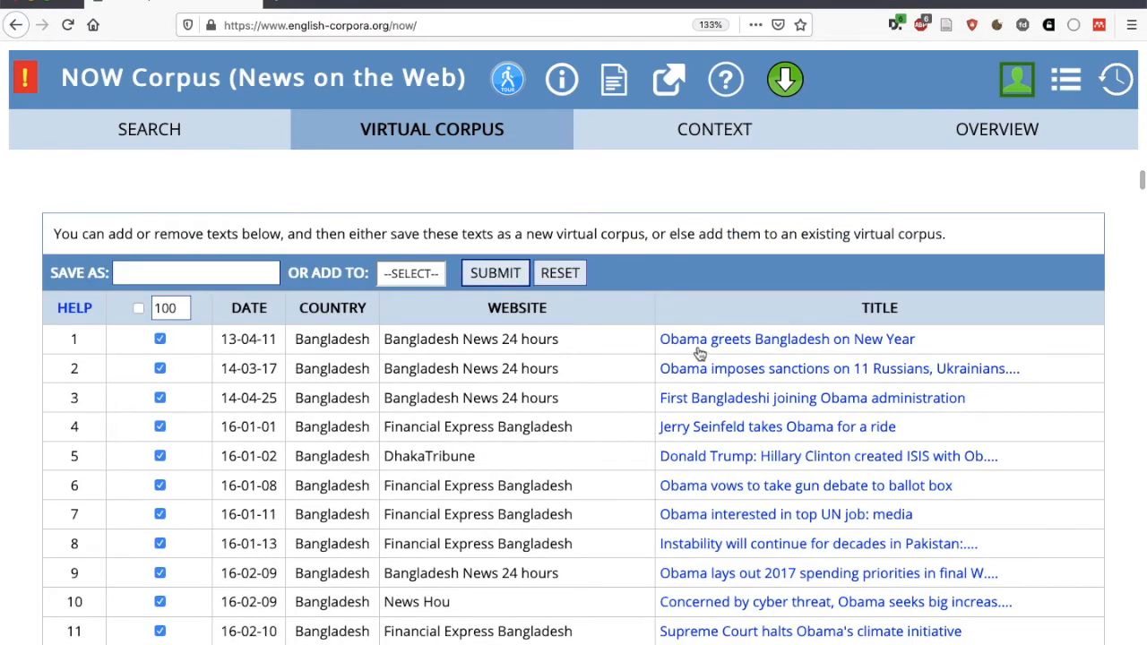
{"action": "mouse_move", "coordinate": [778, 378]}
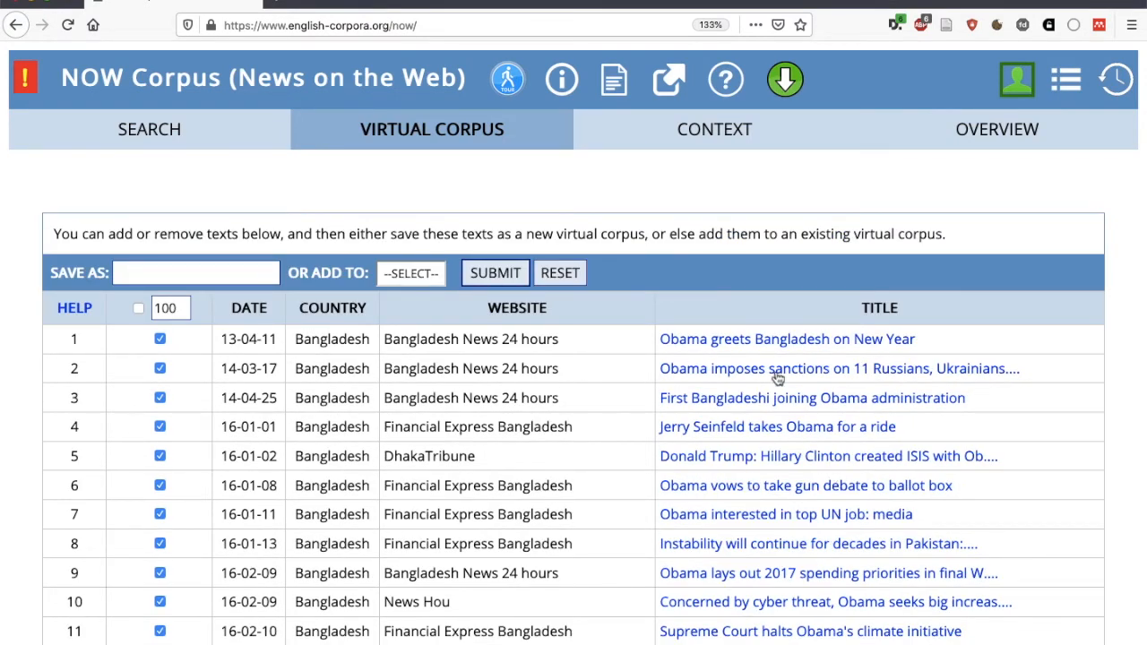
{"action": "mouse_move", "coordinate": [780, 348]}
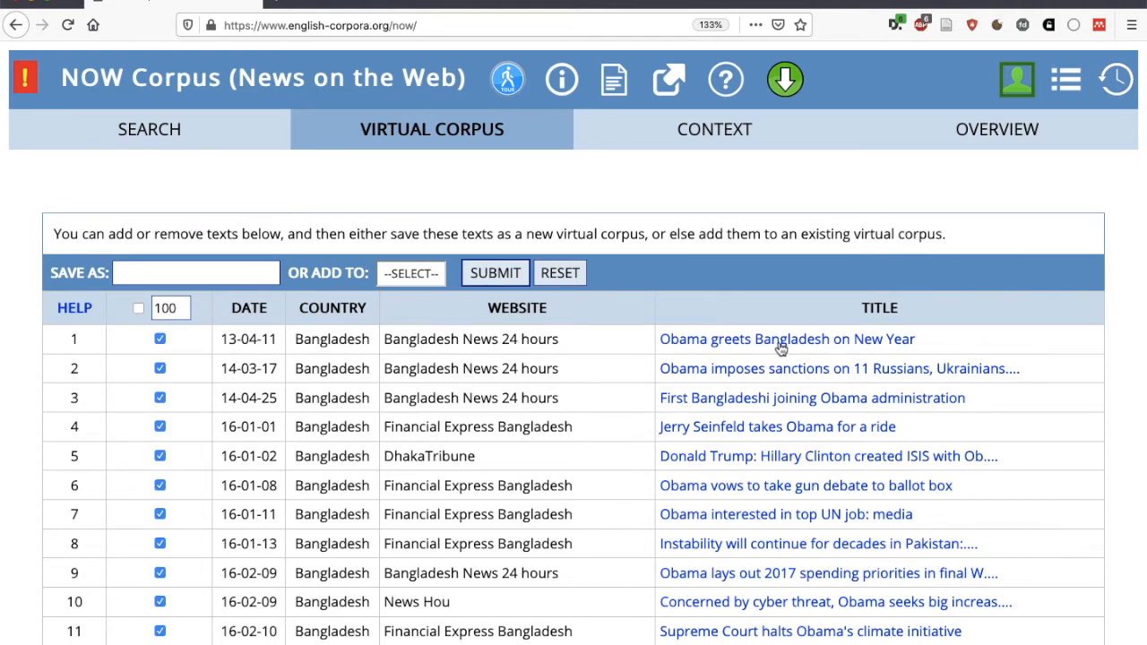
{"action": "mouse_move", "coordinate": [165, 355]}
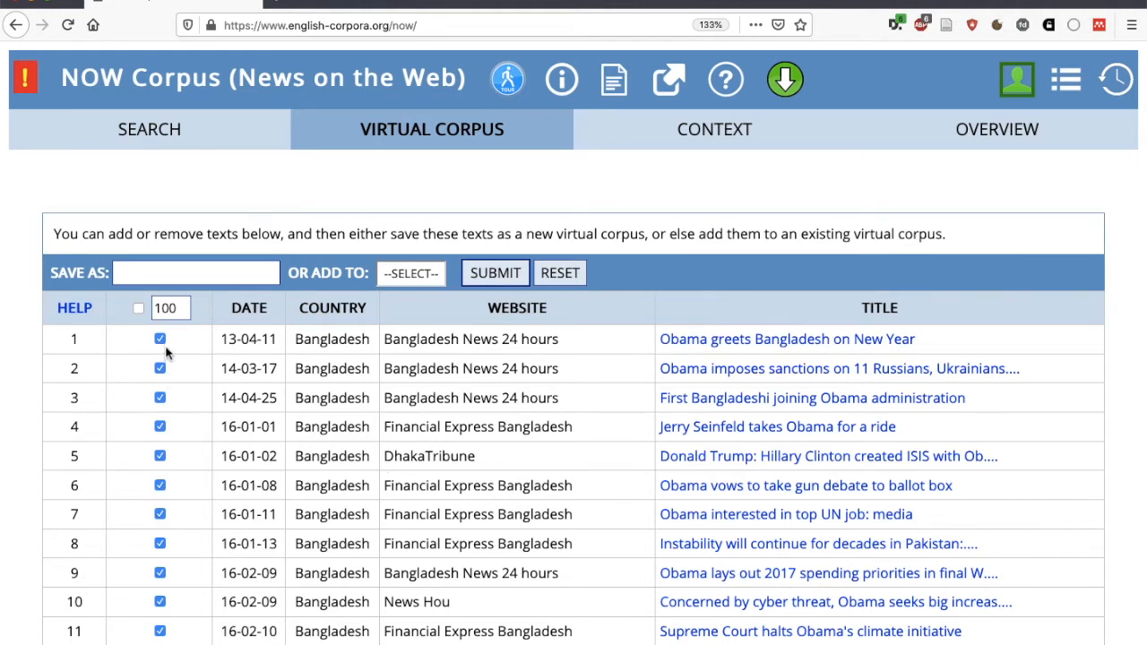
{"action": "left_click", "coordinate": [159, 426]}
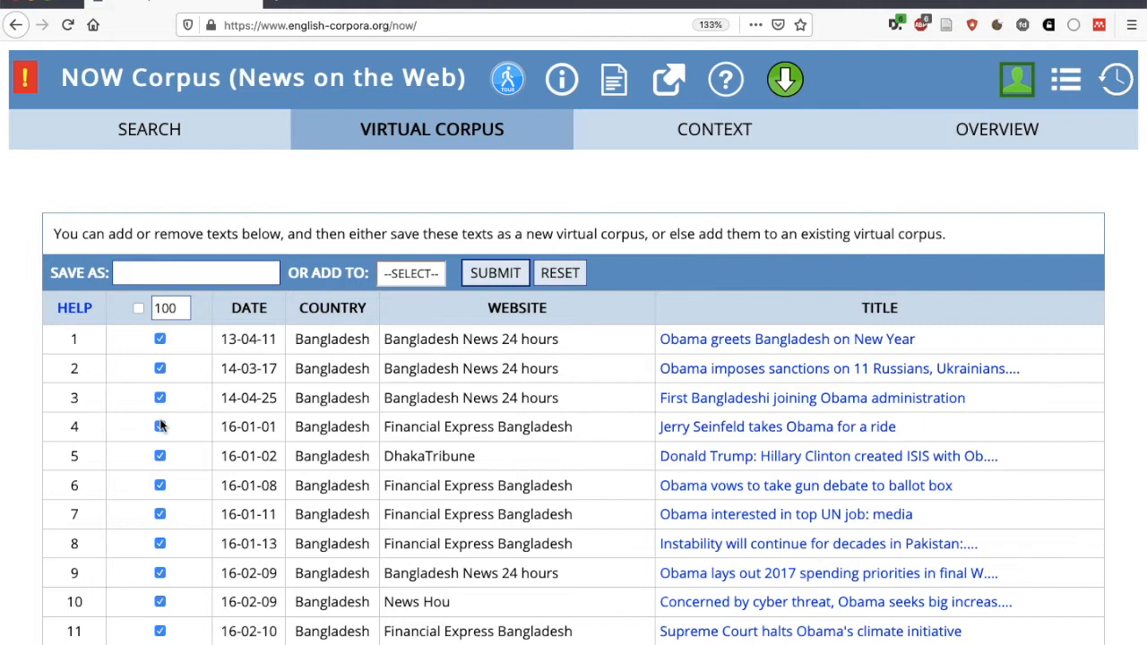
{"action": "left_click", "coordinate": [160, 426]}
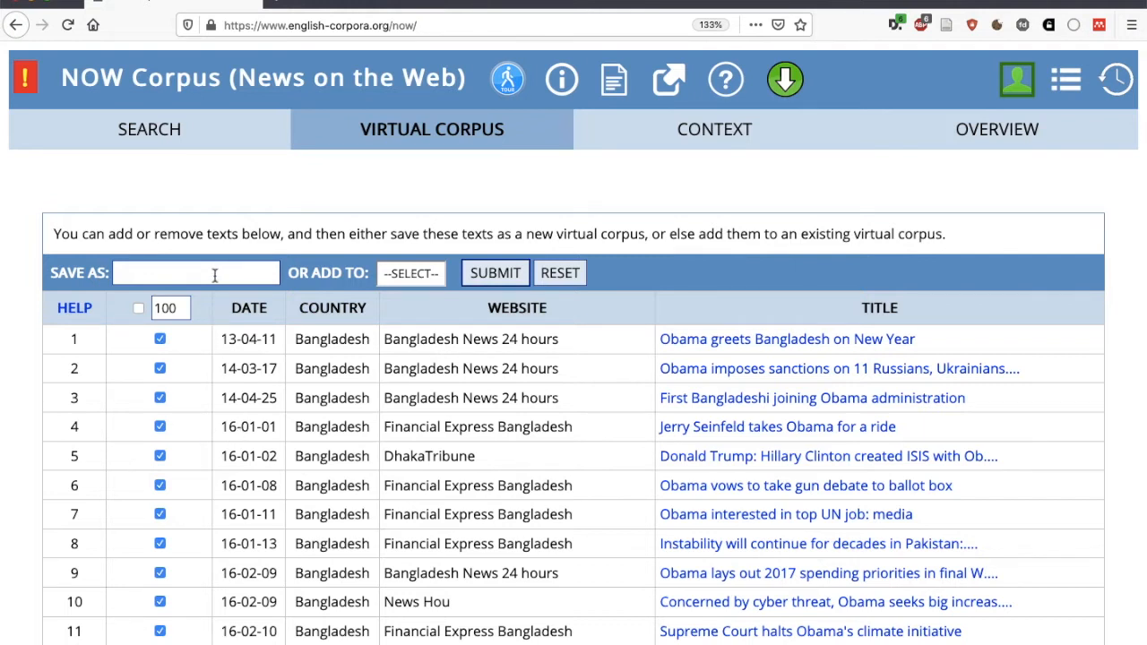
{"action": "scroll", "scroll_direction": "down", "scroll_amount": 3}
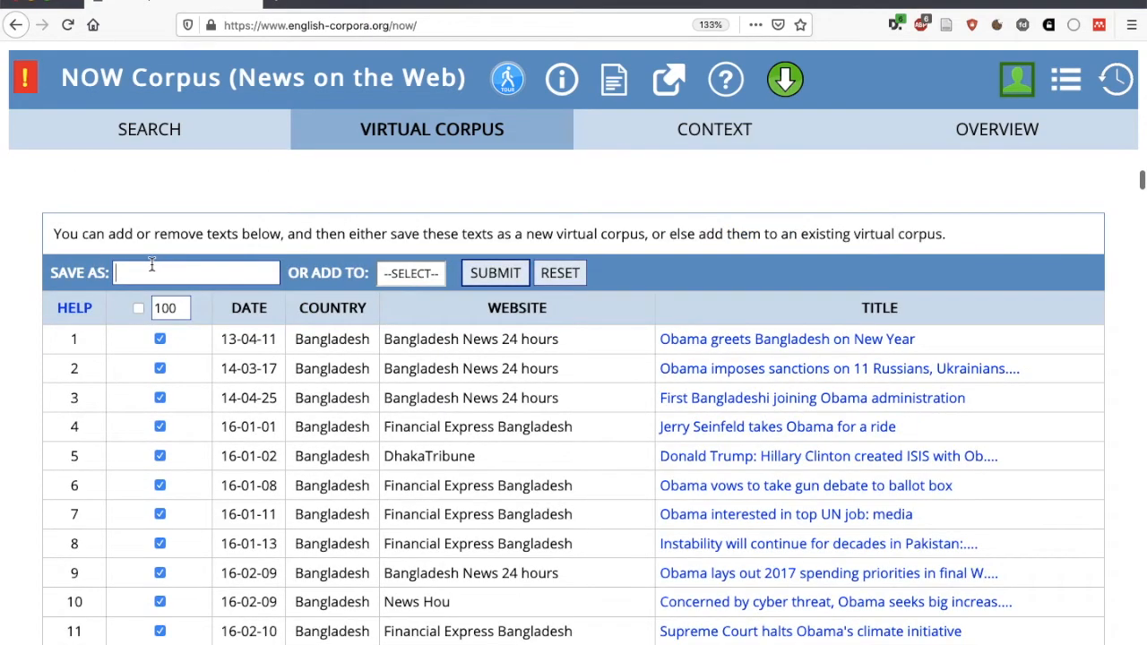
Step: Save the listed texts as a virtual corpus named Obama
{"action": "type", "text": "Obama"}
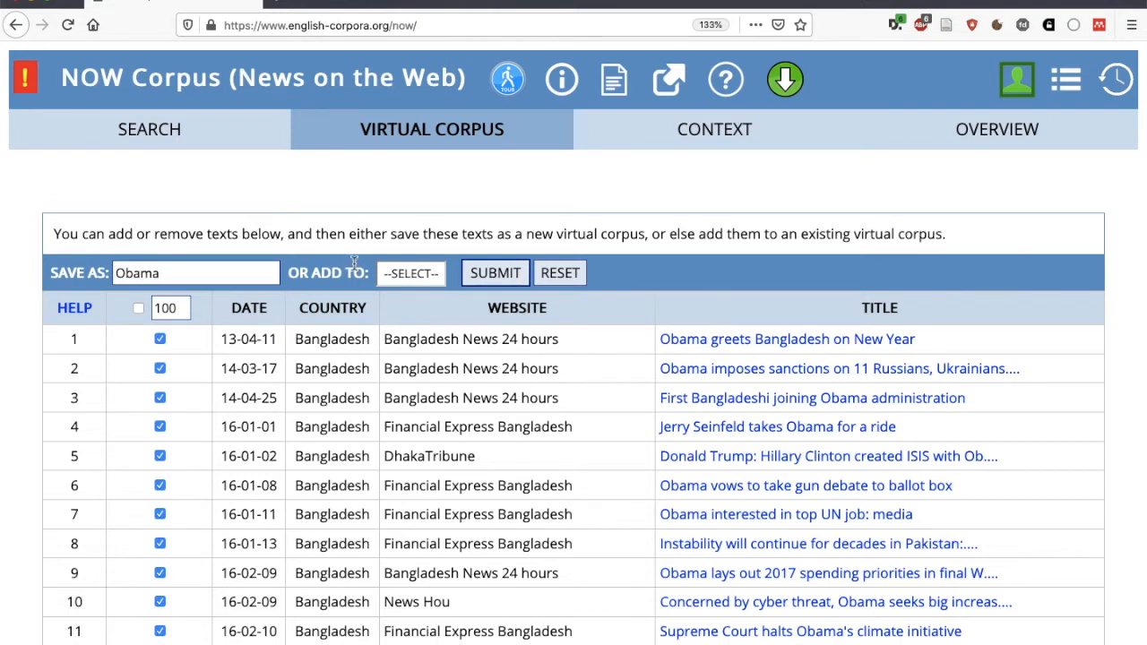
{"action": "left_click", "coordinate": [495, 272]}
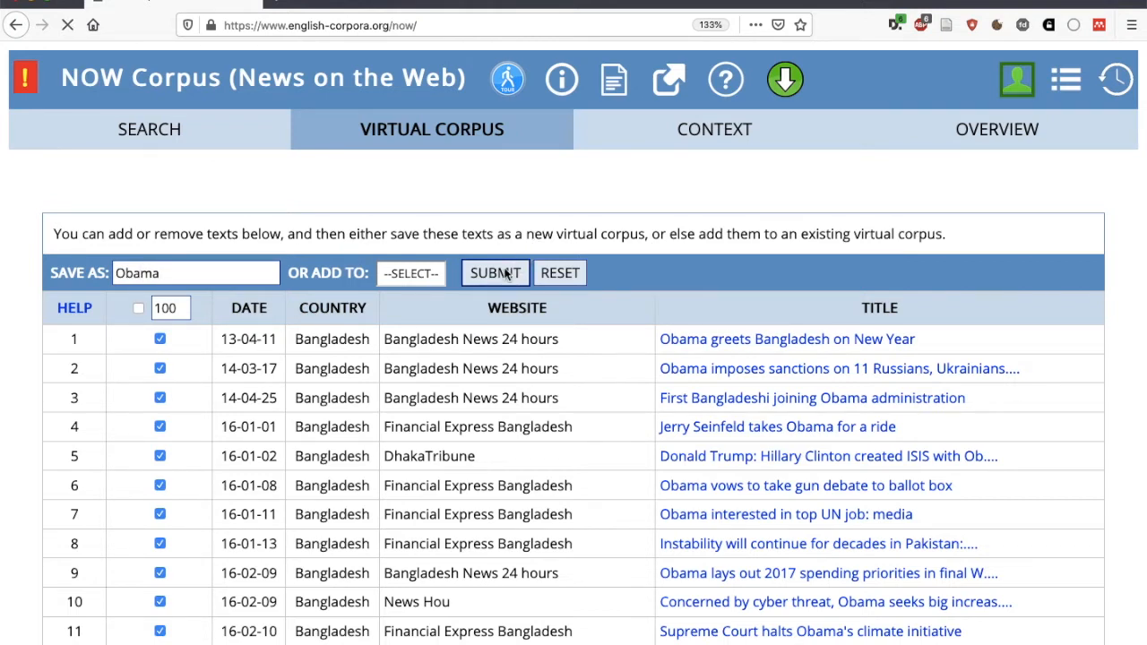
{"action": "left_click", "coordinate": [495, 273]}
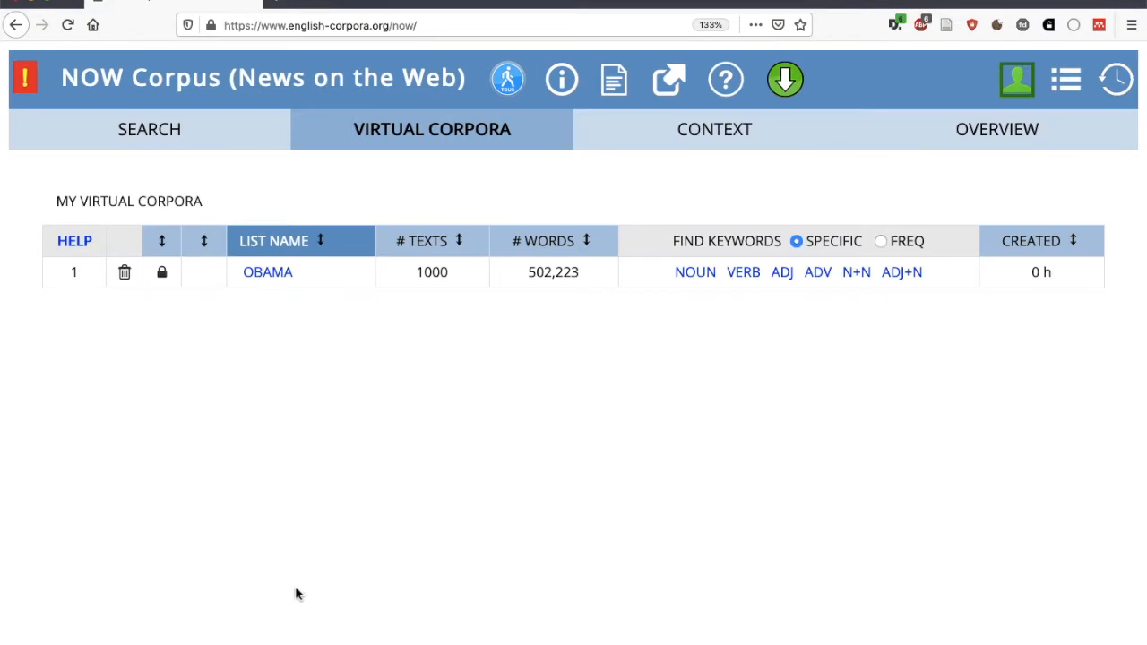
{"action": "mouse_move", "coordinate": [222, 242]}
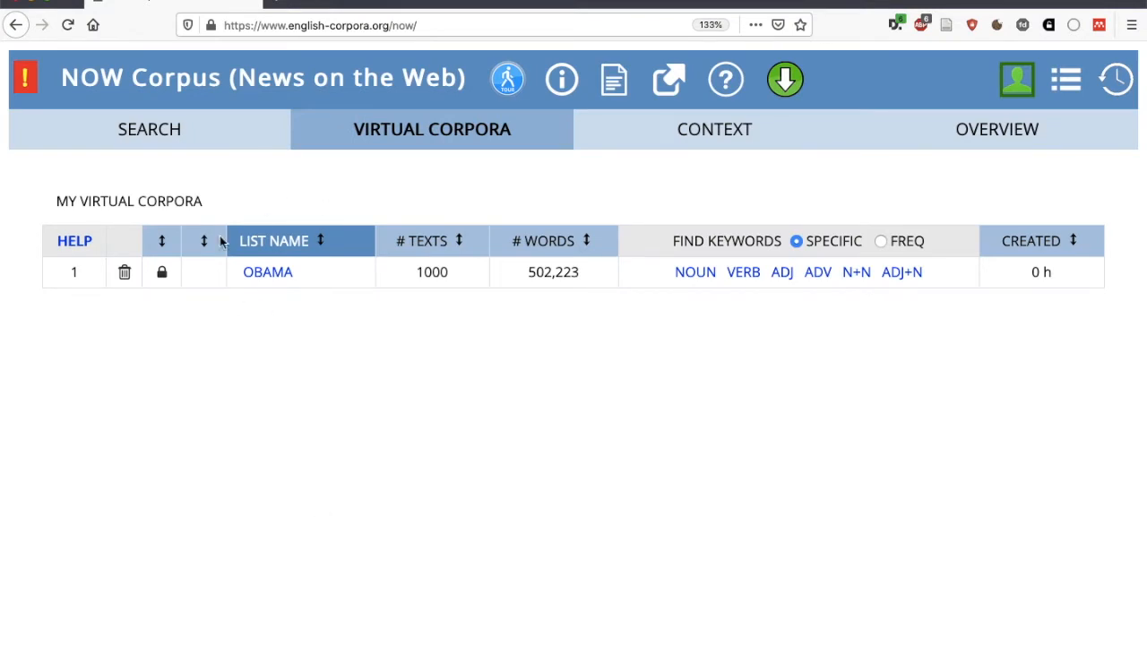
{"action": "mouse_move", "coordinate": [301, 330]}
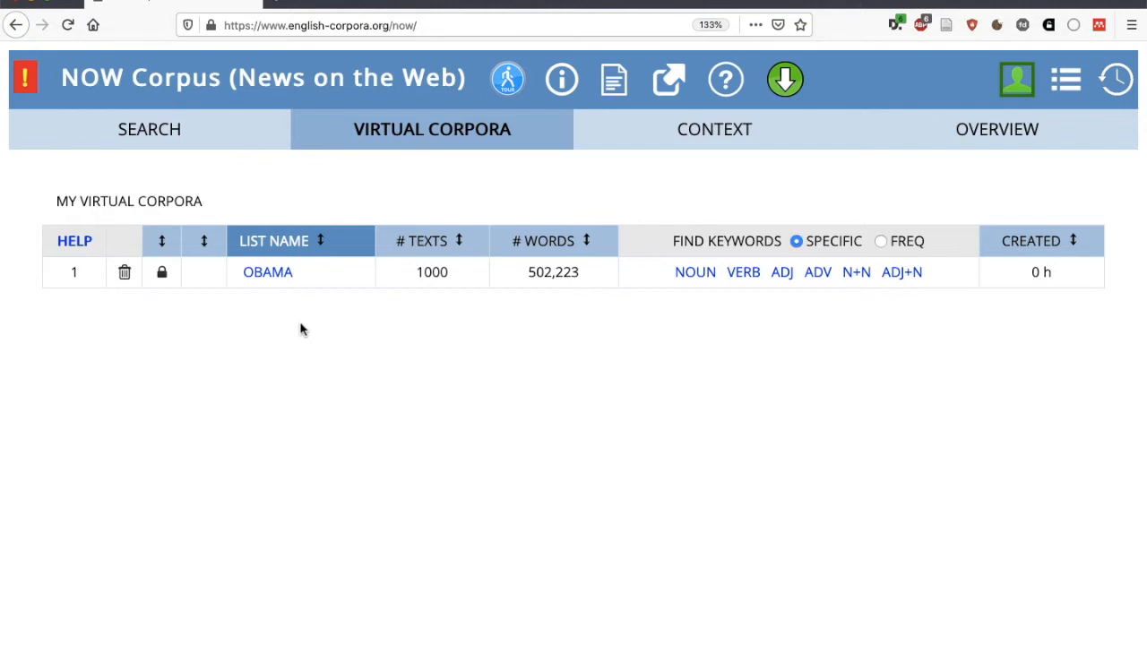
{"action": "mouse_move", "coordinate": [703, 261]}
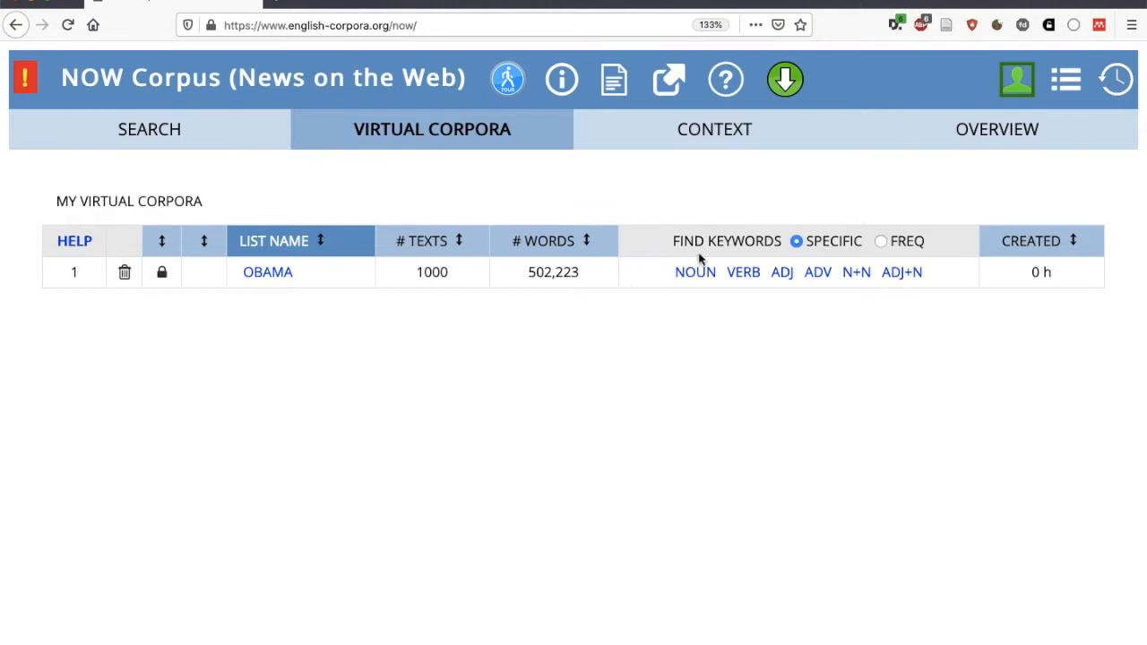
{"action": "mouse_move", "coordinate": [695, 273]}
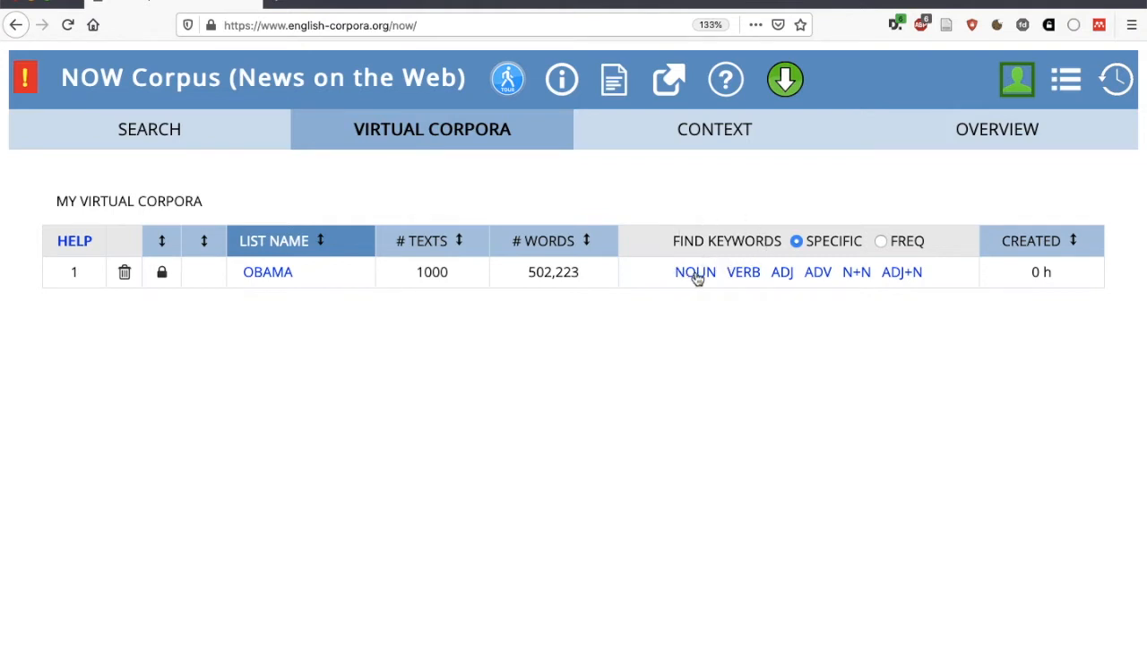
{"action": "mouse_move", "coordinate": [699, 272]}
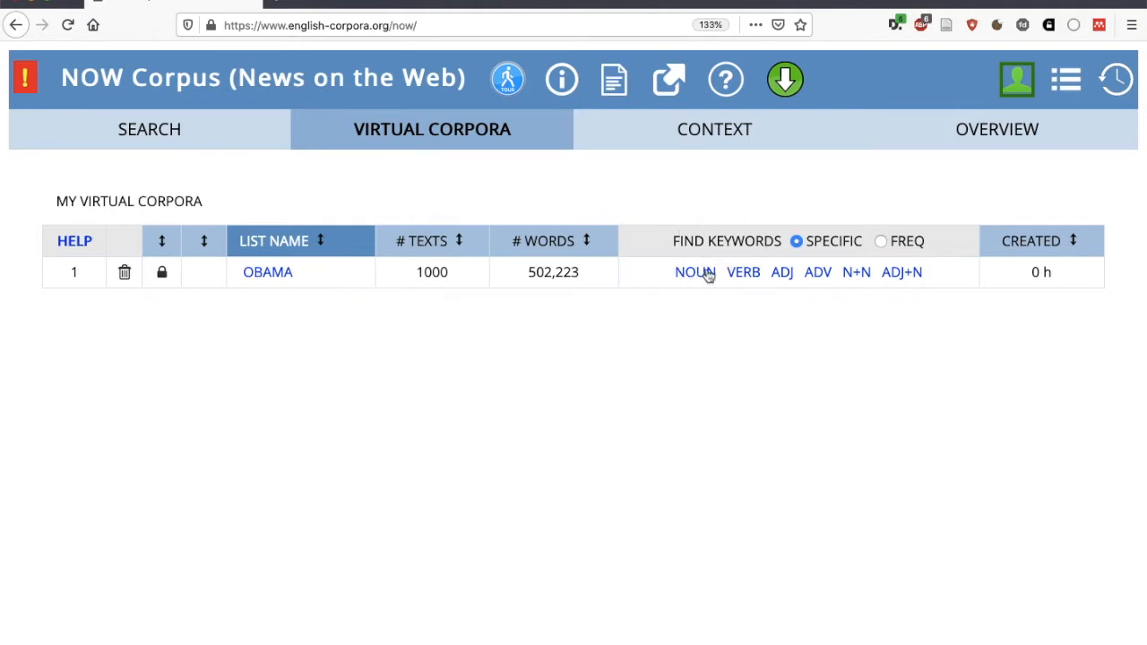
{"action": "mouse_move", "coordinate": [781, 287]}
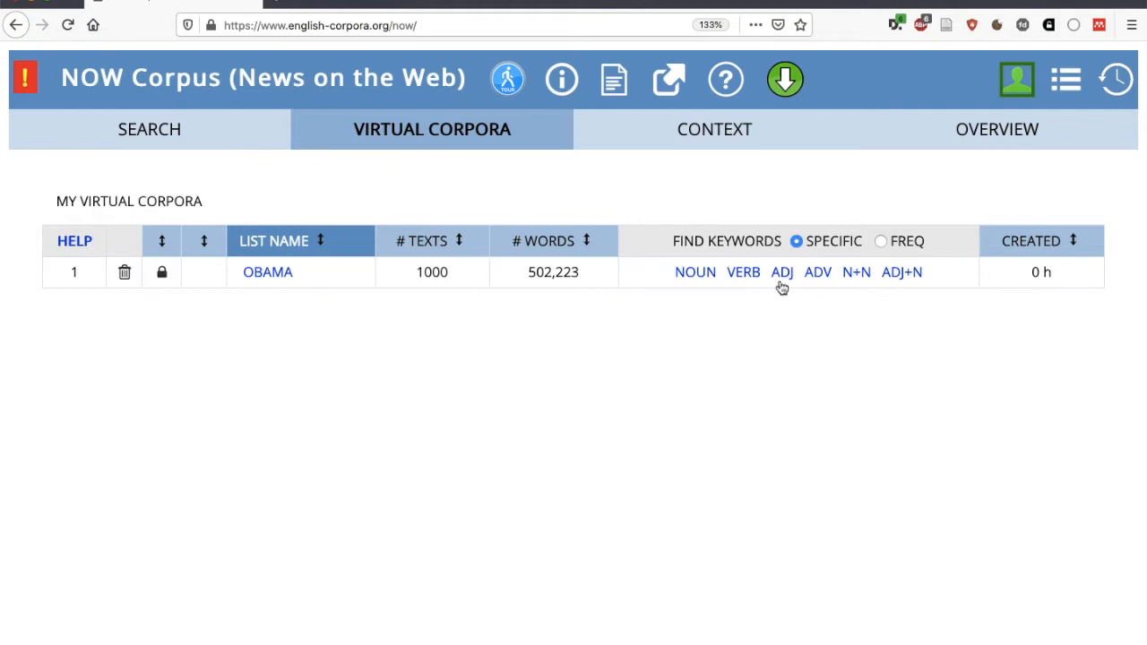
{"action": "mouse_move", "coordinate": [590, 365]}
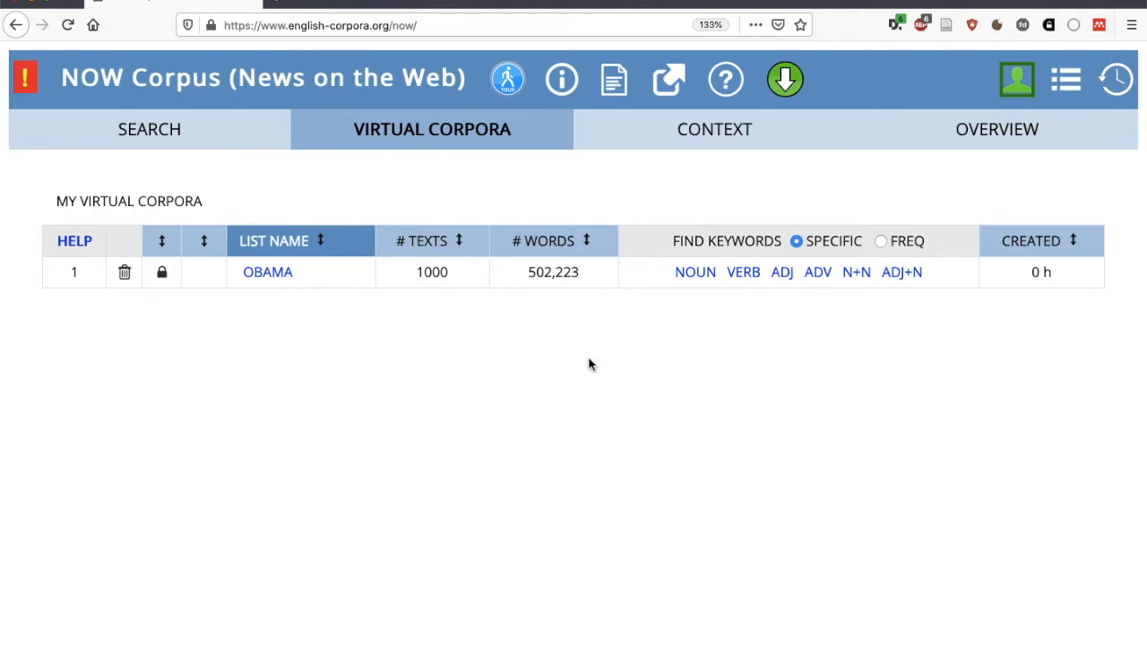
{"action": "mouse_move", "coordinate": [280, 322]}
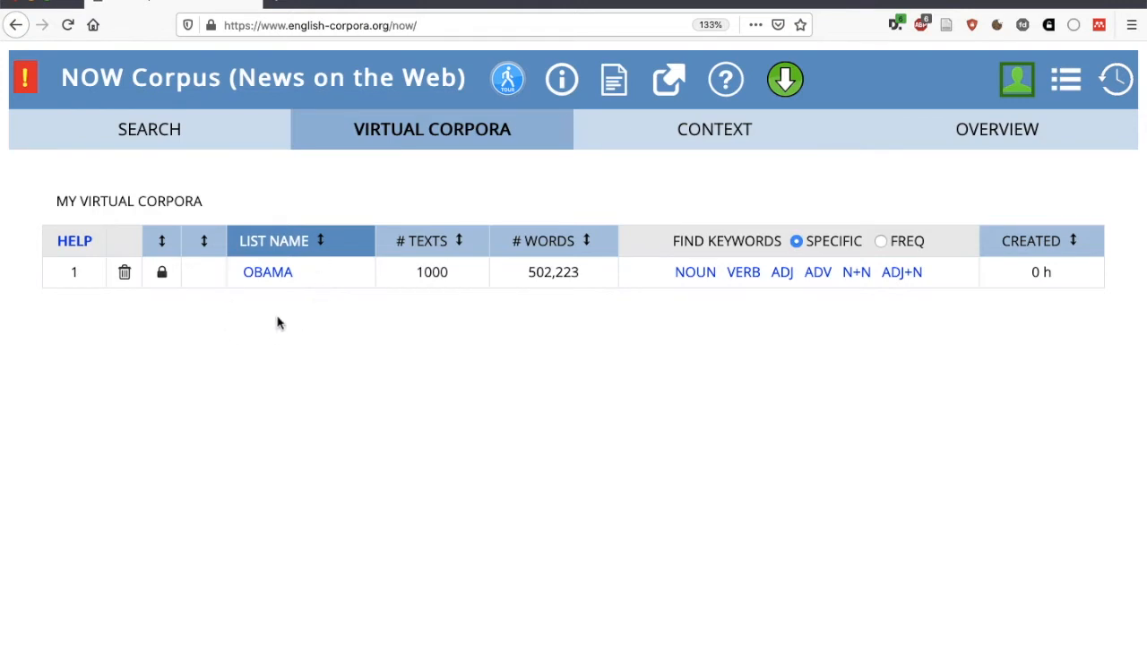
{"action": "left_click", "coordinate": [149, 129]}
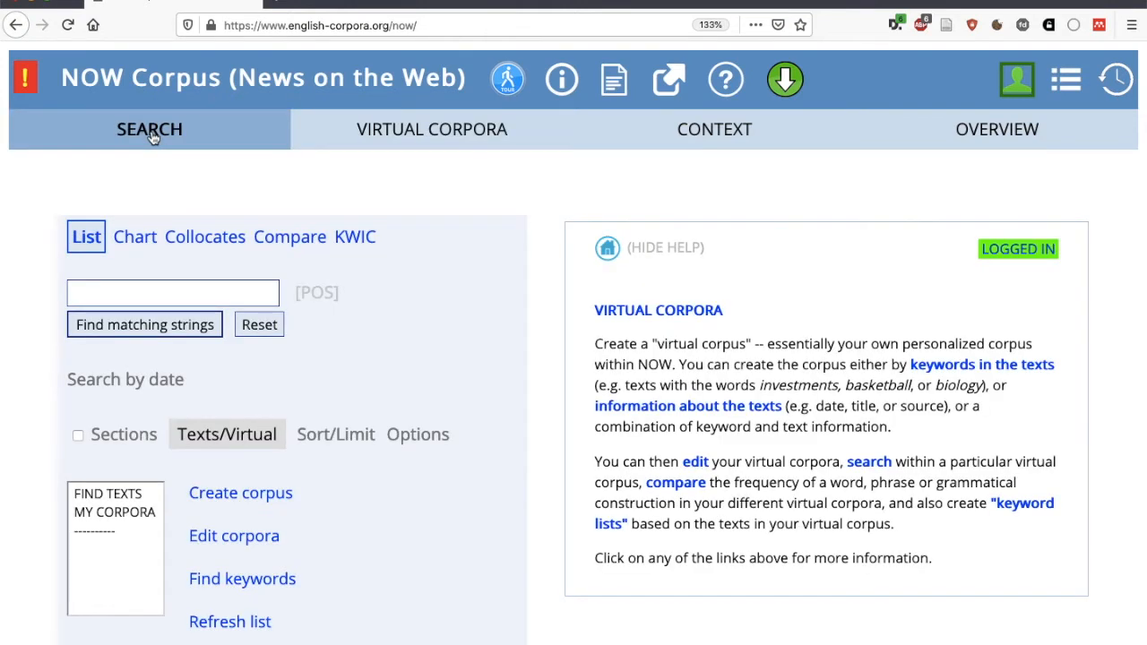
{"action": "mouse_move", "coordinate": [122, 474]}
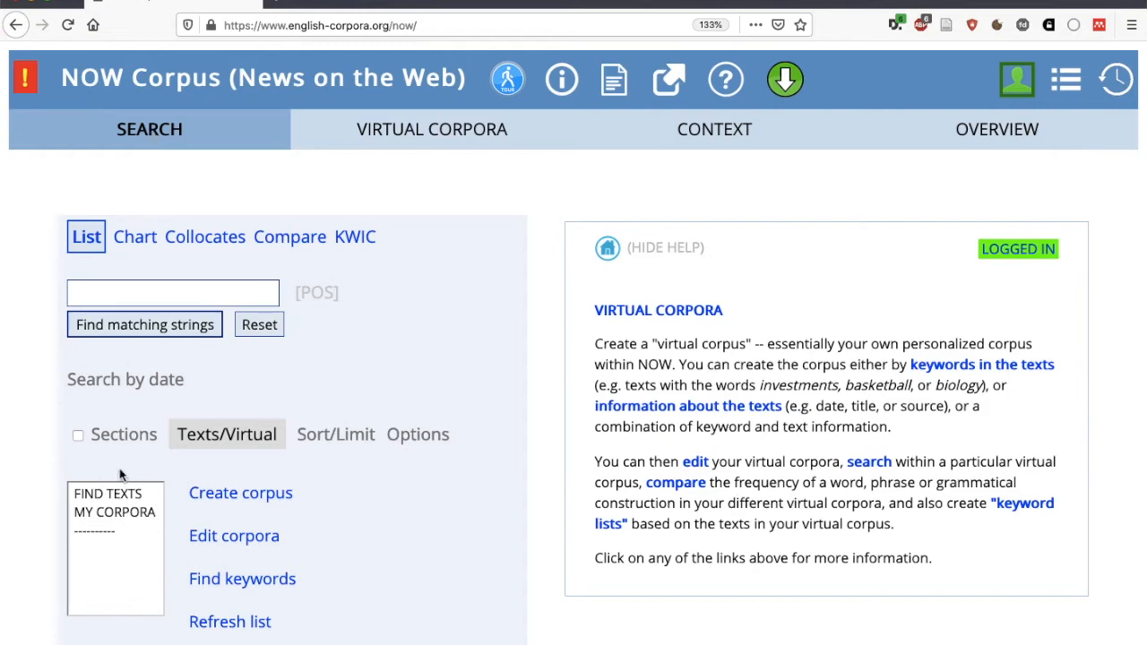
{"action": "mouse_move", "coordinate": [385, 18]}
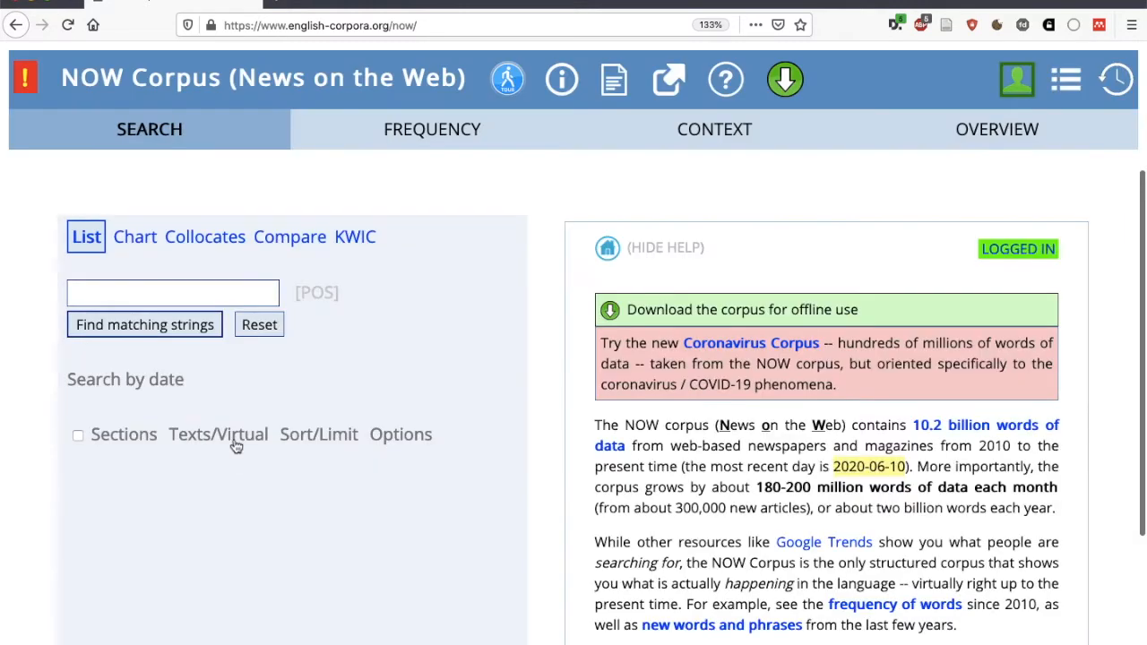
Step: Select the Obama virtual corpus and enter VOTE as the search word
{"action": "left_click", "coordinate": [218, 436]}
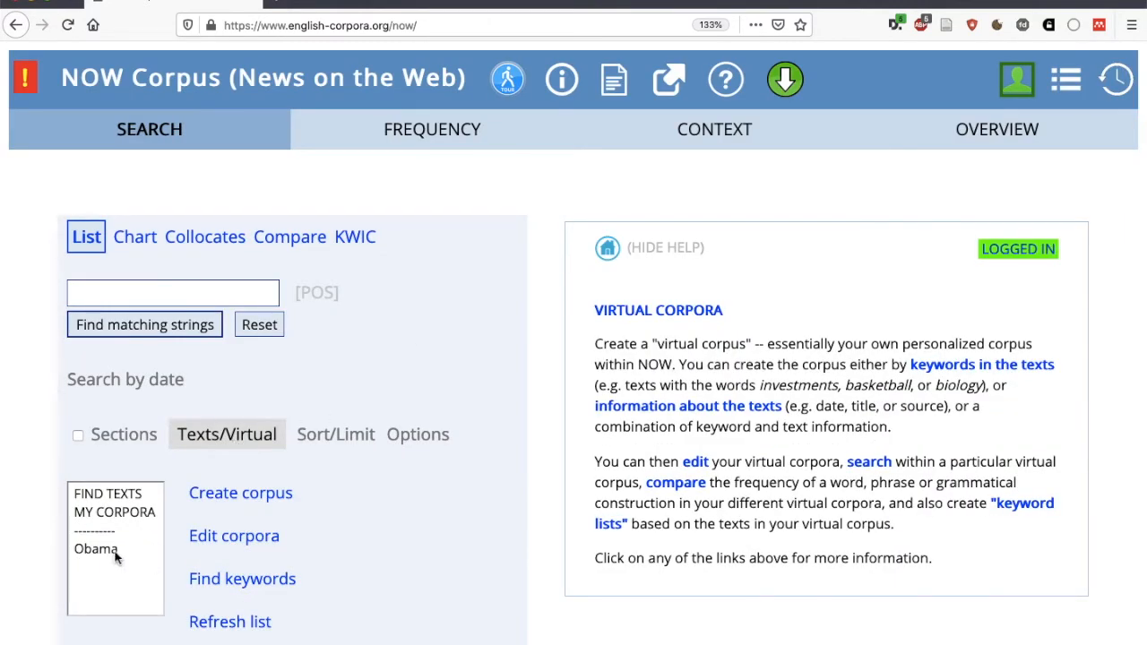
{"action": "left_click", "coordinate": [97, 549]}
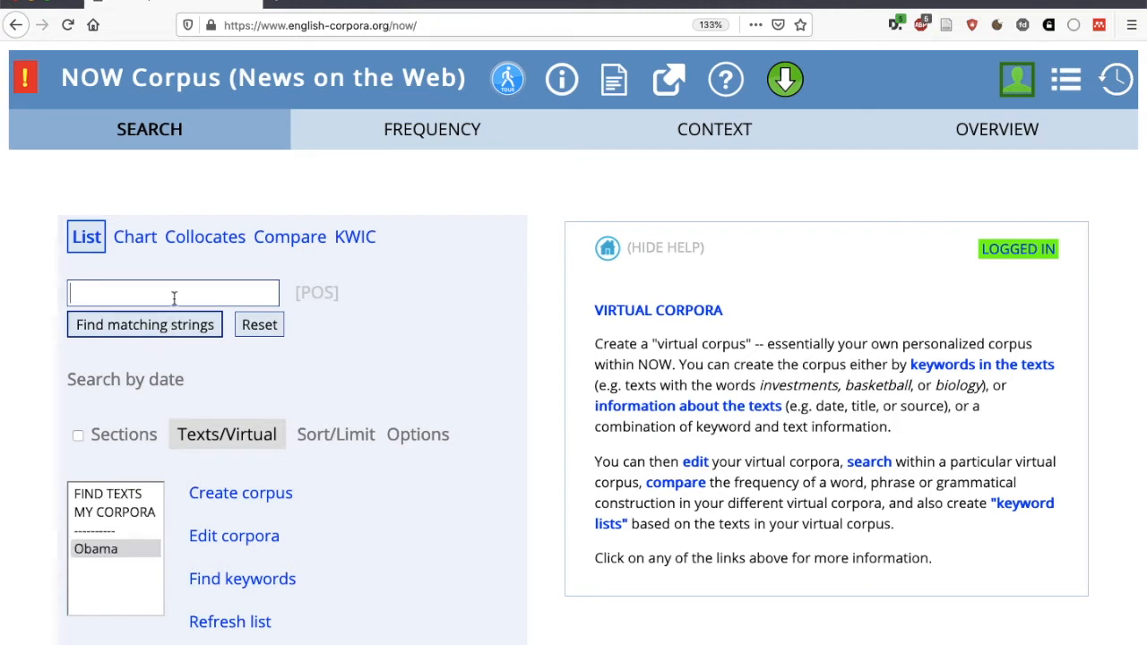
{"action": "type", "text": "V"}
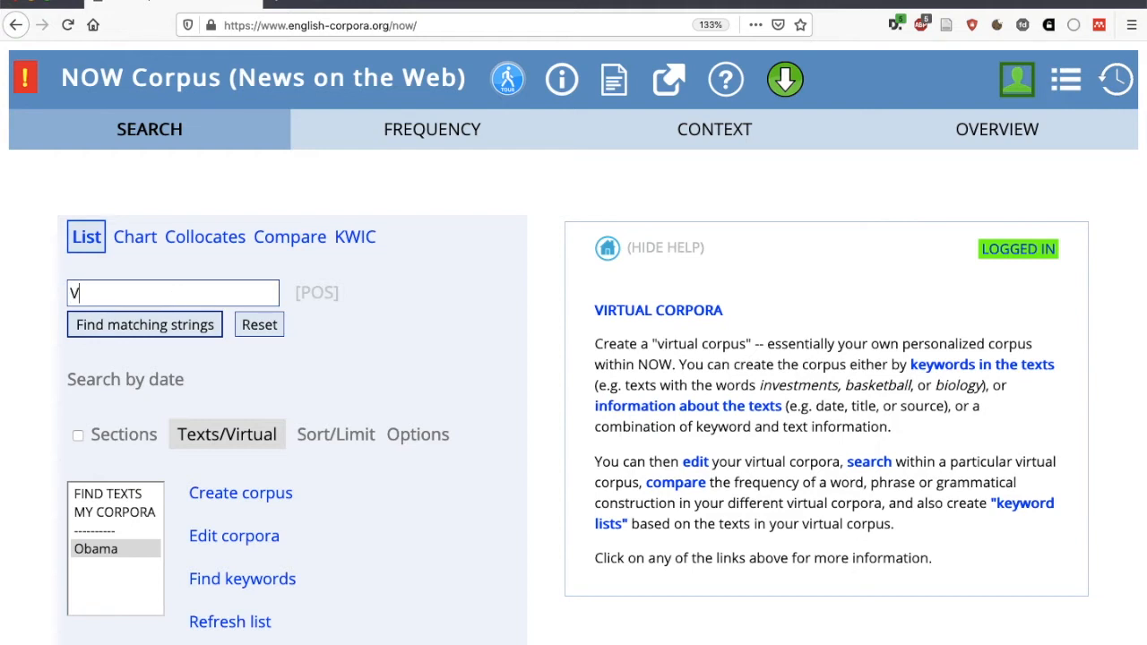
{"action": "type", "text": "OTE"}
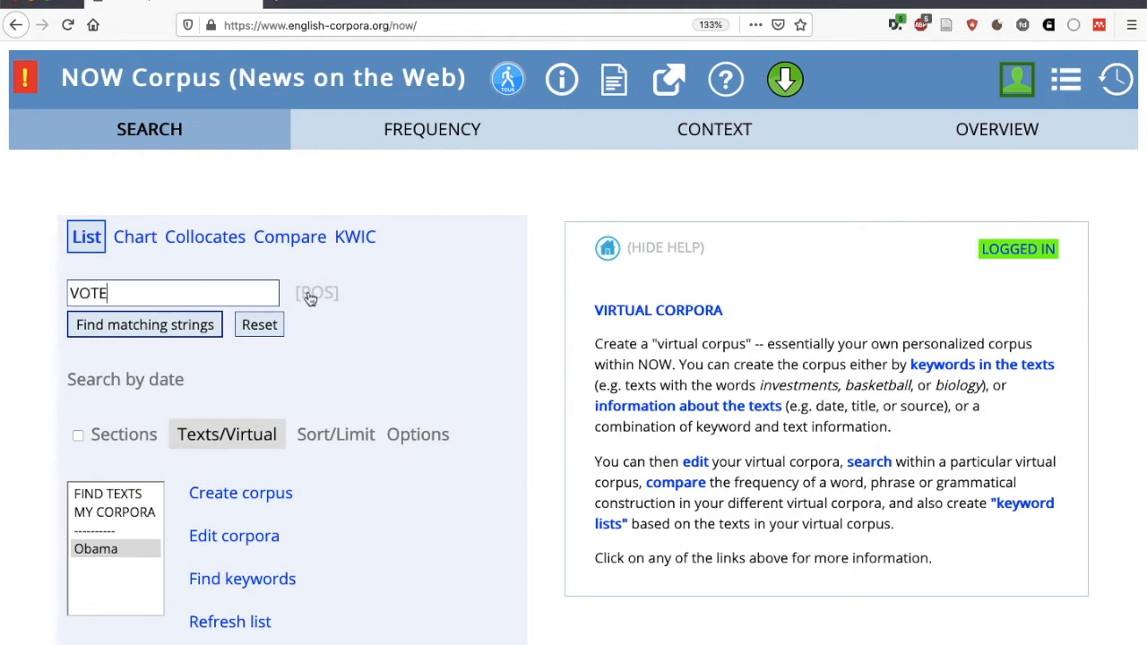
Step: Restrict VOTE to verb.ALL and find its matching forms with frequencies
{"action": "left_click", "coordinate": [315, 294]}
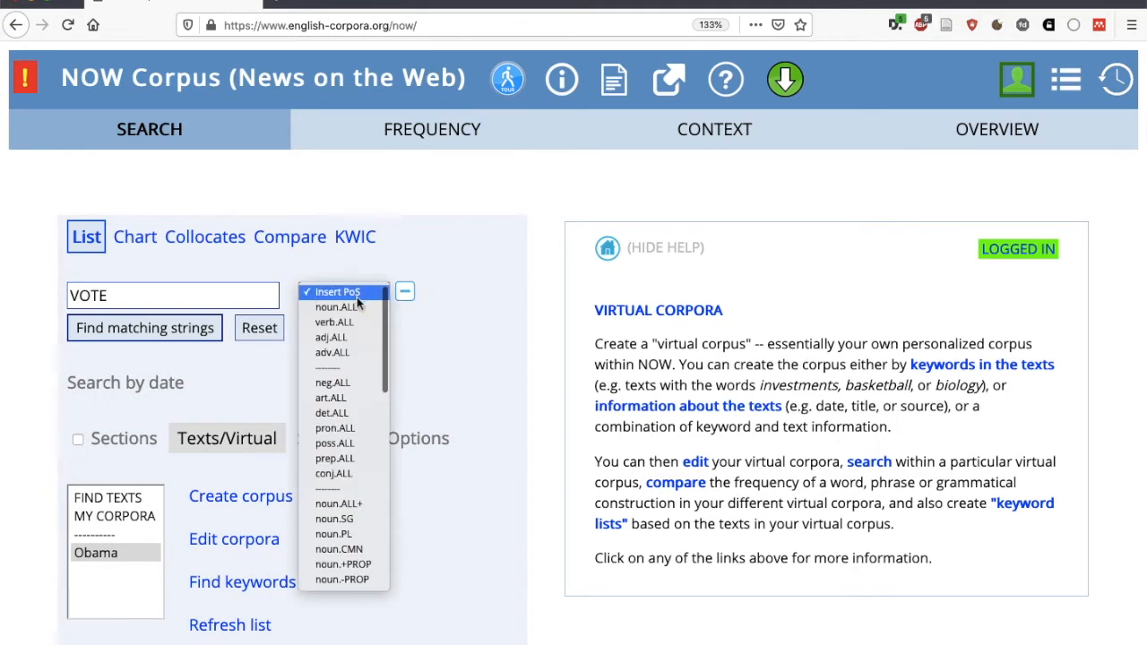
{"action": "left_click", "coordinate": [333, 322]}
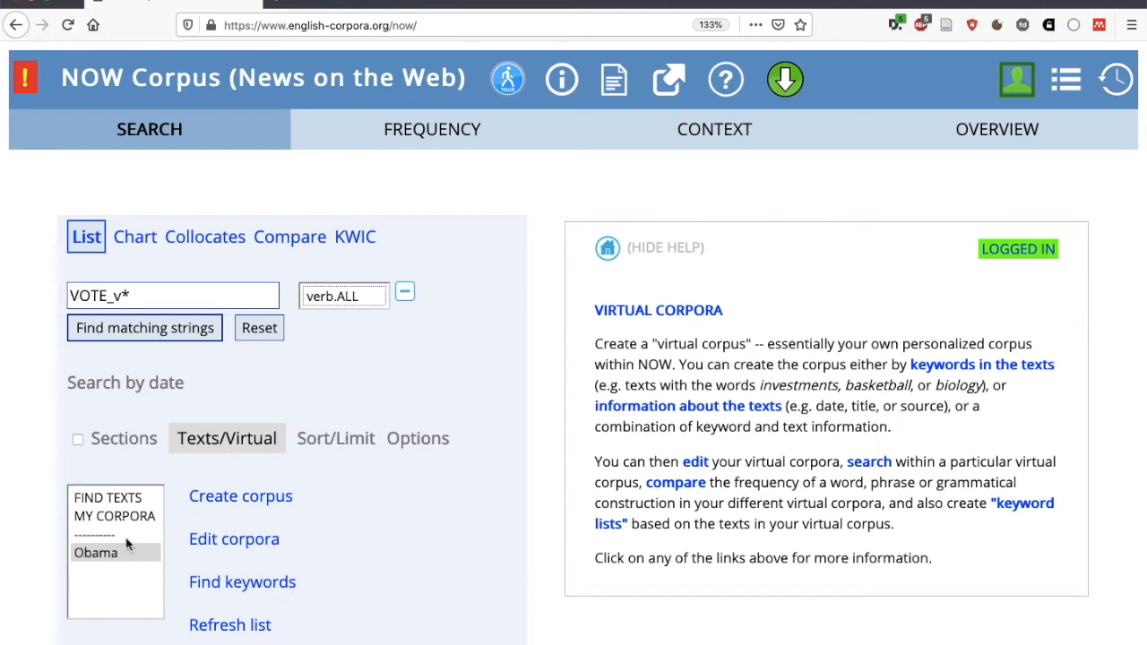
{"action": "left_click", "coordinate": [144, 326]}
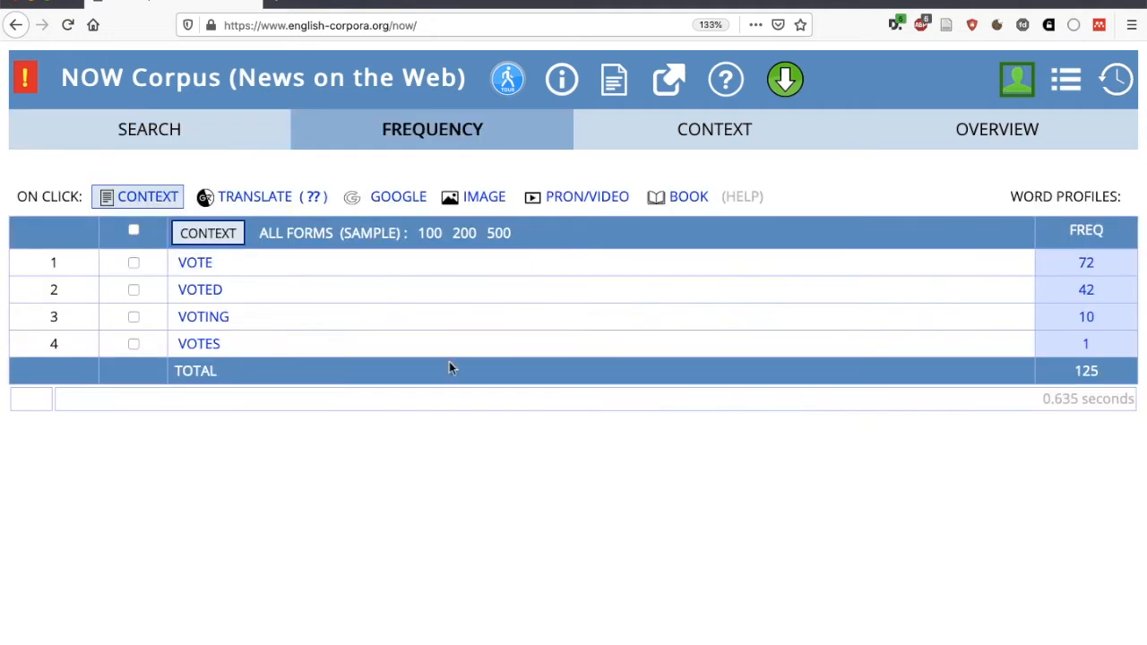
{"action": "mouse_move", "coordinate": [190, 337]}
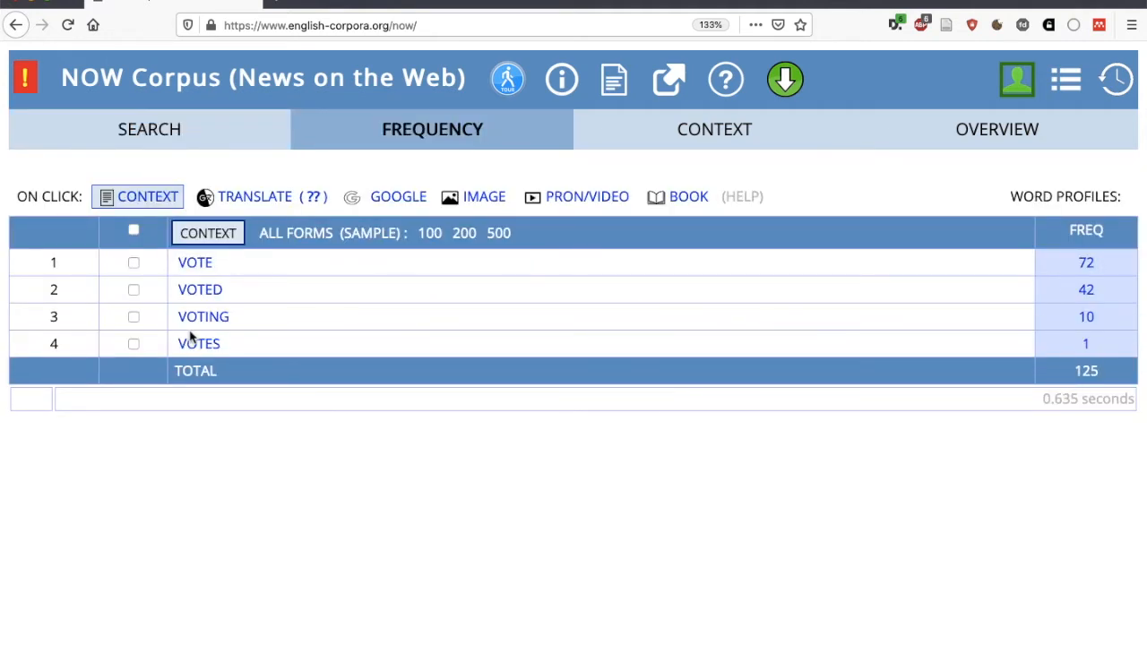
{"action": "mouse_move", "coordinate": [422, 280]}
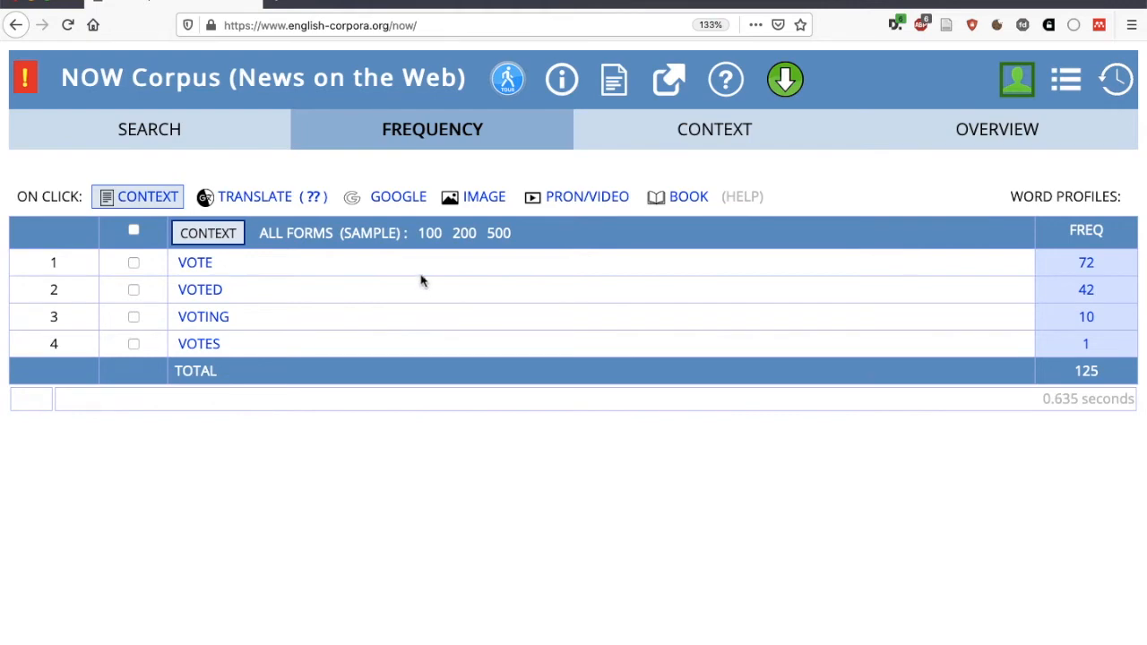
Step: Show and read the KWIC concordance lines for all VOTE verb forms
{"action": "left_click", "coordinate": [430, 233]}
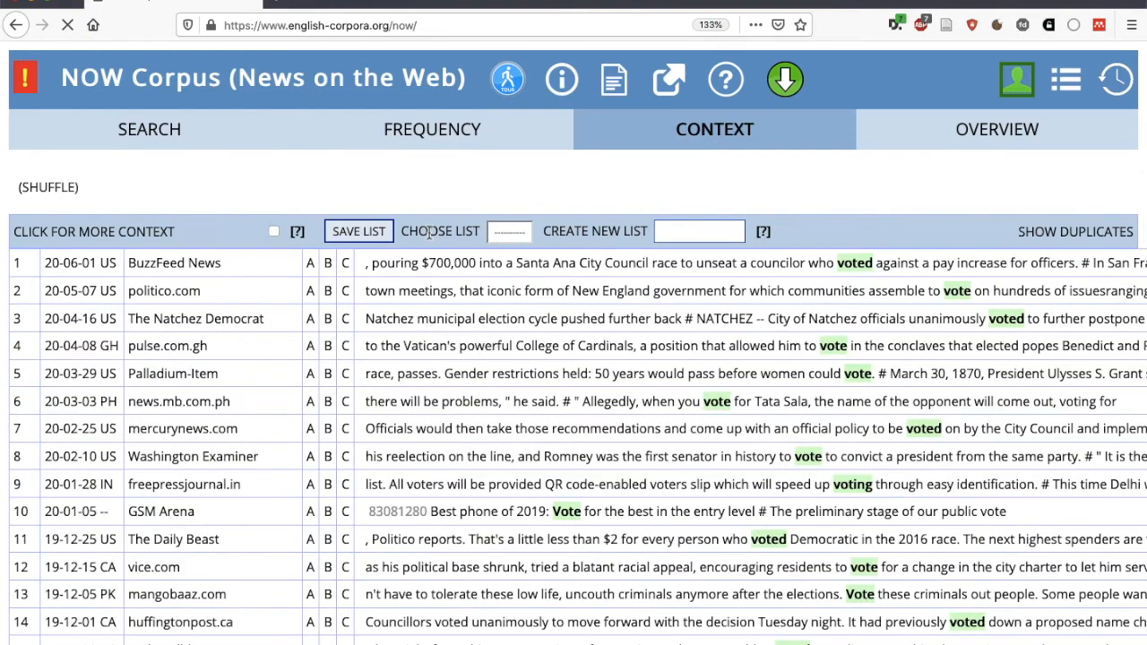
{"action": "scroll", "scroll_direction": "down", "scroll_amount": 3}
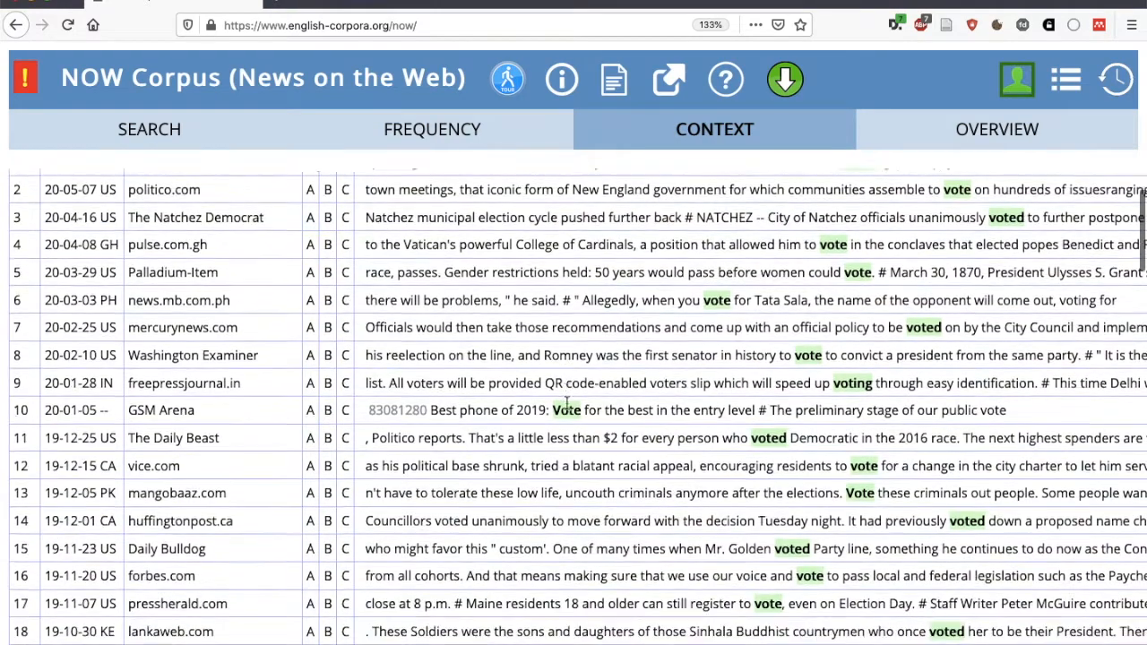
{"action": "scroll", "scroll_direction": "down", "scroll_amount": 3}
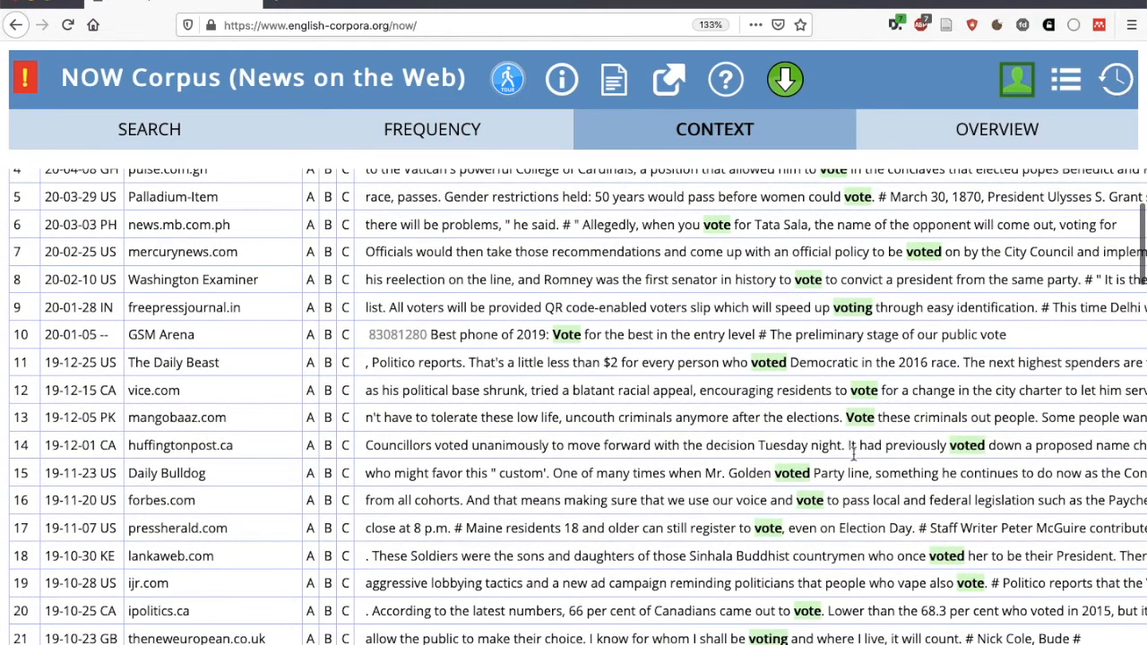
{"action": "scroll", "scroll_direction": "down", "scroll_amount": 3}
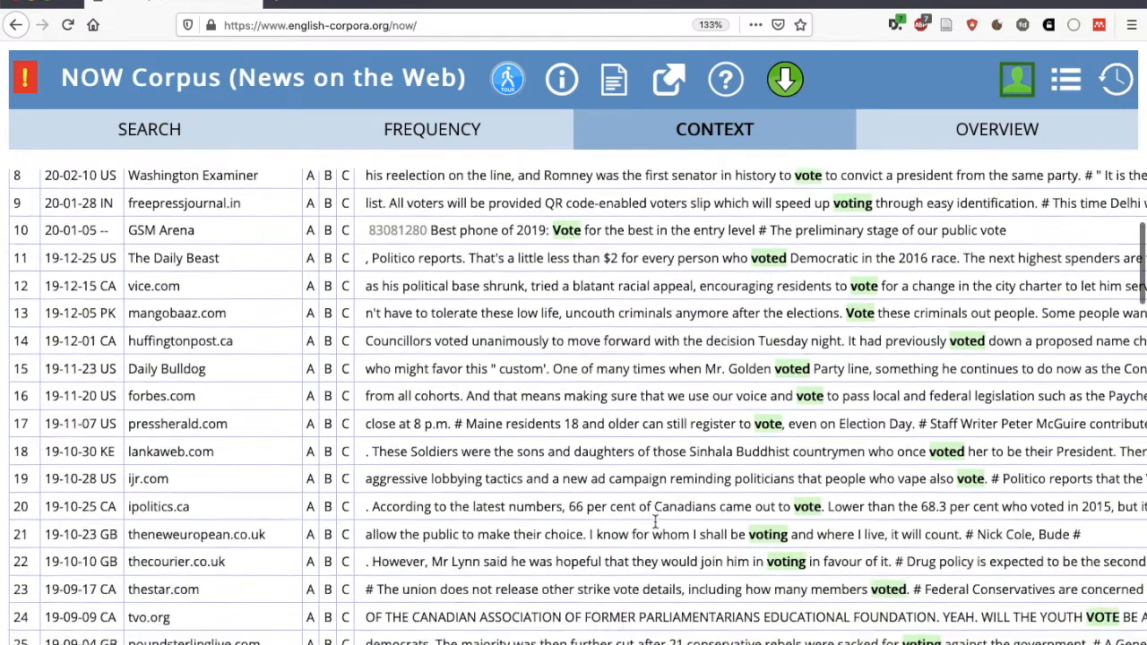
{"action": "scroll", "scroll_direction": "up", "scroll_amount": 3}
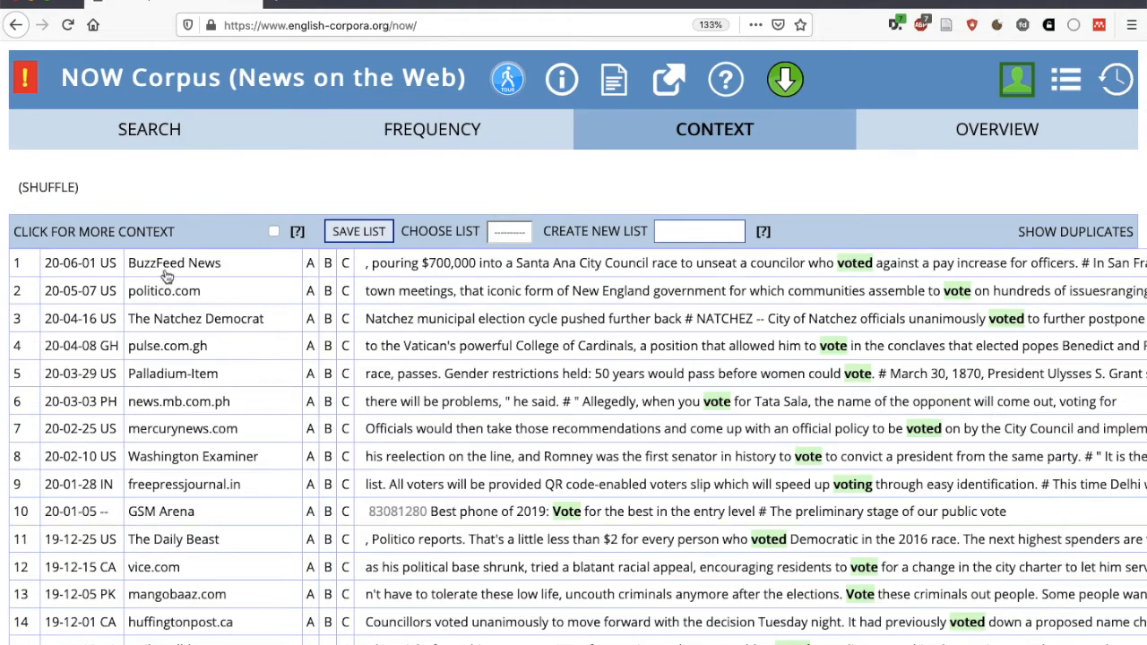
{"action": "left_click", "coordinate": [174, 261]}
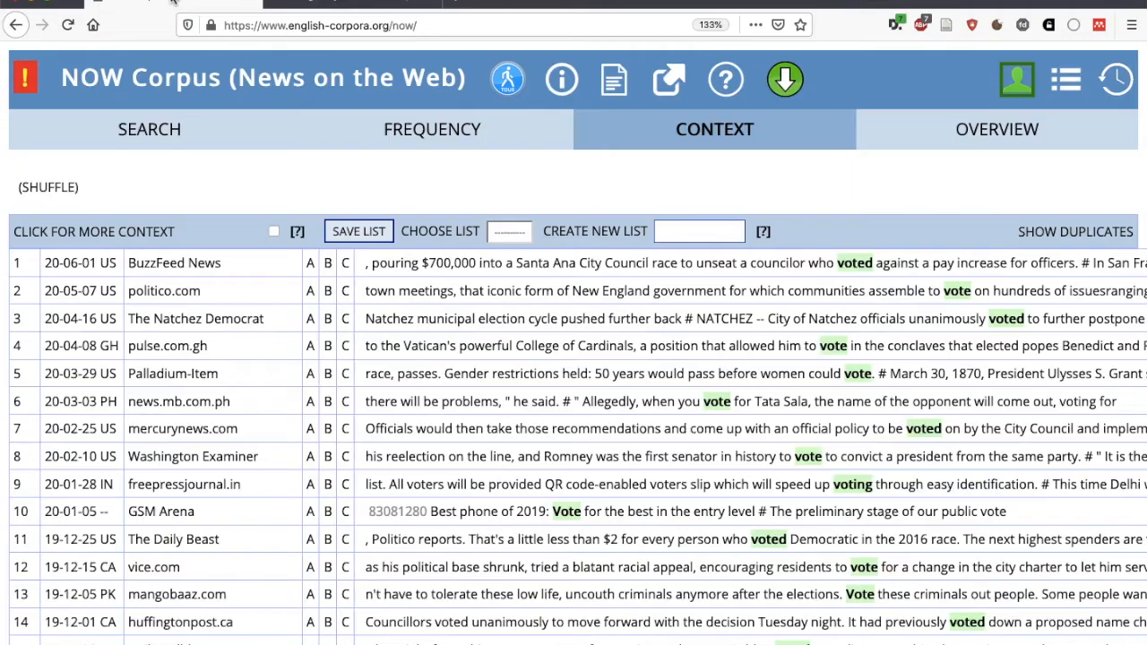
Step: Return to the NOW Corpus search form
{"action": "left_click", "coordinate": [149, 129]}
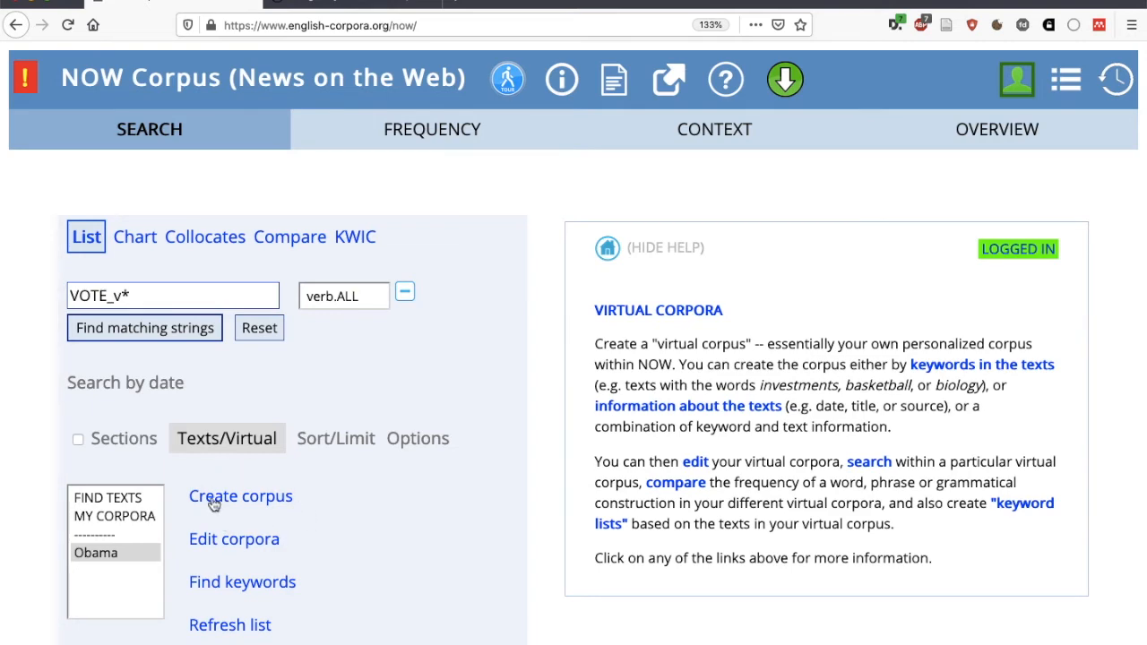
{"action": "left_click", "coordinate": [240, 495]}
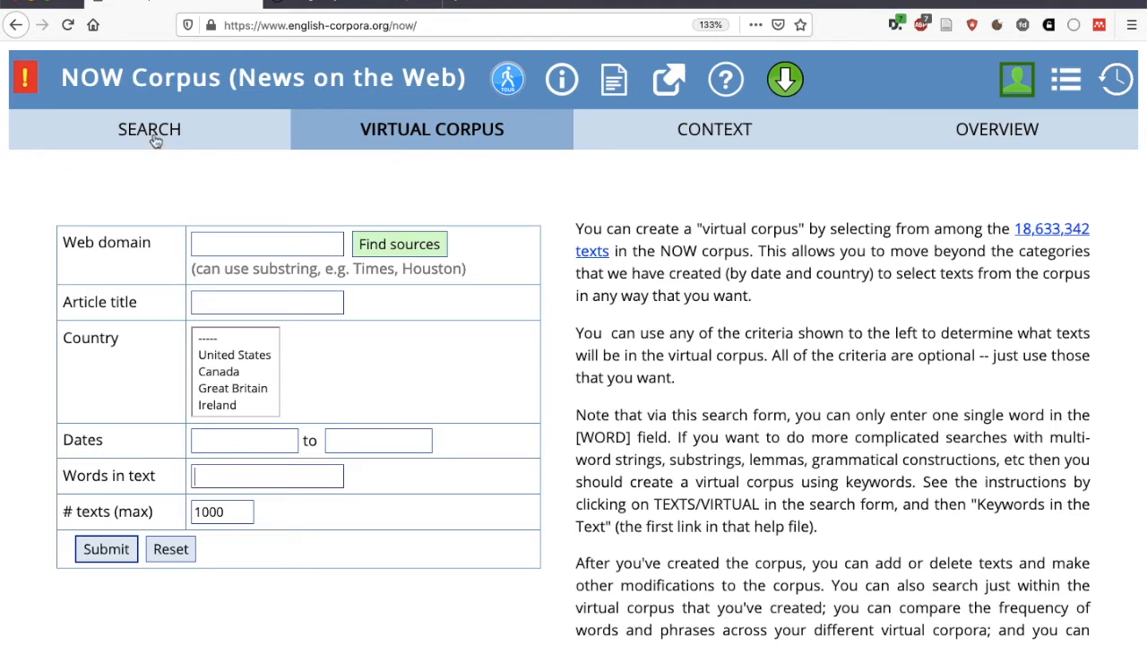
{"action": "left_click", "coordinate": [150, 129]}
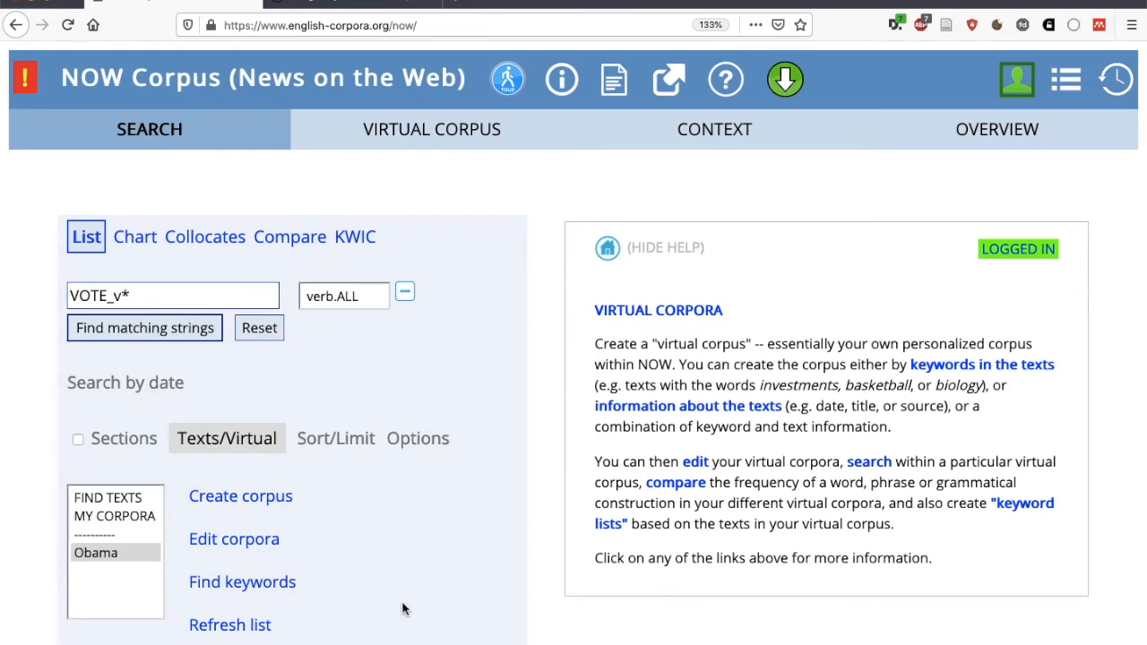
{"action": "mouse_move", "coordinate": [663, 495]}
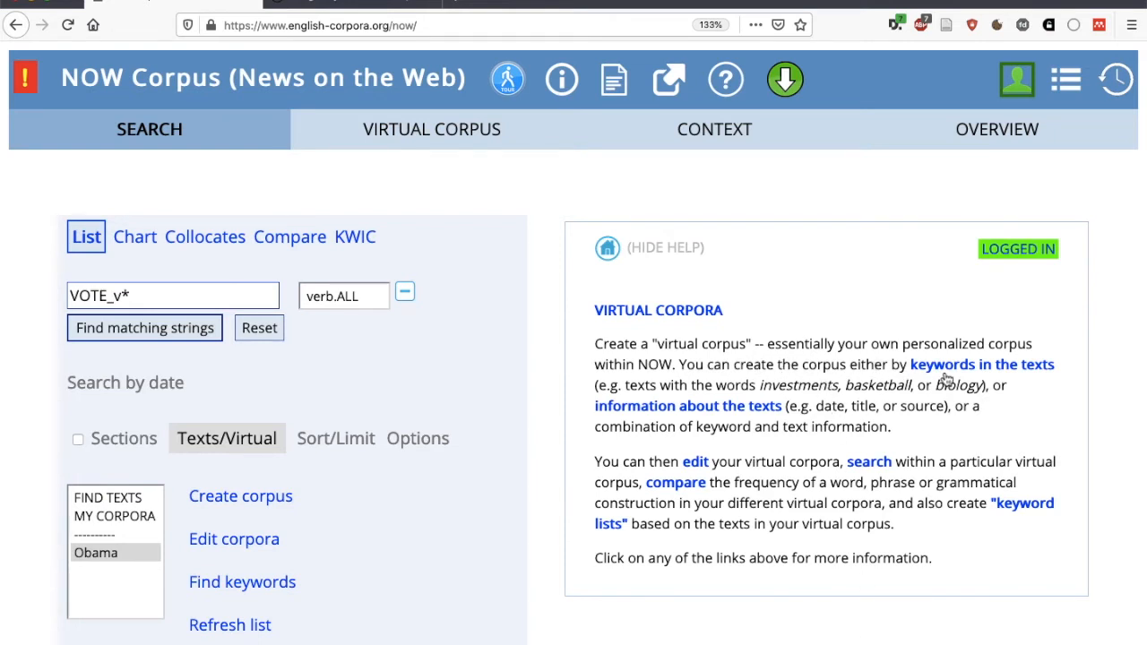
Step: Read the keywords help, then find texts containing sign language ranked by hits
{"action": "left_click", "coordinate": [982, 364]}
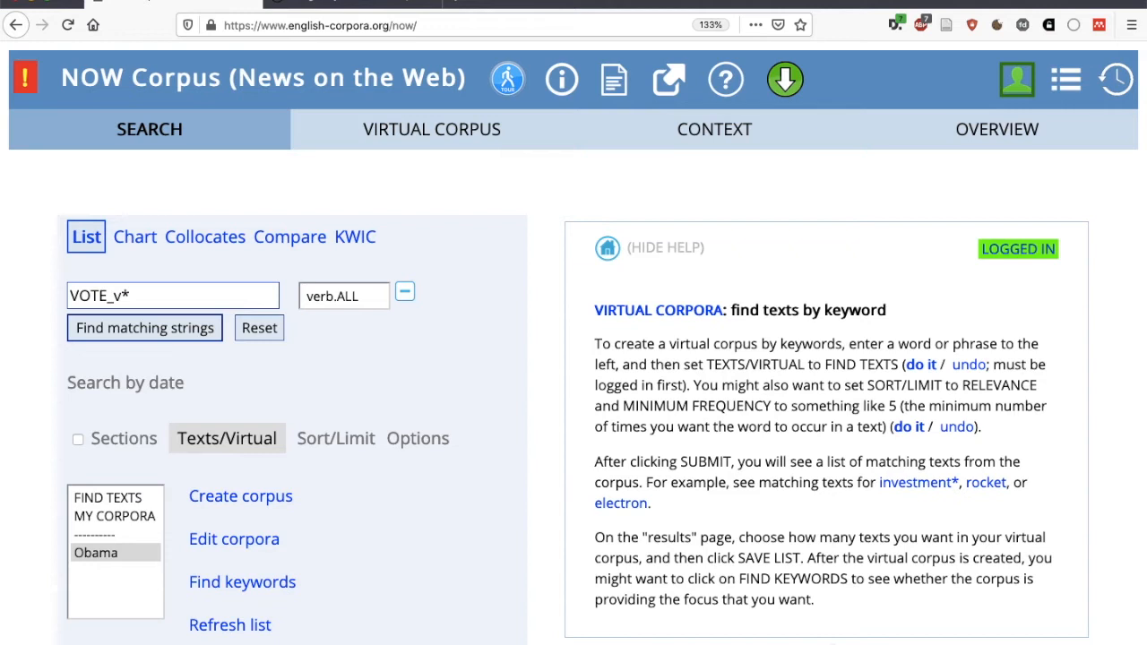
{"action": "mouse_move", "coordinate": [733, 385]}
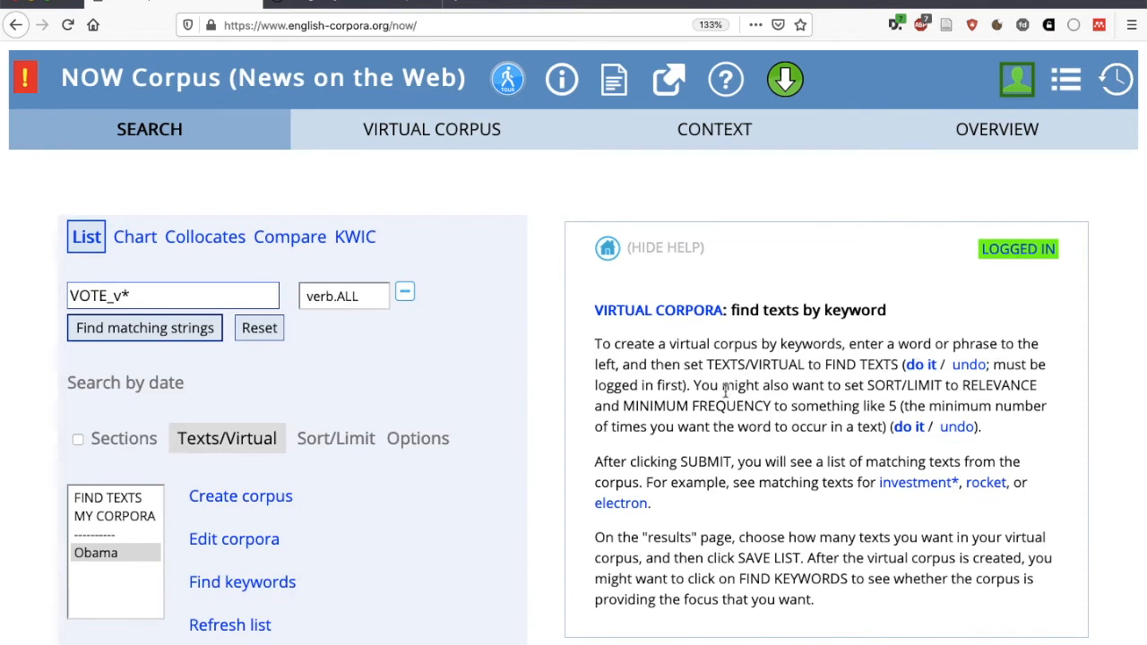
{"action": "mouse_move", "coordinate": [753, 367]}
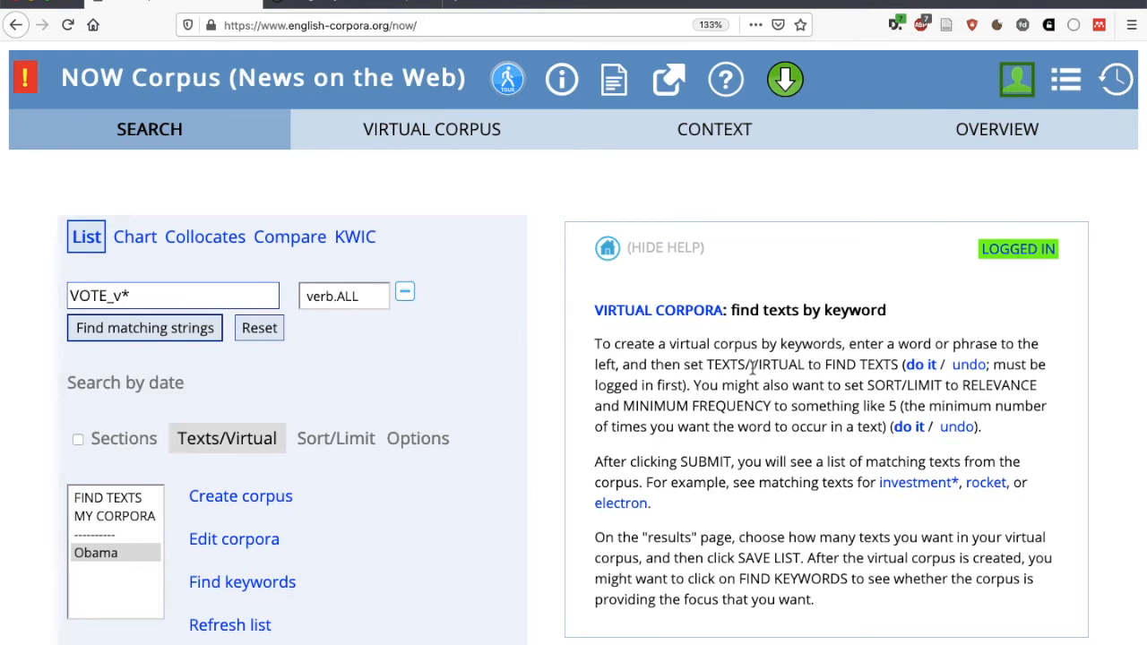
{"action": "mouse_move", "coordinate": [290, 430]}
{"action": "type", "text": "sign language"}
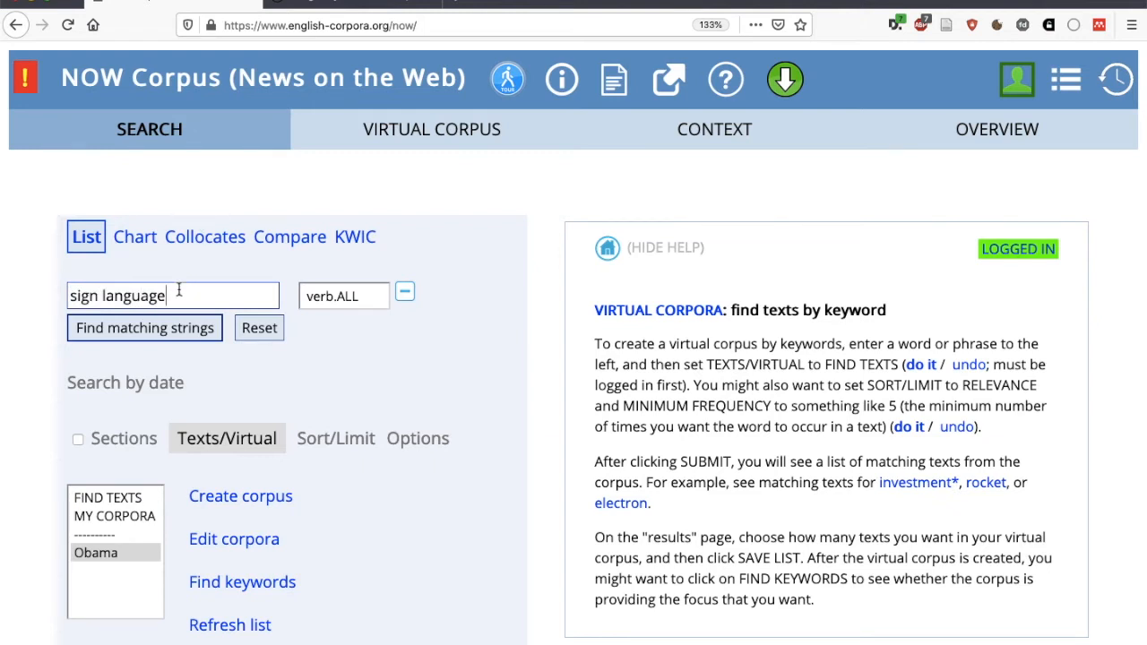
{"action": "left_click", "coordinate": [108, 498]}
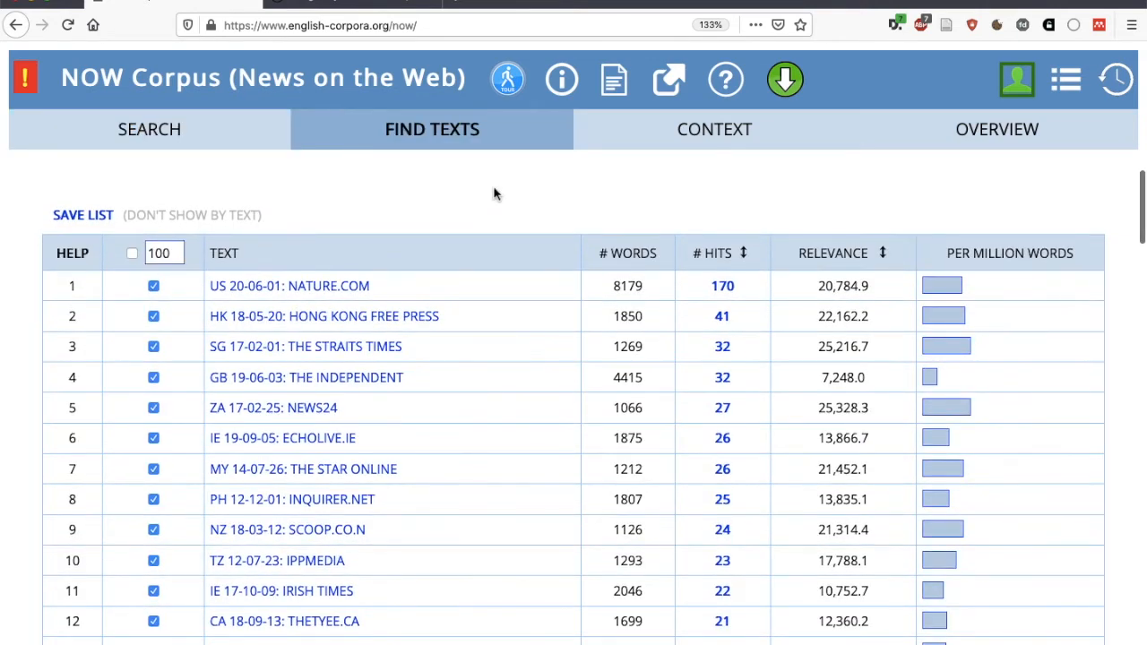
{"action": "mouse_move", "coordinate": [537, 330]}
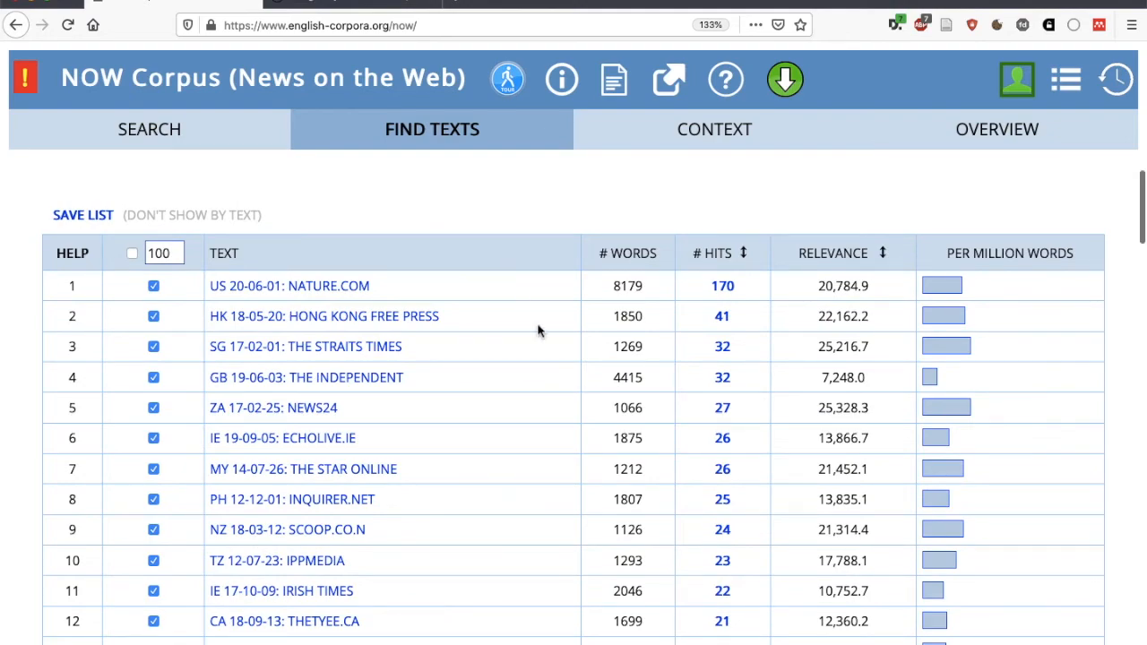
Step: Save the 100 matching texts as a virtual corpus named Sign Language
{"action": "scroll", "scroll_direction": "down", "scroll_amount": 3}
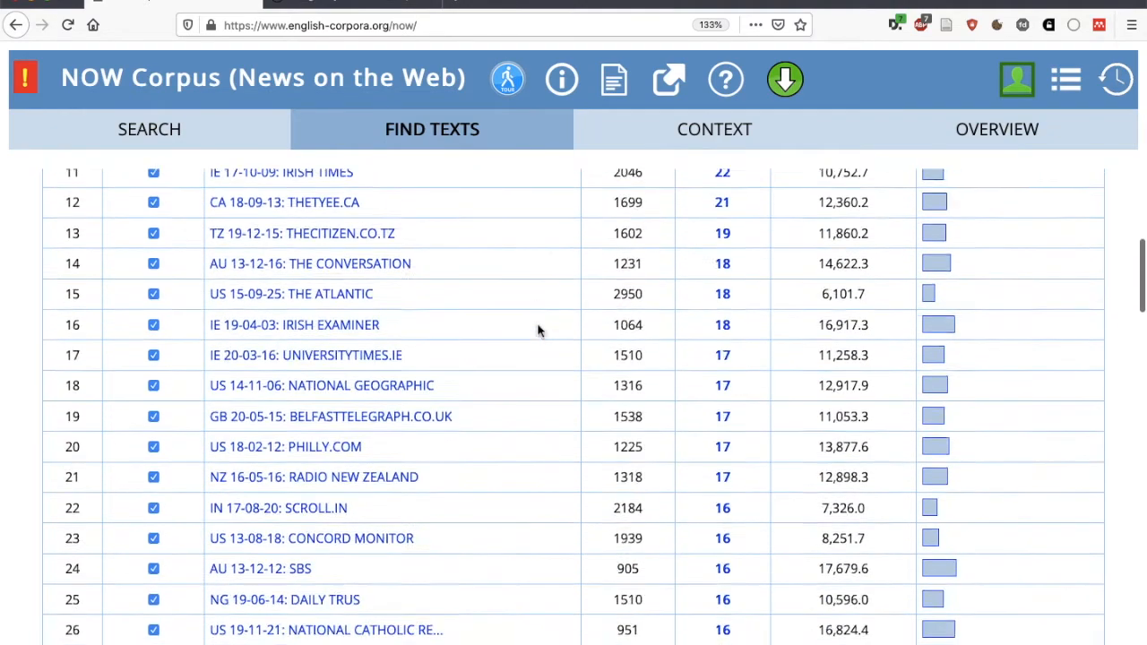
{"action": "scroll", "scroll_direction": "down", "scroll_amount": 3}
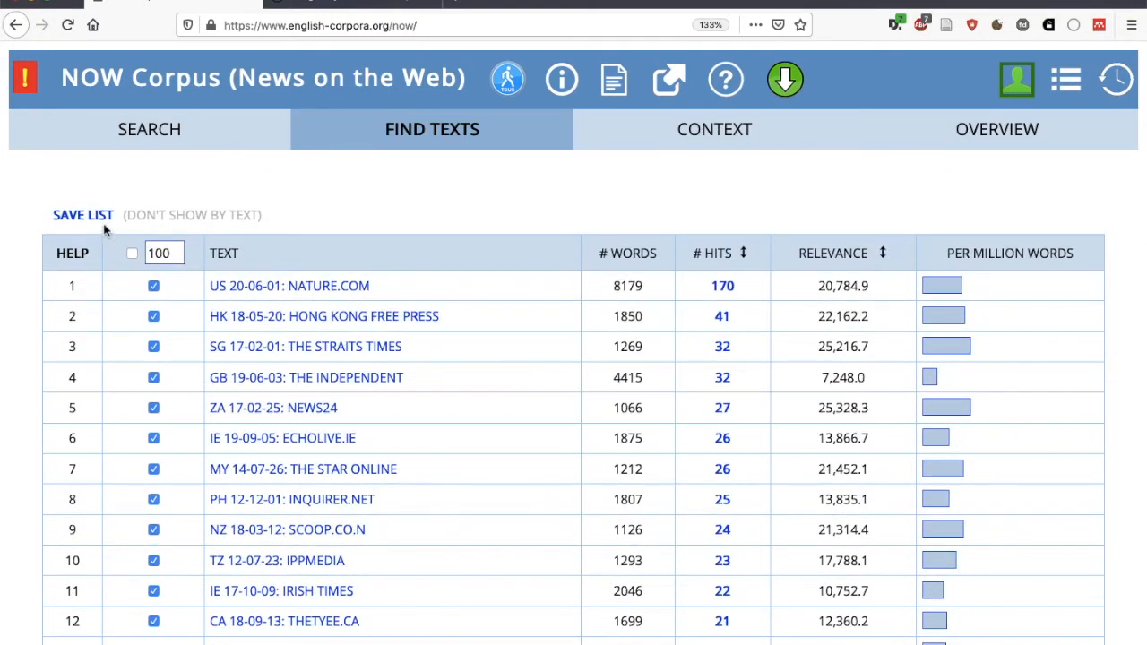
{"action": "left_click", "coordinate": [82, 216]}
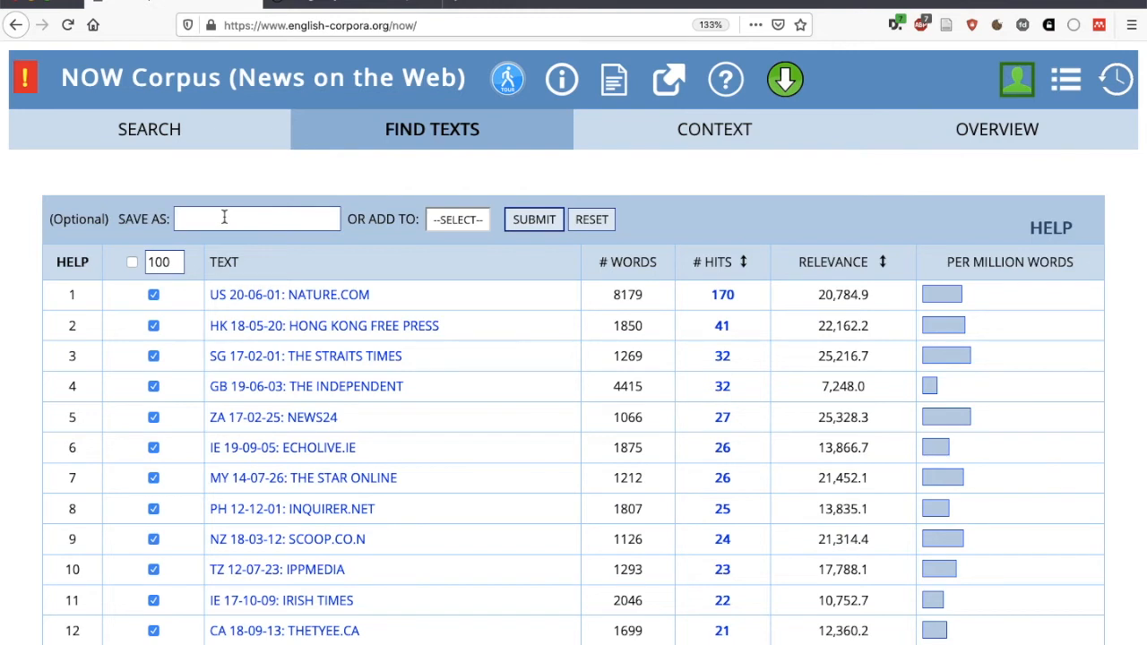
{"action": "type", "text": "Sign"}
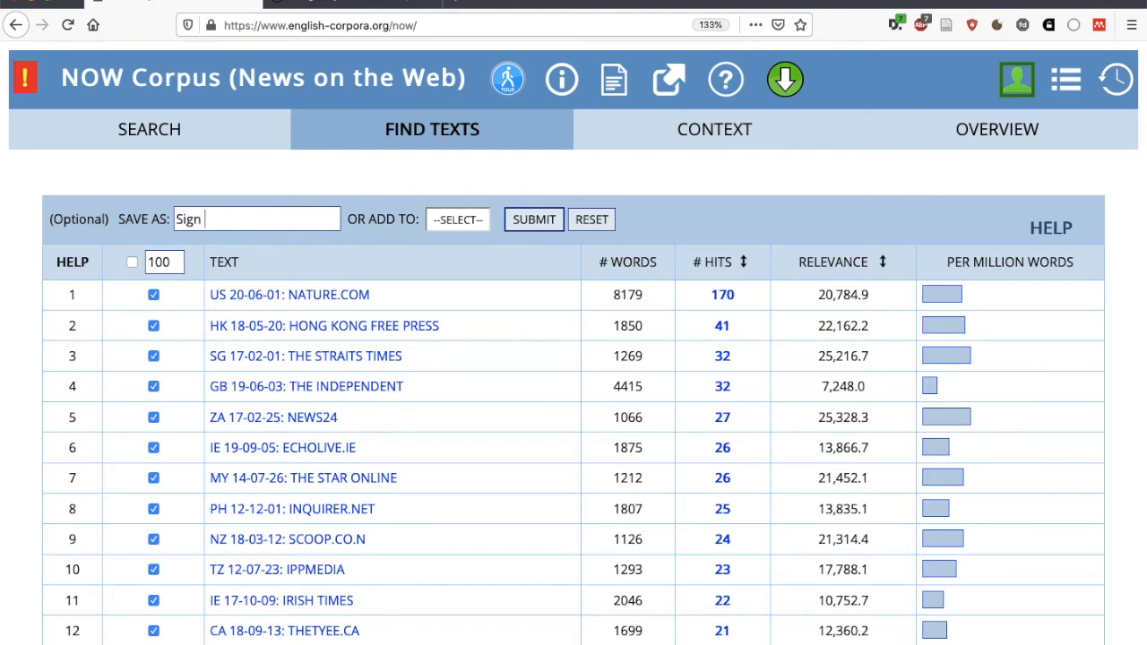
{"action": "type", "text": "Language"}
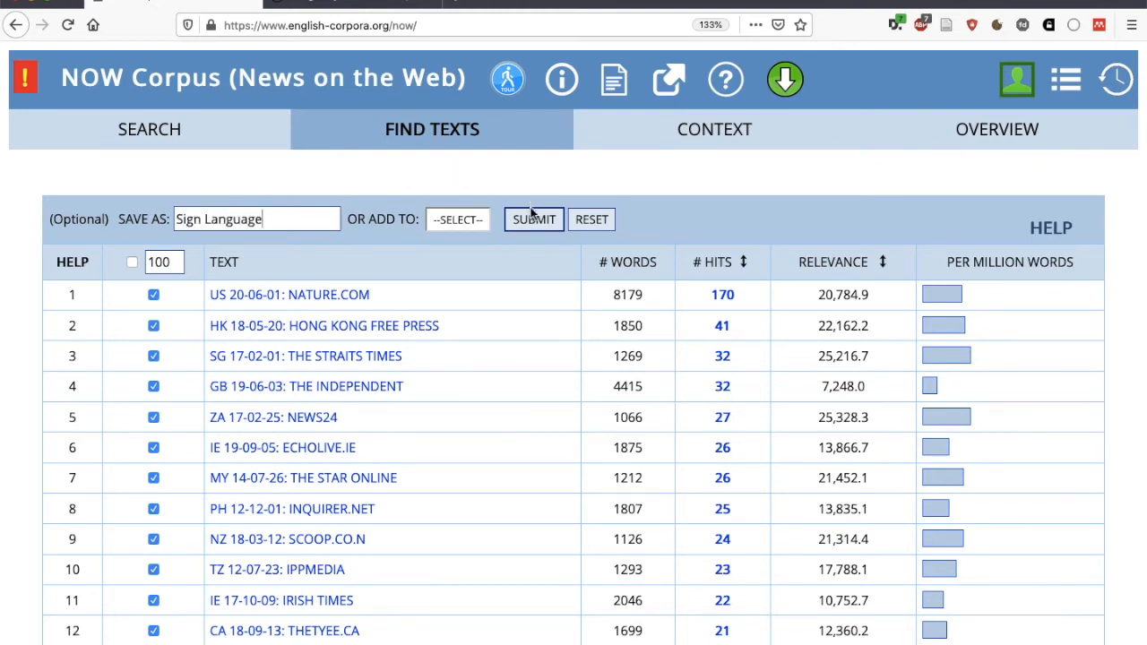
{"action": "left_click", "coordinate": [534, 218]}
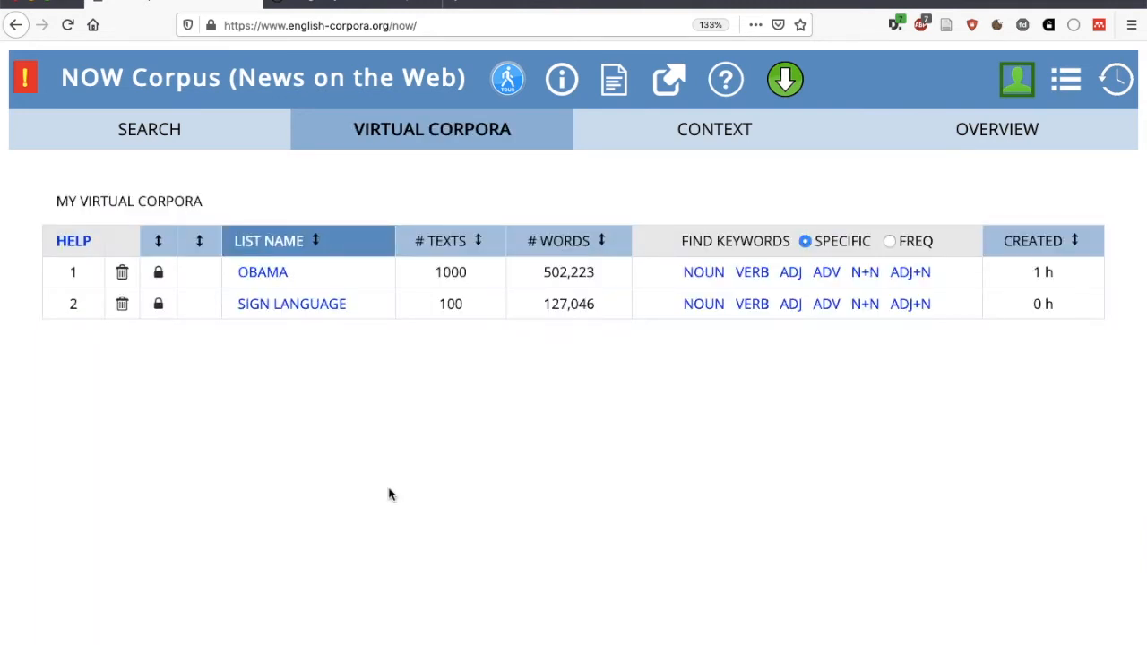
{"action": "mouse_move", "coordinate": [263, 278]}
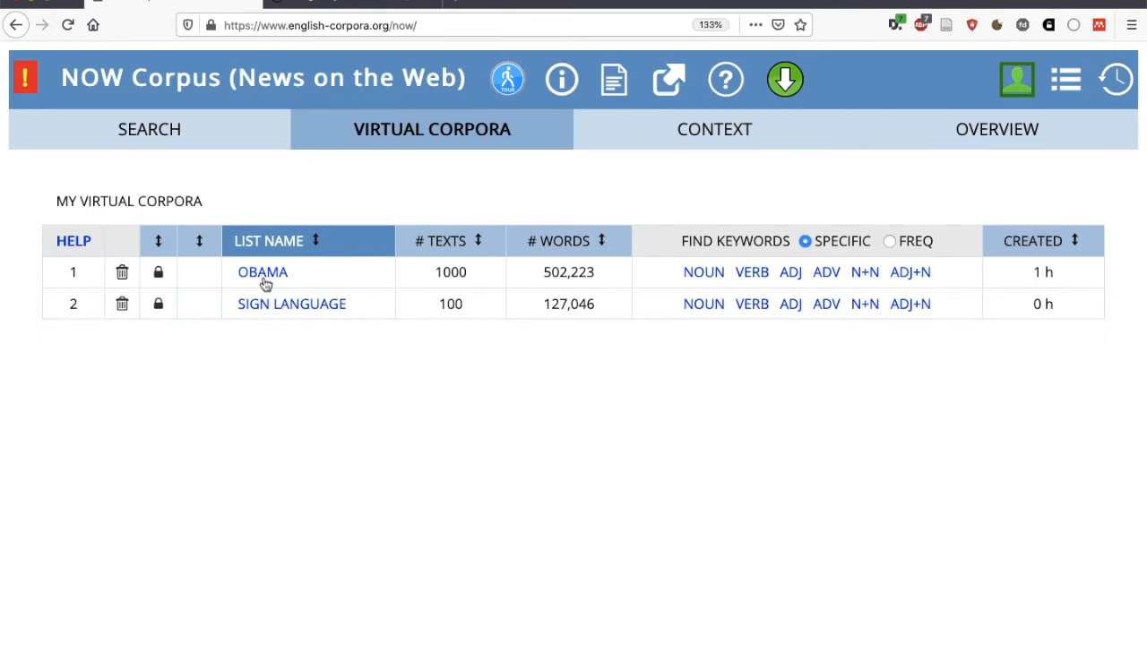
{"action": "mouse_move", "coordinate": [278, 255]}
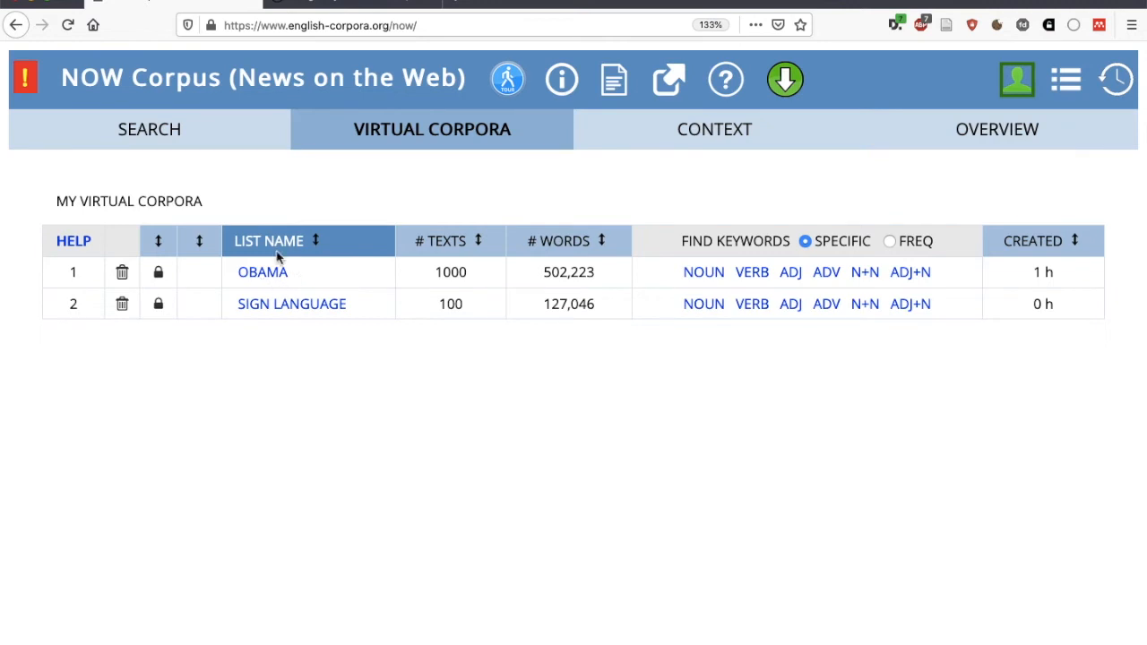
{"action": "mouse_move", "coordinate": [283, 294]}
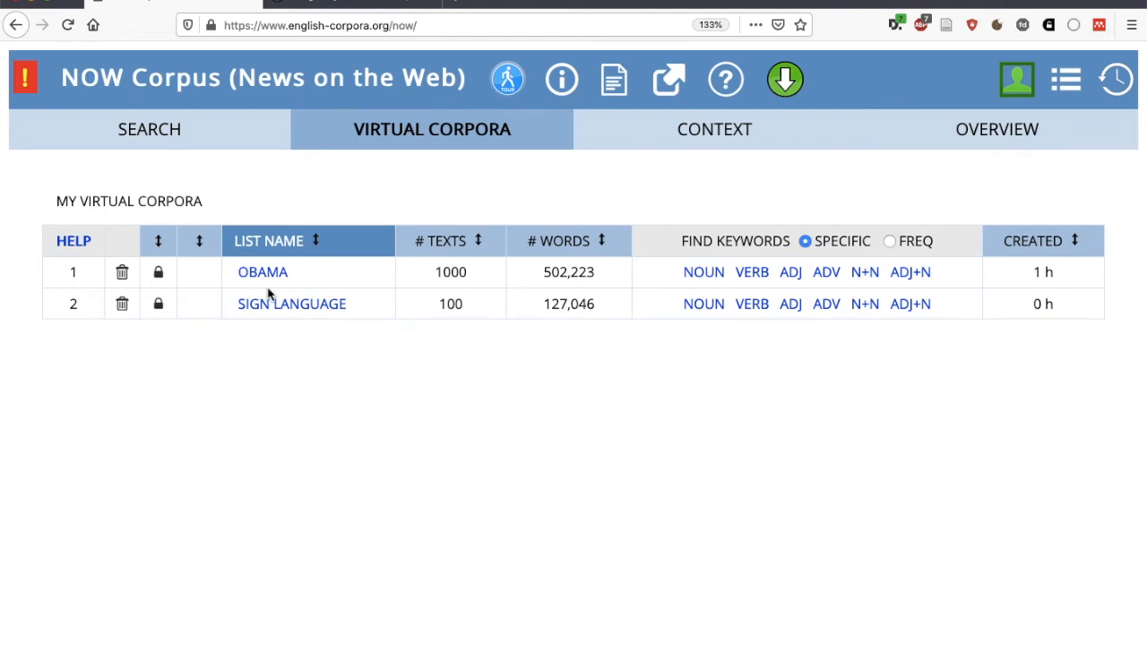
{"action": "mouse_move", "coordinate": [355, 322]}
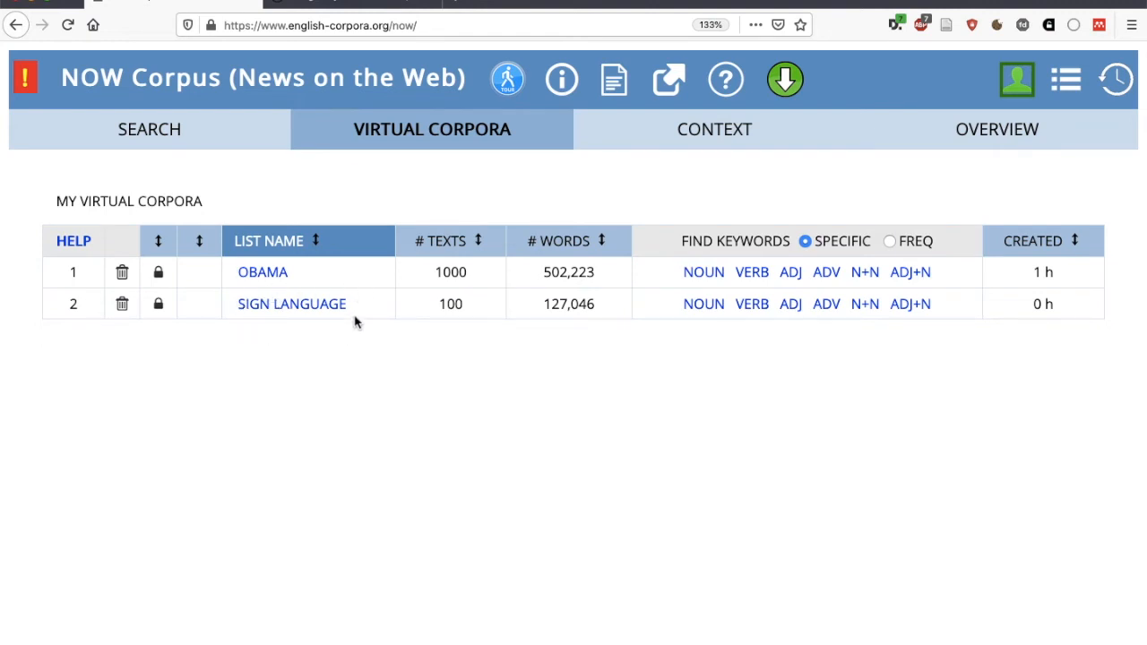
{"action": "mouse_move", "coordinate": [344, 325]}
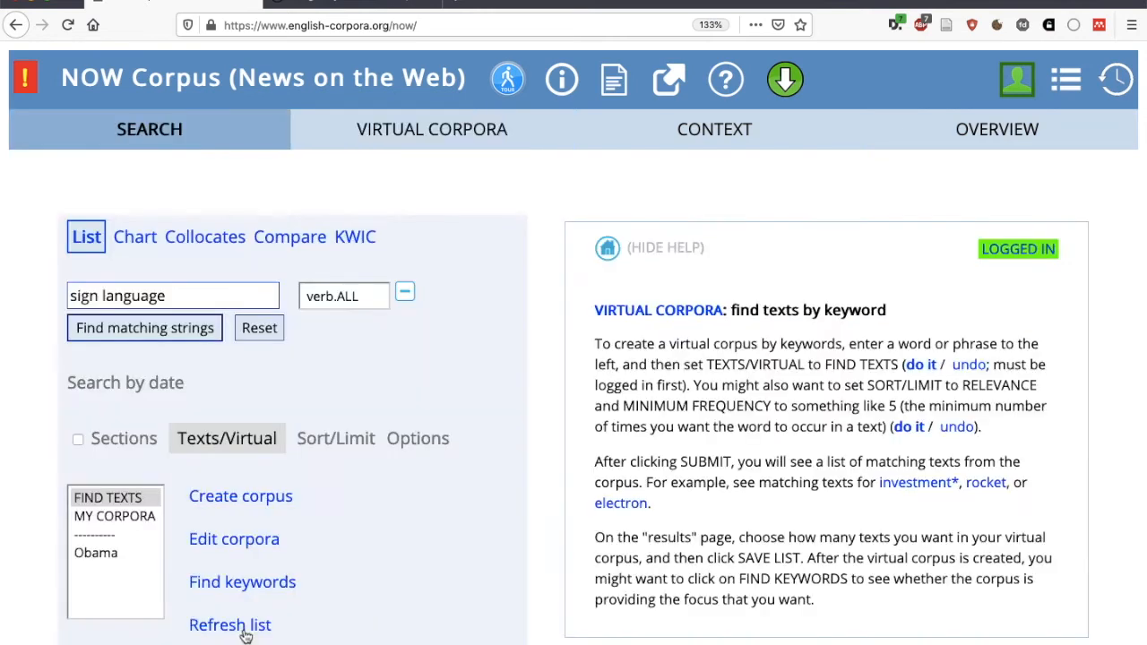
Step: Refresh the saved corpora list and select Sign Language for searching
{"action": "left_click", "coordinate": [258, 326]}
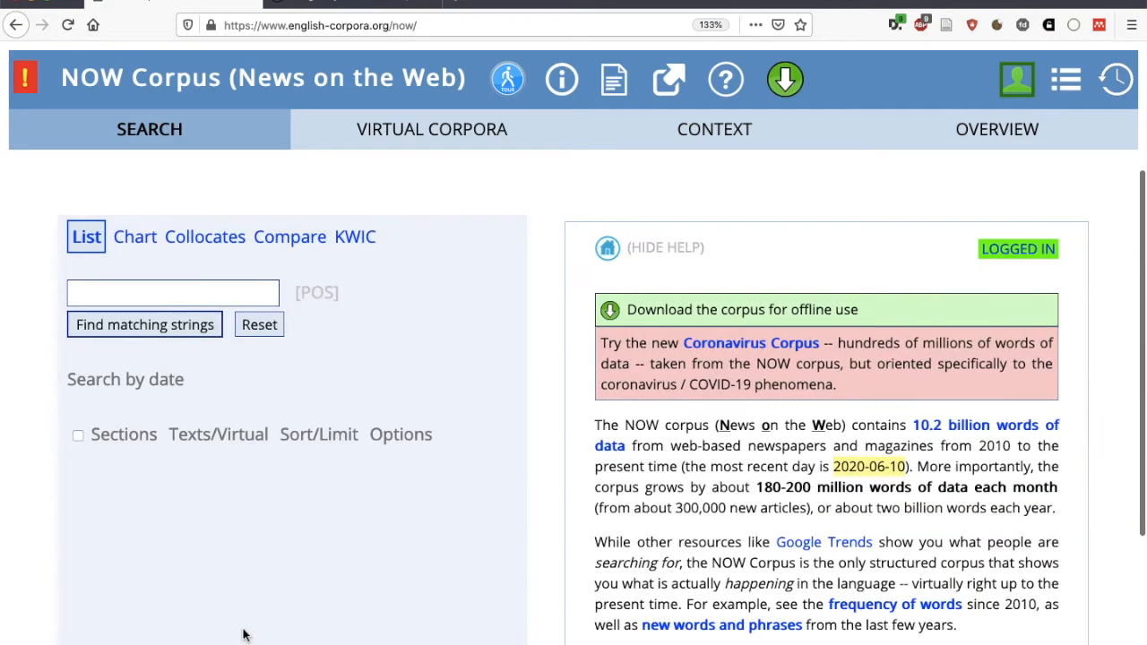
{"action": "left_click", "coordinate": [219, 436]}
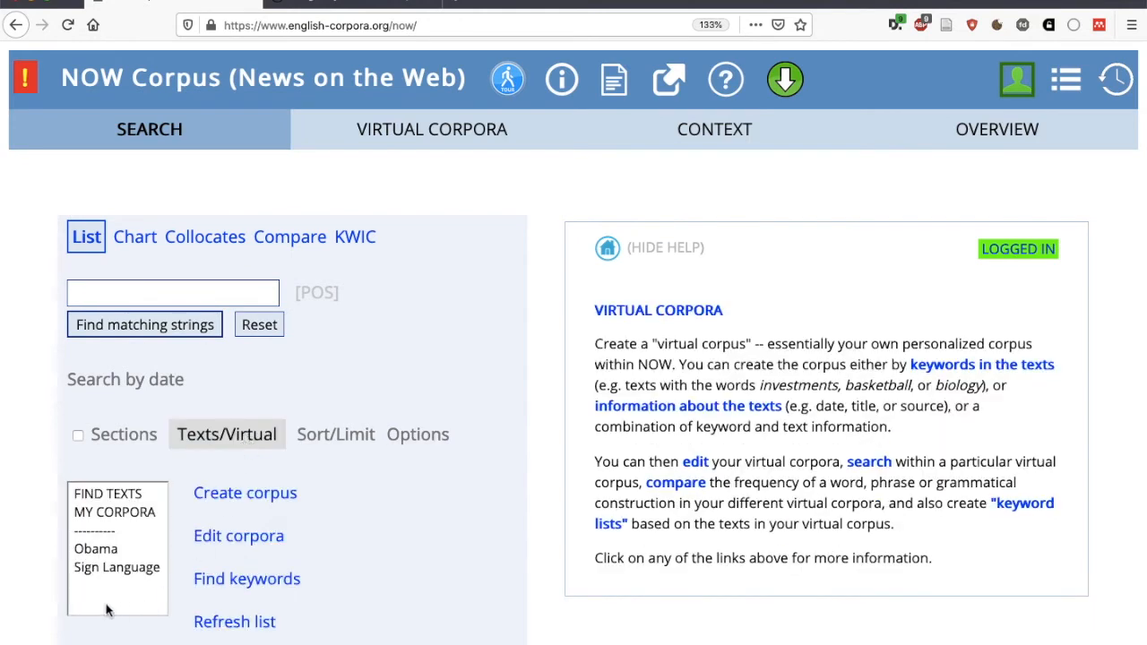
{"action": "mouse_move", "coordinate": [99, 602]}
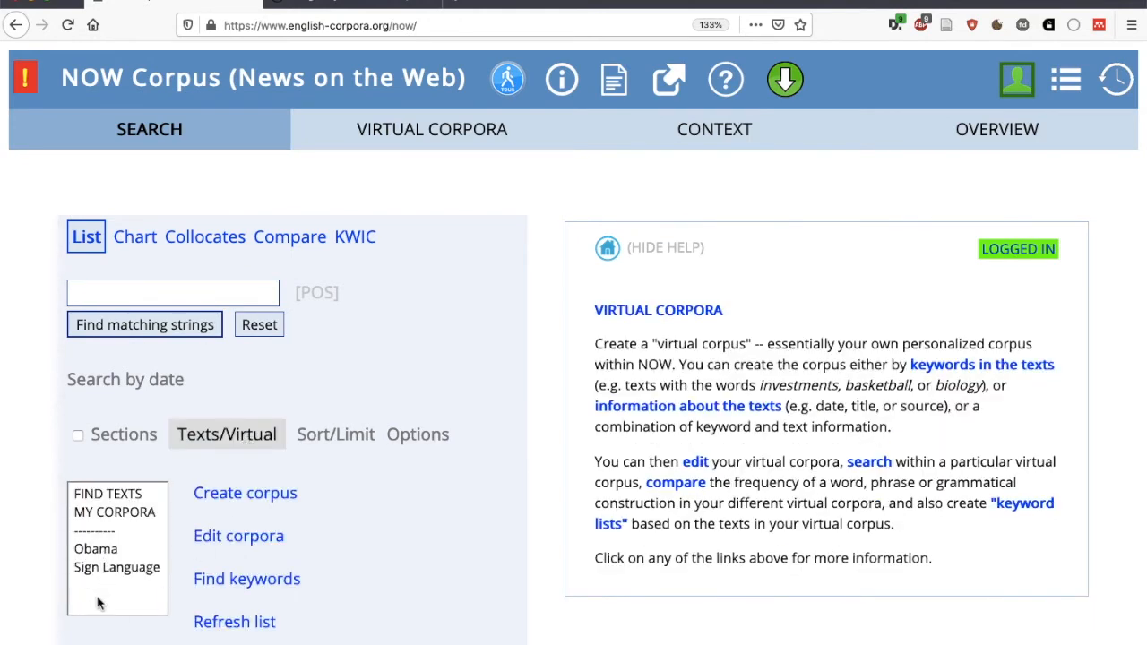
{"action": "left_click", "coordinate": [116, 566]}
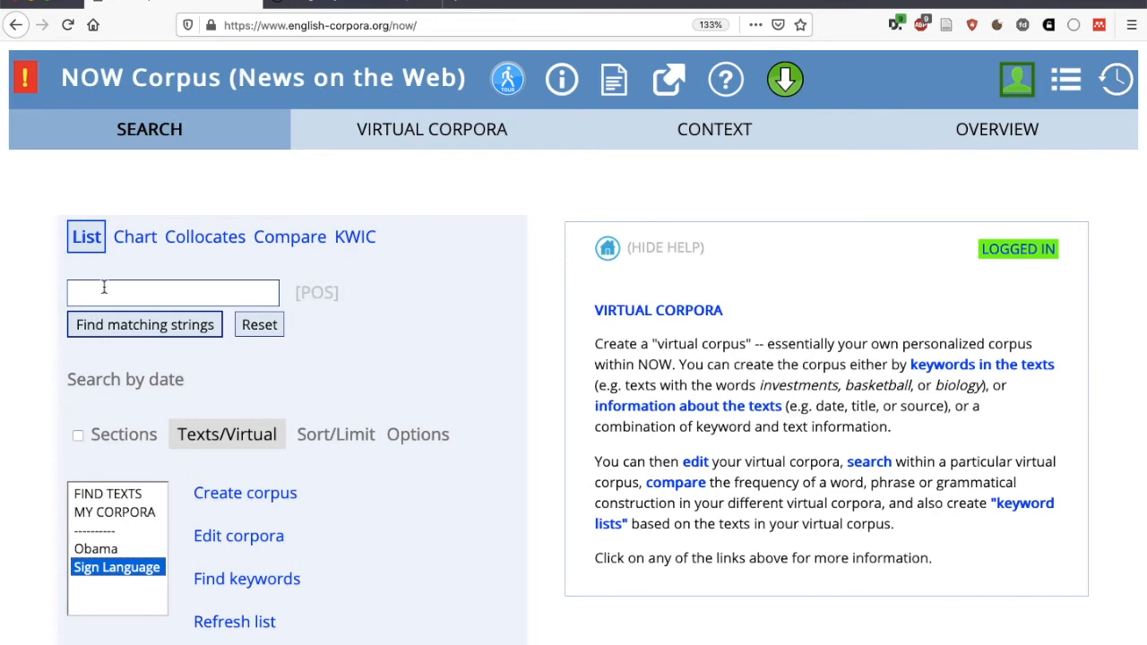
Step: Search the Sign Language corpus for interpreter, returning 127 hits
{"action": "left_click", "coordinate": [117, 566]}
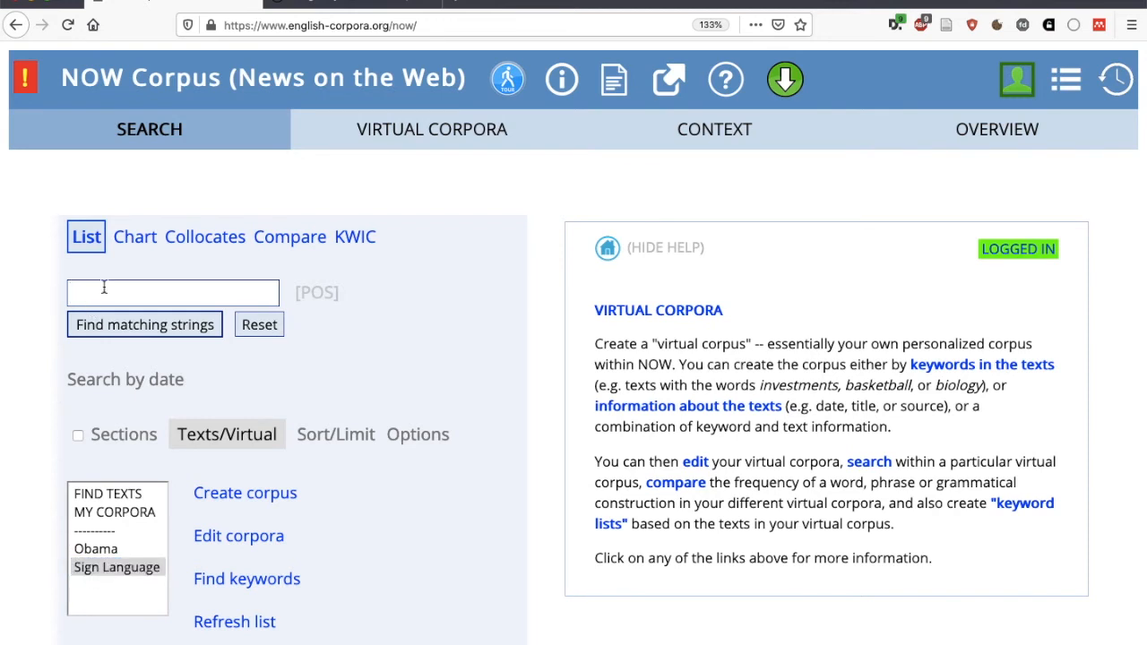
{"action": "type", "text": "i"}
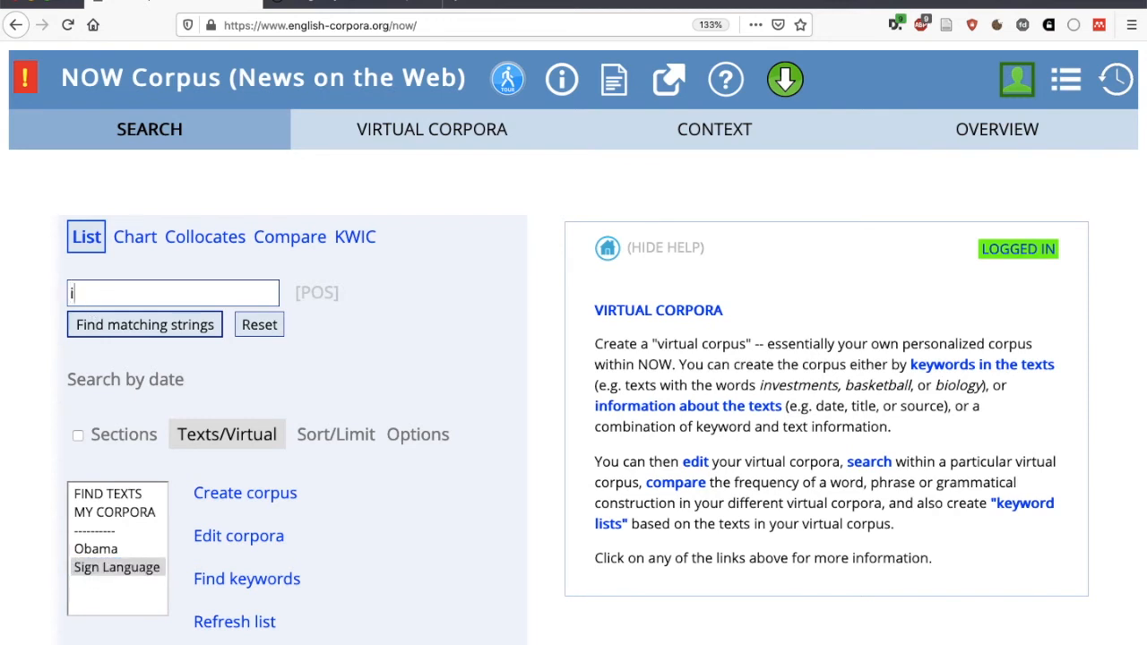
{"action": "type", "text": "interpreter"}
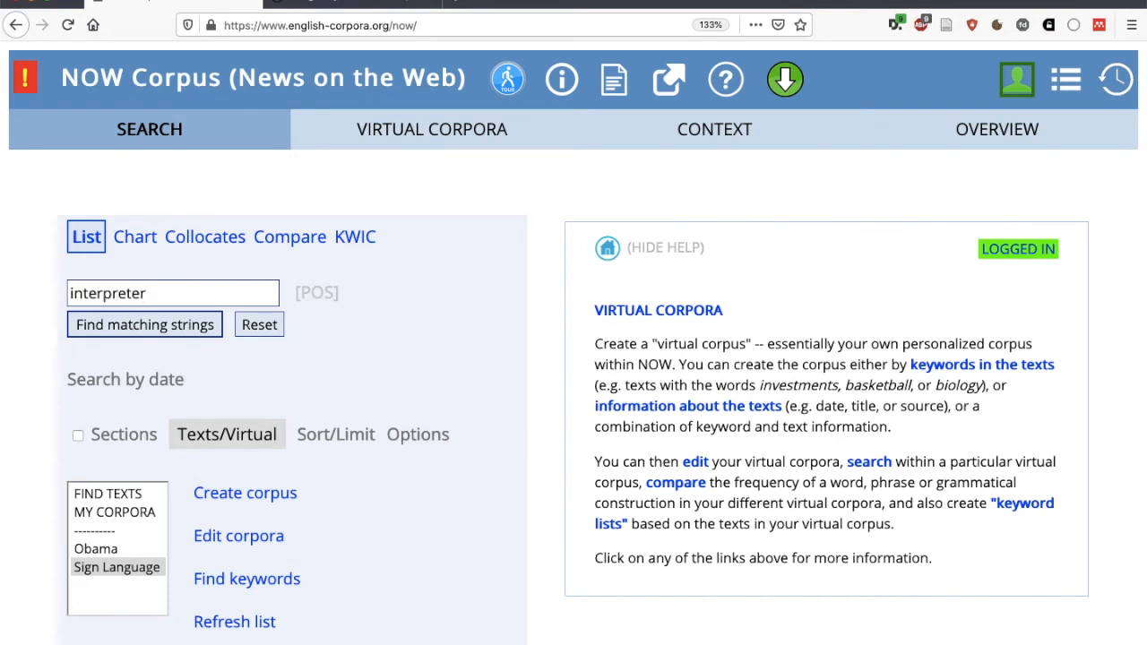
{"action": "left_click", "coordinate": [143, 323]}
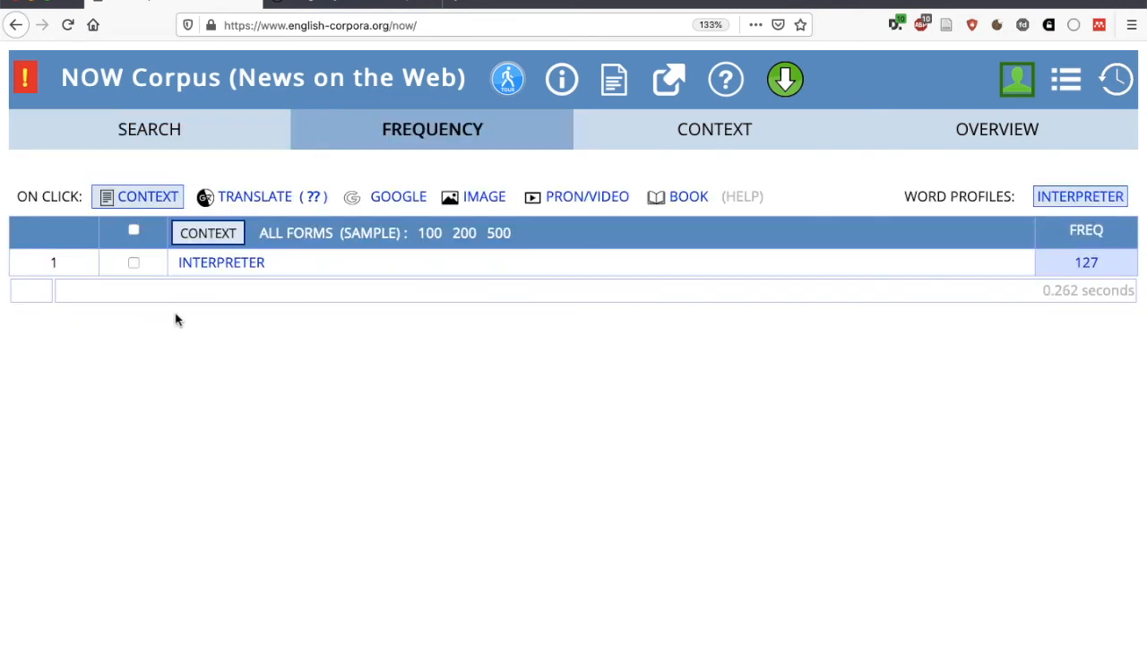
{"action": "mouse_move", "coordinate": [1090, 261]}
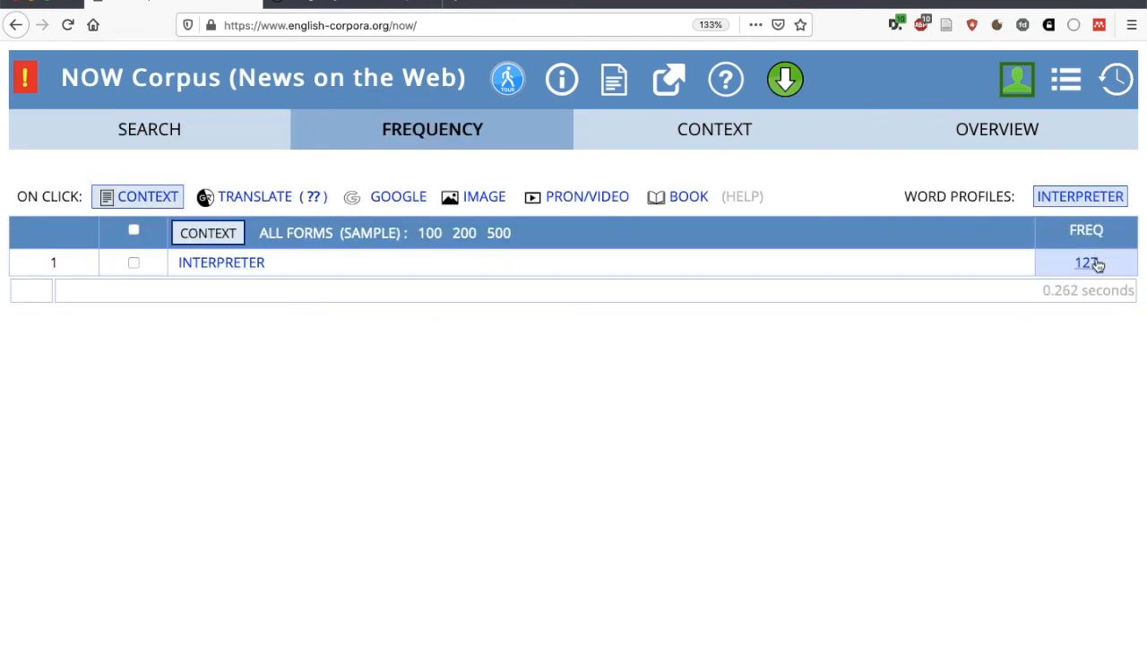
{"action": "mouse_move", "coordinate": [223, 261]}
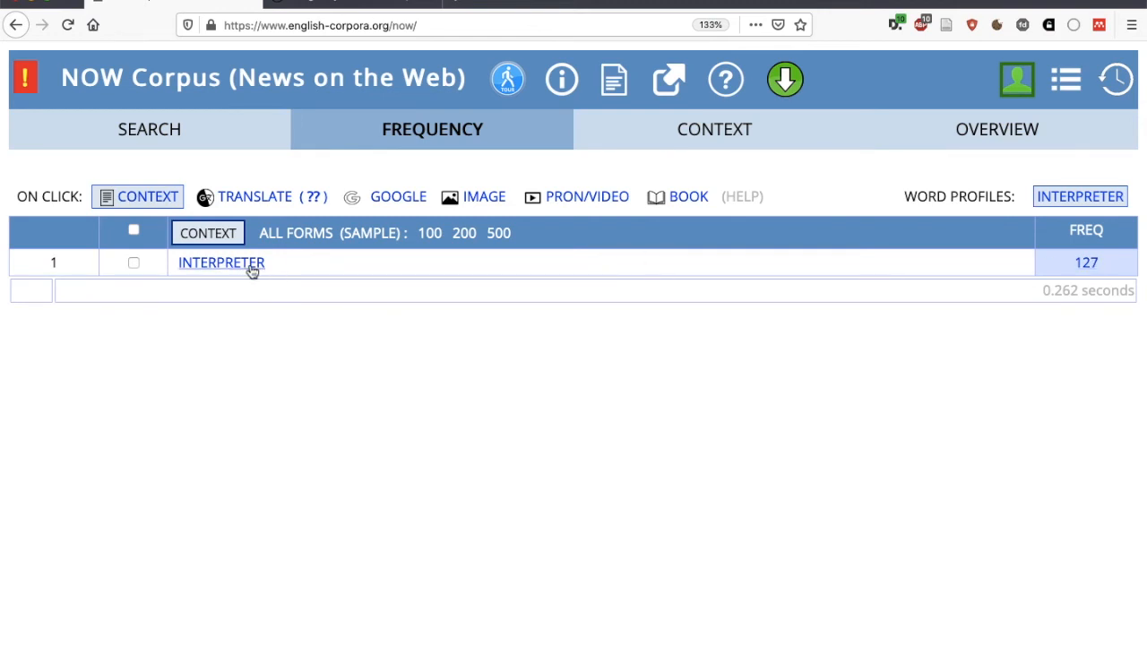
Step: Read the KWIC lines for INTERPRETER, then go back to the search form
{"action": "left_click", "coordinate": [220, 262]}
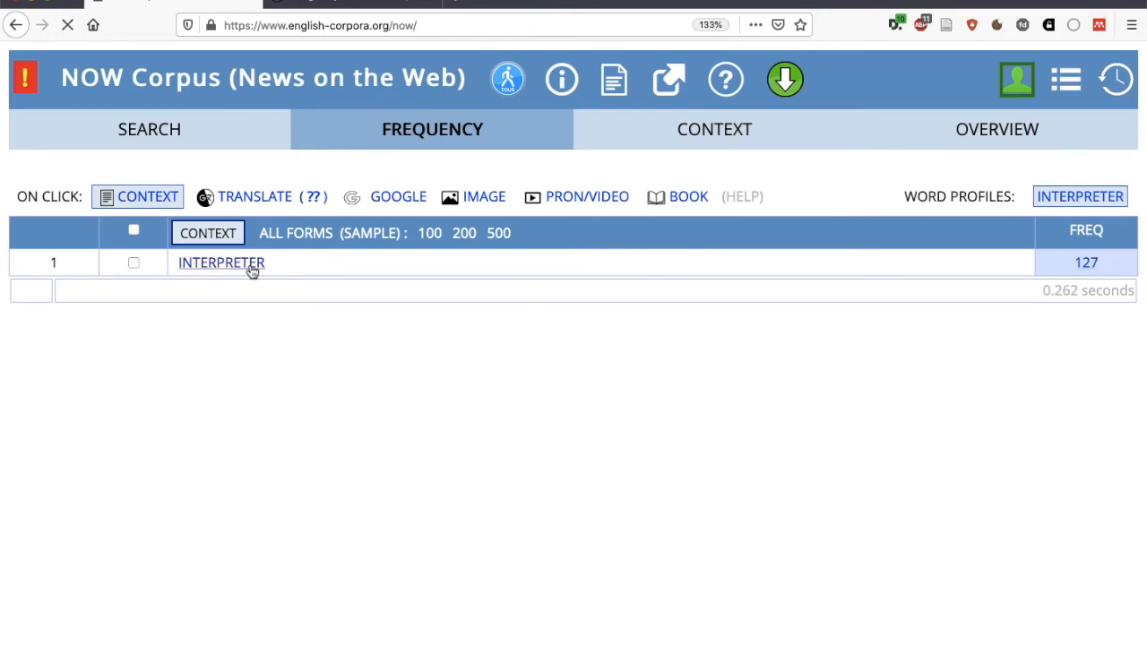
{"action": "left_click", "coordinate": [221, 262]}
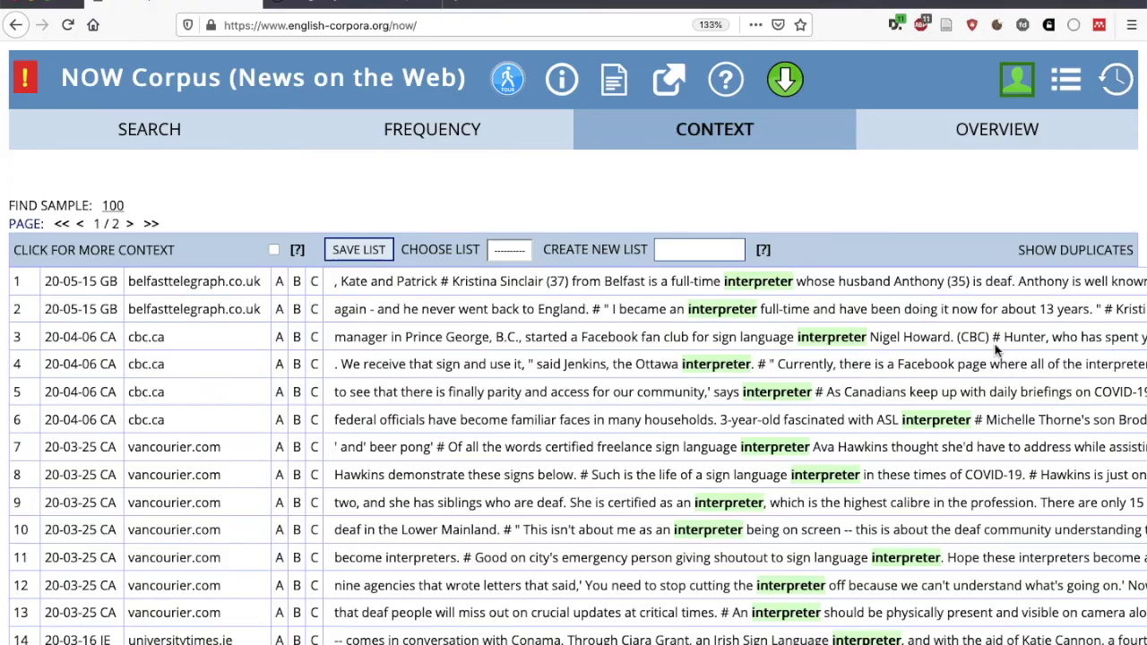
{"action": "scroll", "scroll_direction": "down", "scroll_amount": 3}
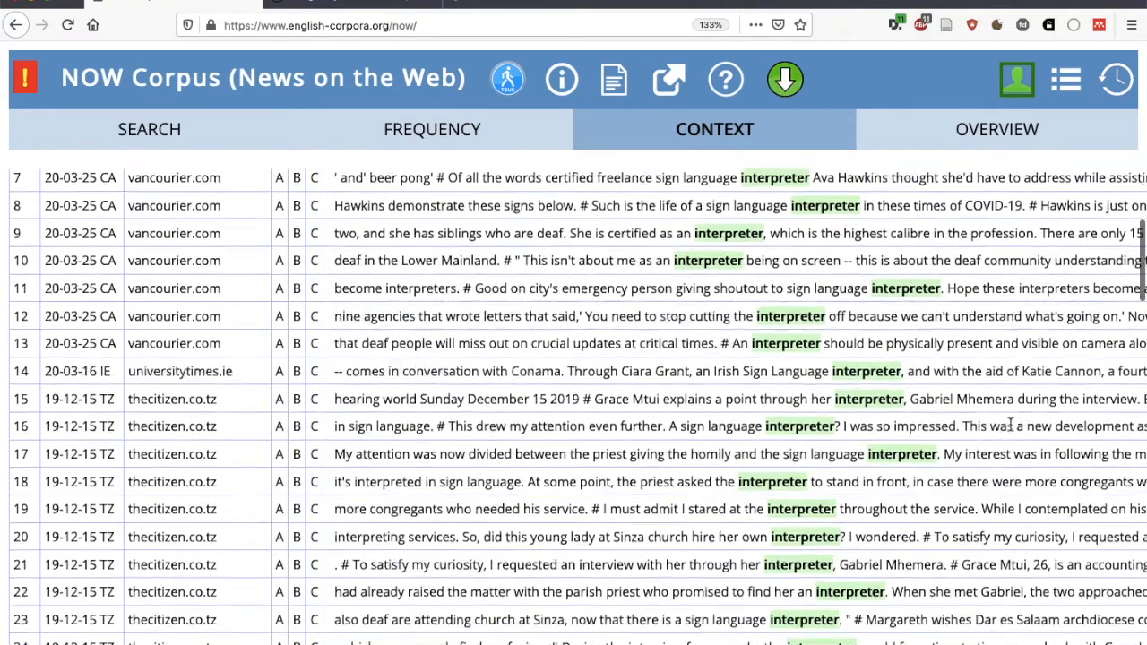
{"action": "left_click", "coordinate": [148, 129]}
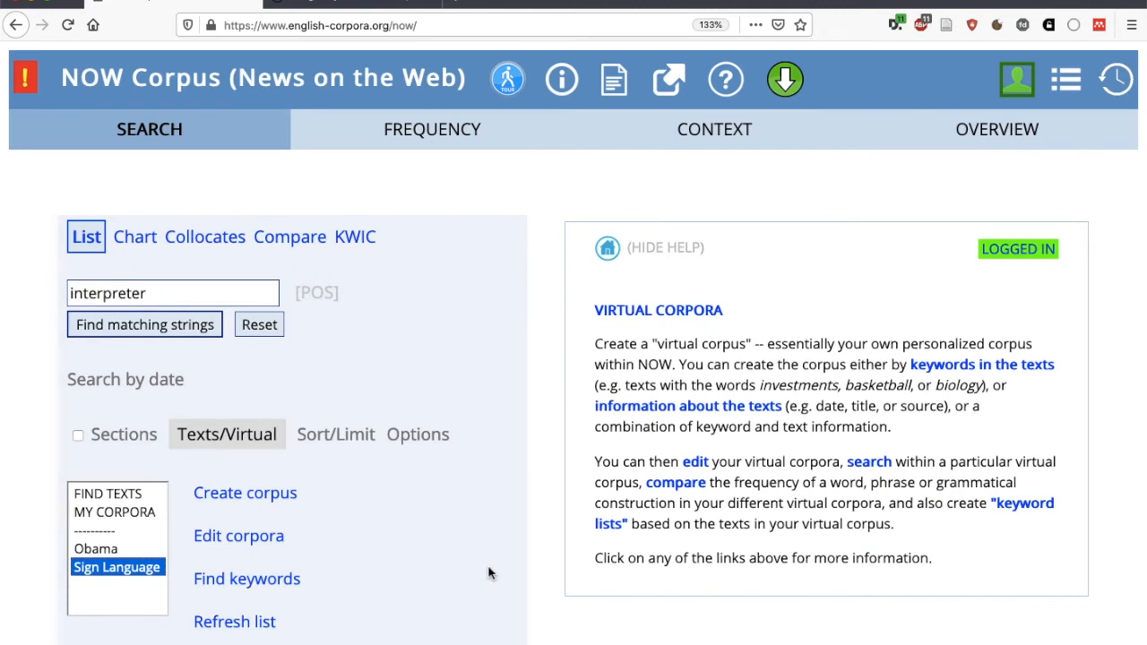
{"action": "mouse_move", "coordinate": [215, 588]}
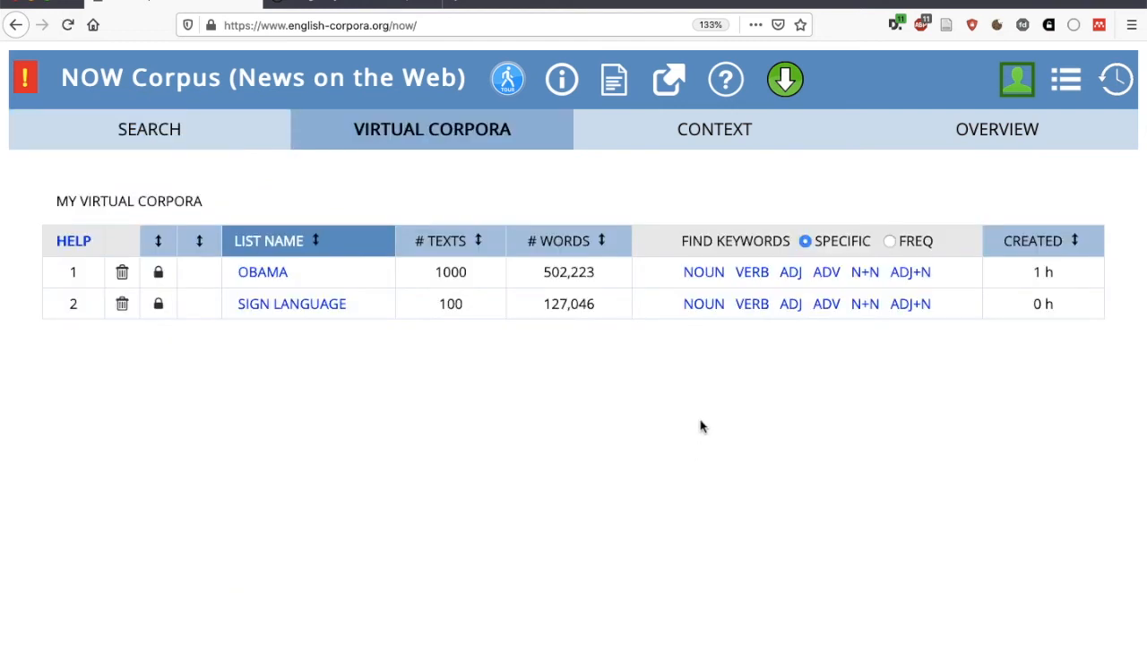
{"action": "mouse_move", "coordinate": [706, 330]}
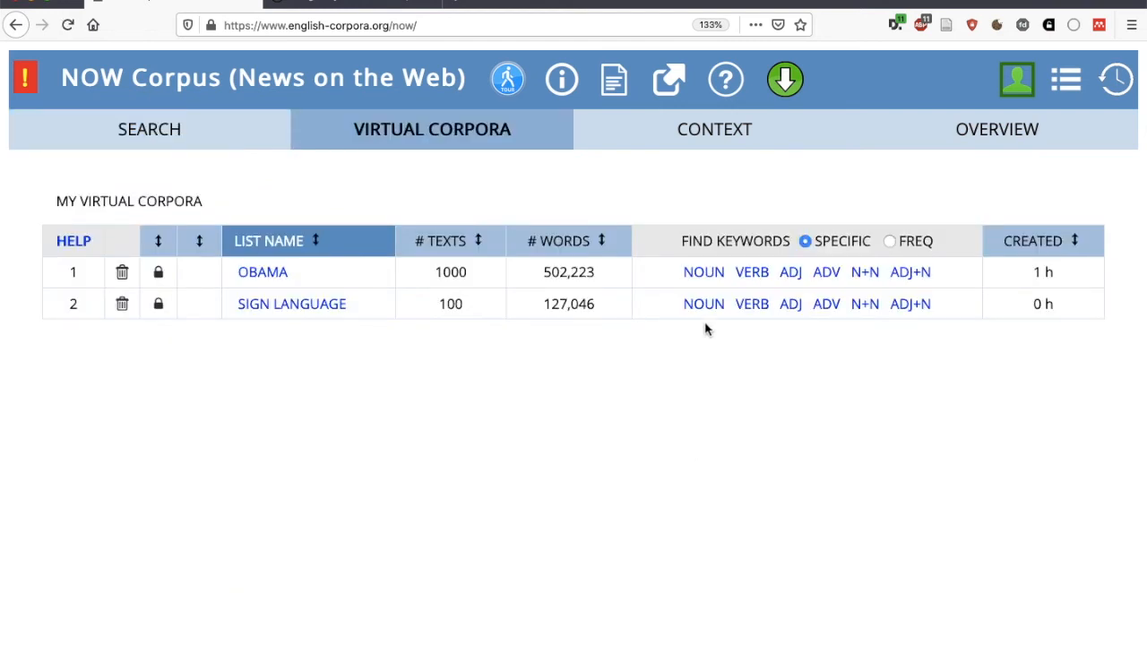
{"action": "mouse_move", "coordinate": [702, 304]}
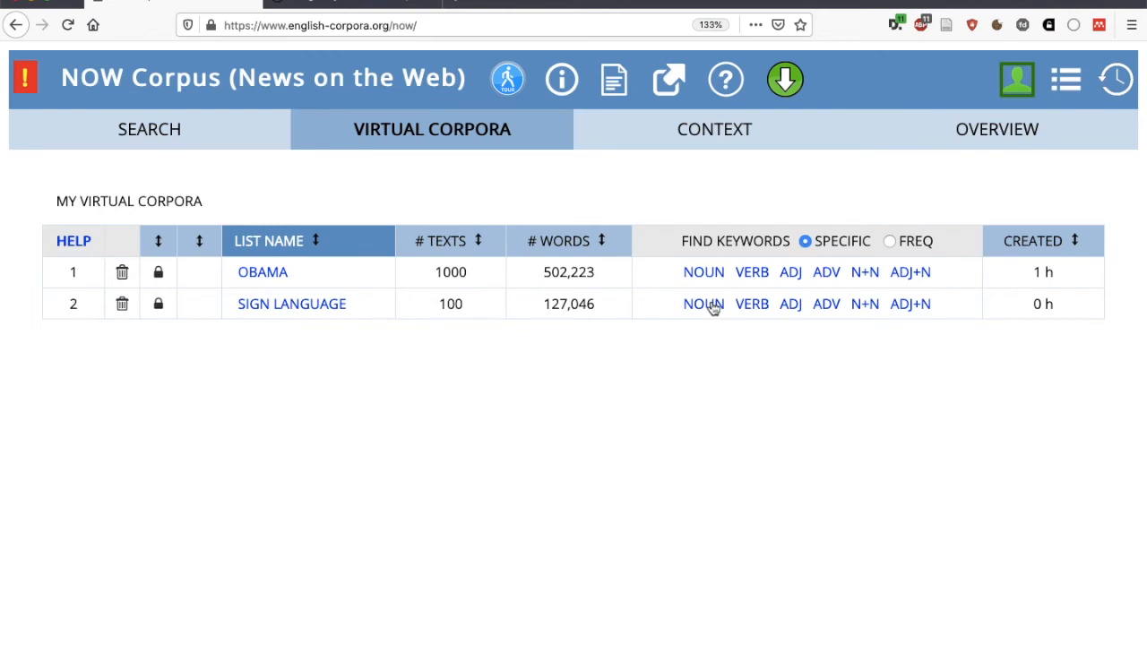
Step: List the Sign Language corpus noun keywords and view concordance lines for SIGNER
{"action": "left_click", "coordinate": [702, 304]}
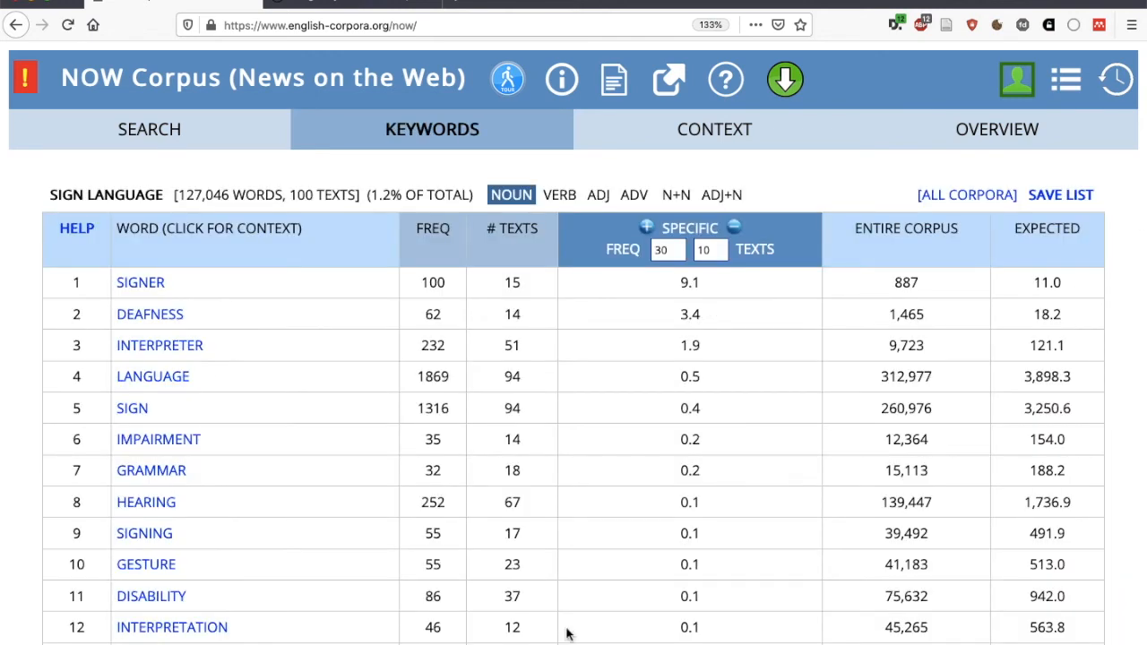
{"action": "mouse_move", "coordinate": [201, 358]}
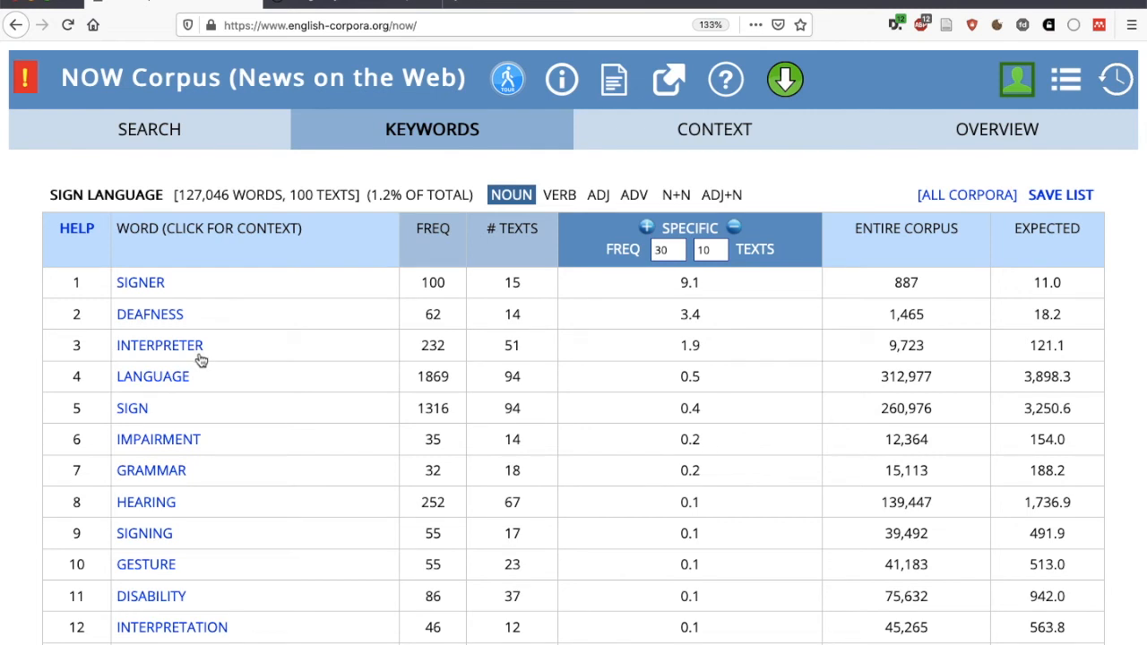
{"action": "mouse_move", "coordinate": [215, 321]}
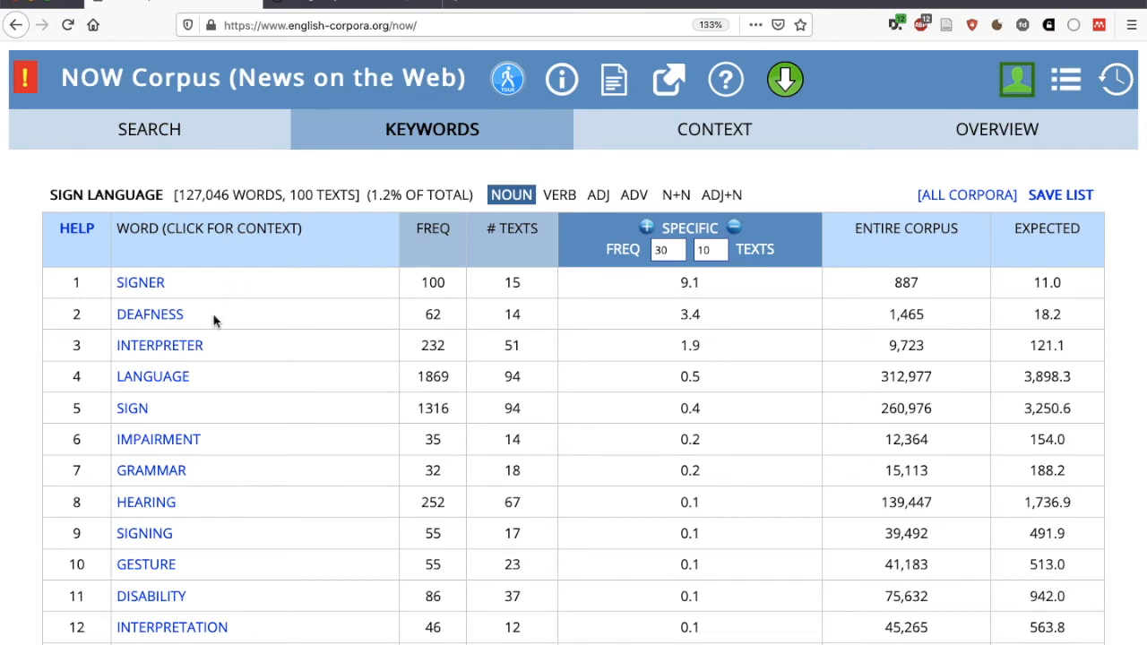
{"action": "mouse_move", "coordinate": [230, 437]}
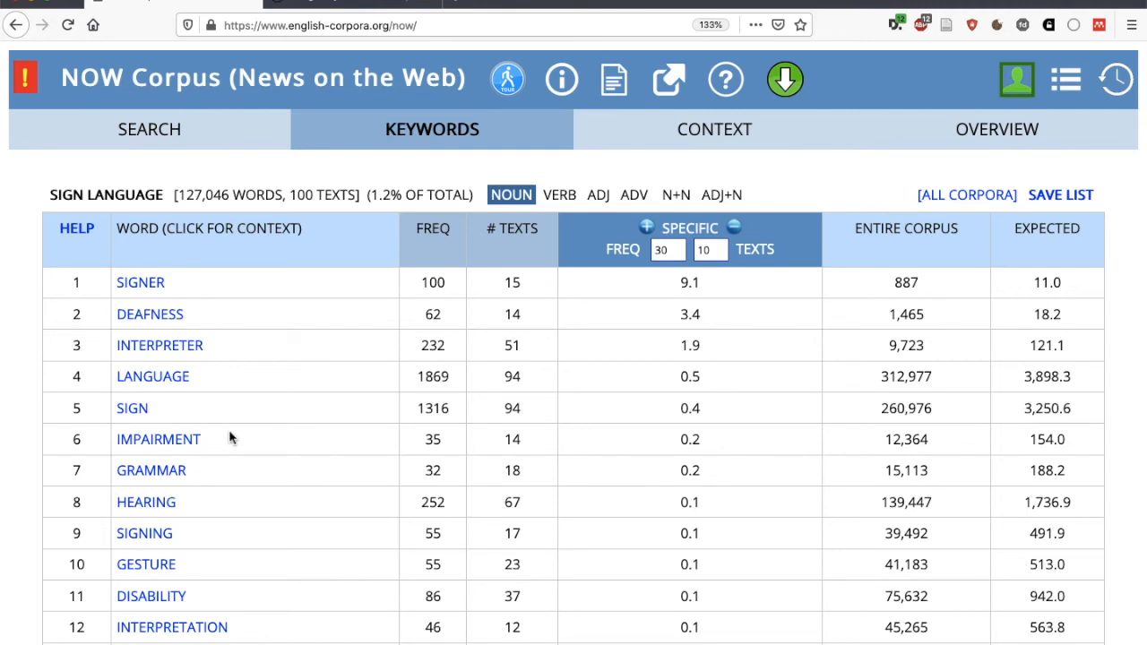
{"action": "left_click", "coordinate": [139, 284]}
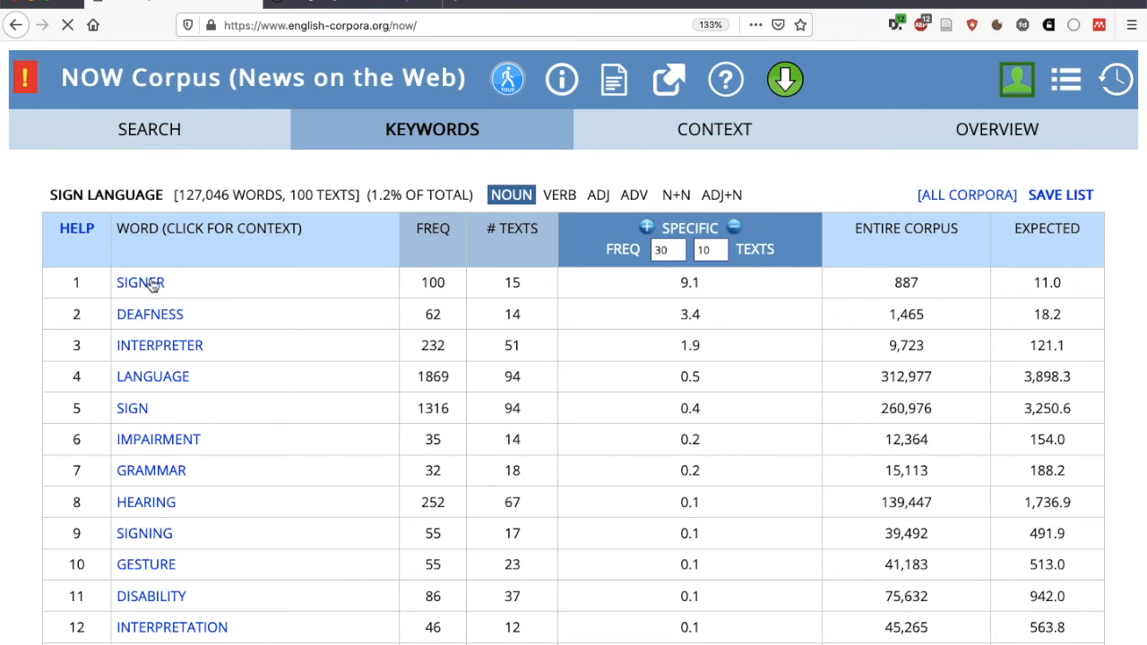
{"action": "left_click", "coordinate": [140, 283]}
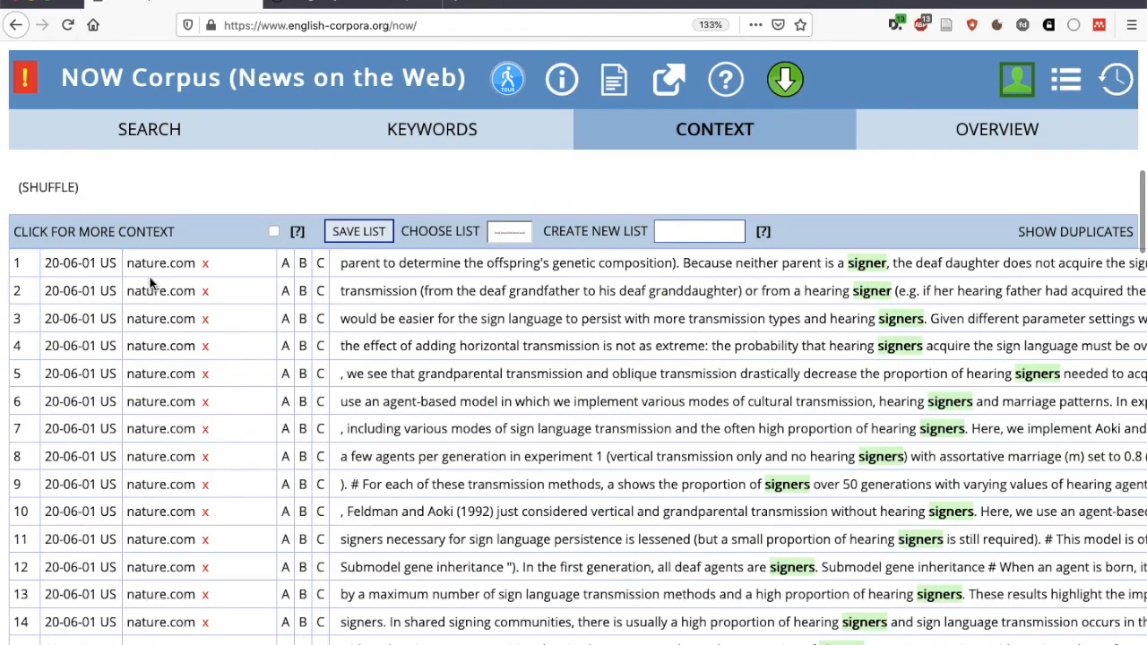
{"action": "scroll", "scroll_direction": "down", "scroll_amount": 3}
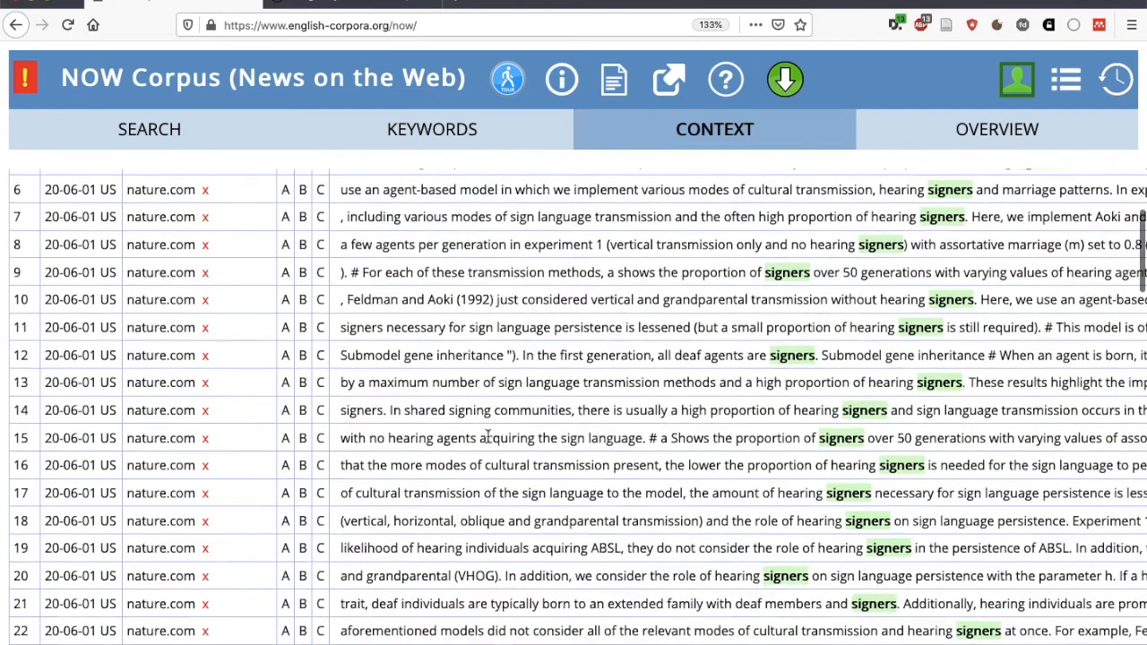
{"action": "scroll", "scroll_direction": "down", "scroll_amount": 3}
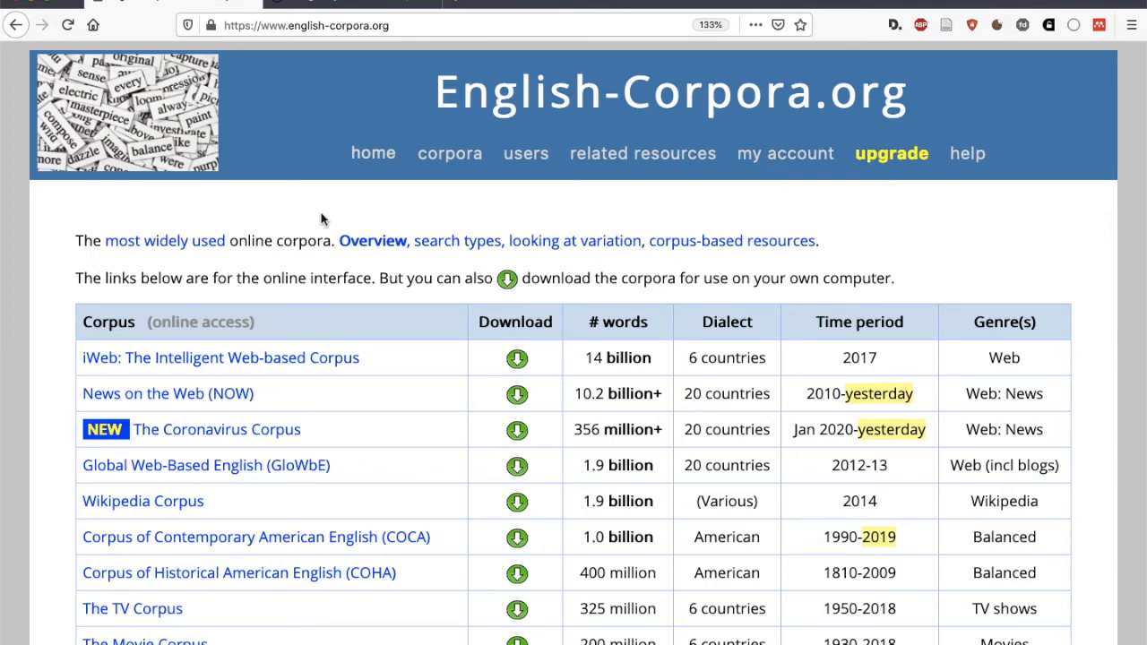
Step: Select The Movie Corpus from the corpus table on the home page
{"action": "scroll", "scroll_direction": "down", "scroll_amount": 3}
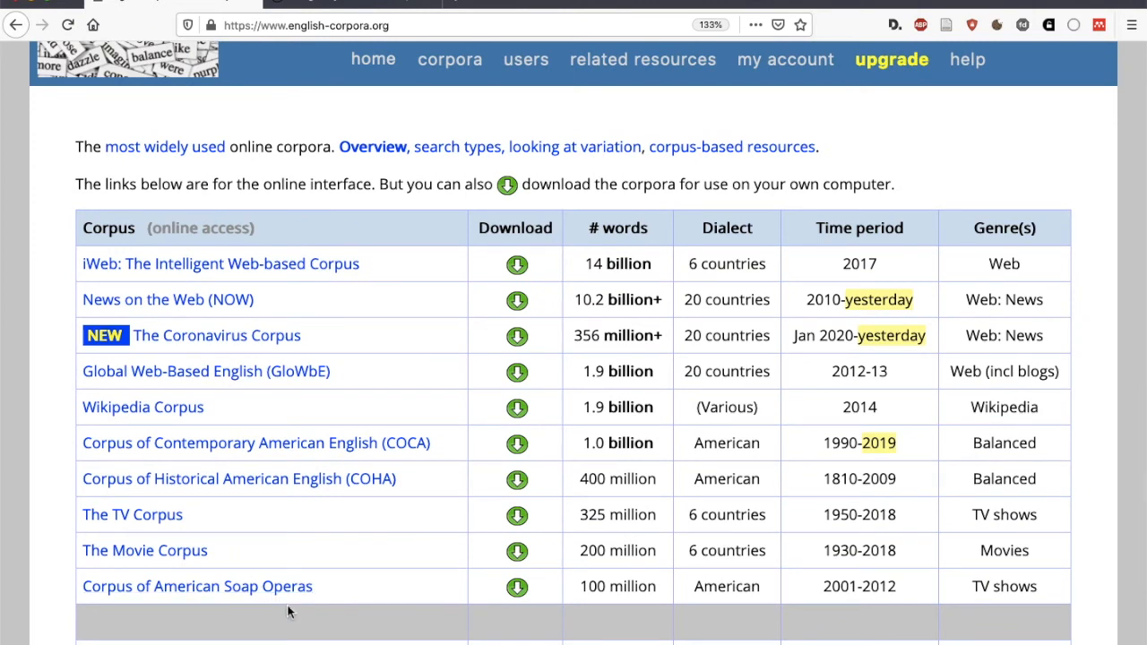
{"action": "mouse_move", "coordinate": [380, 610]}
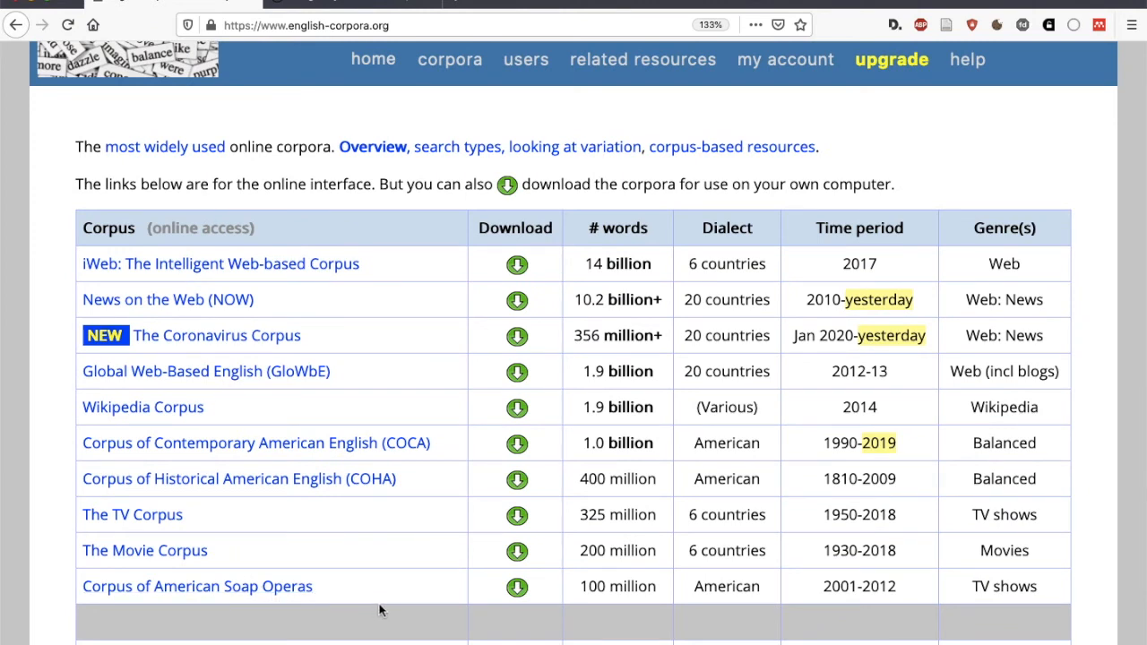
{"action": "mouse_move", "coordinate": [287, 312]}
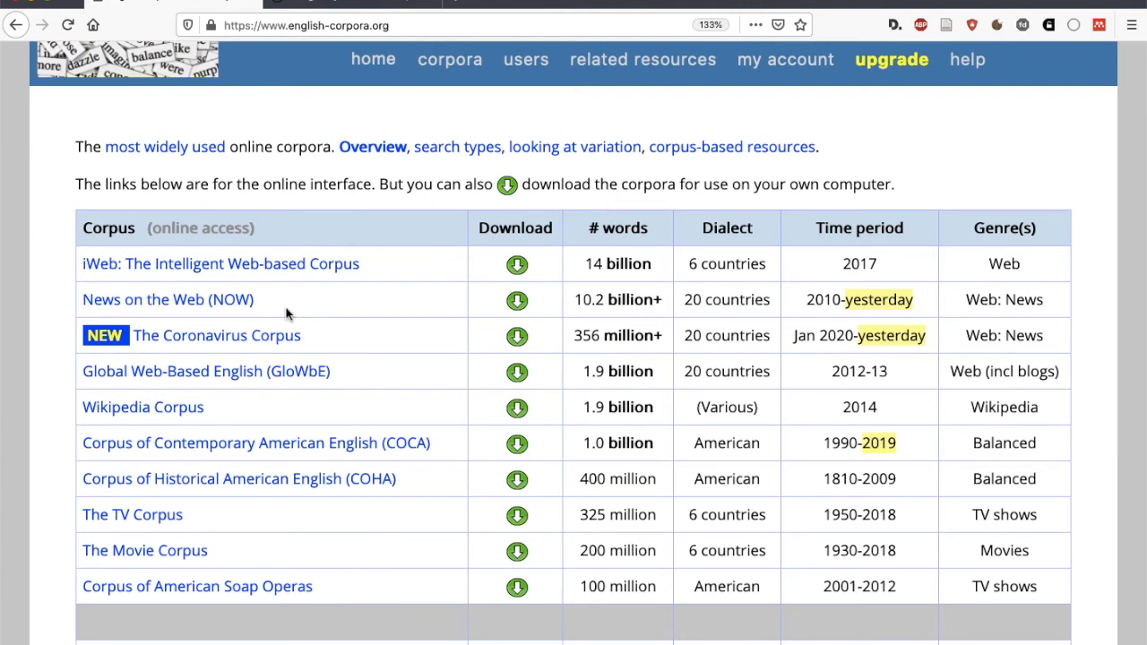
{"action": "mouse_move", "coordinate": [208, 416]}
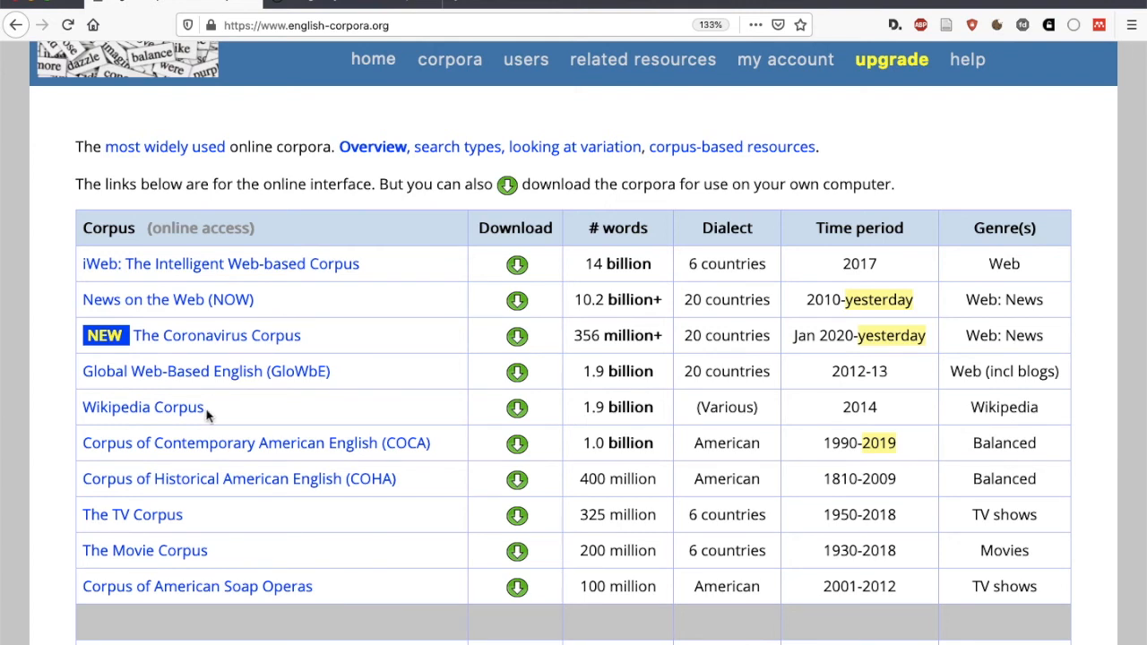
{"action": "mouse_move", "coordinate": [233, 457]}
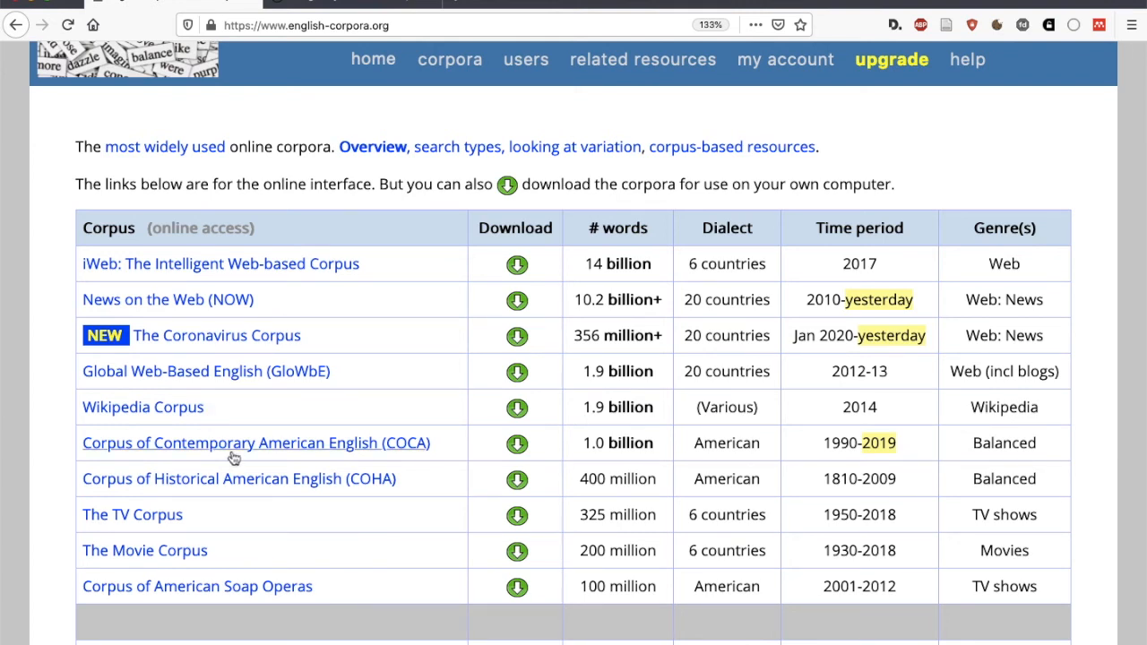
{"action": "mouse_move", "coordinate": [276, 544]}
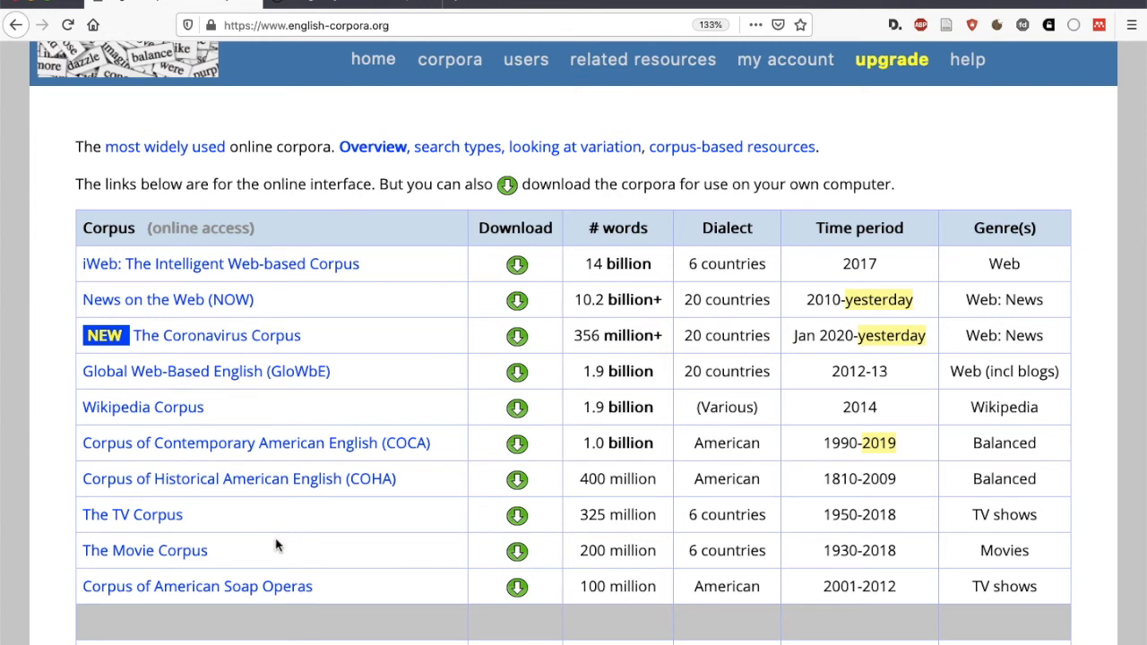
{"action": "mouse_move", "coordinate": [359, 598]}
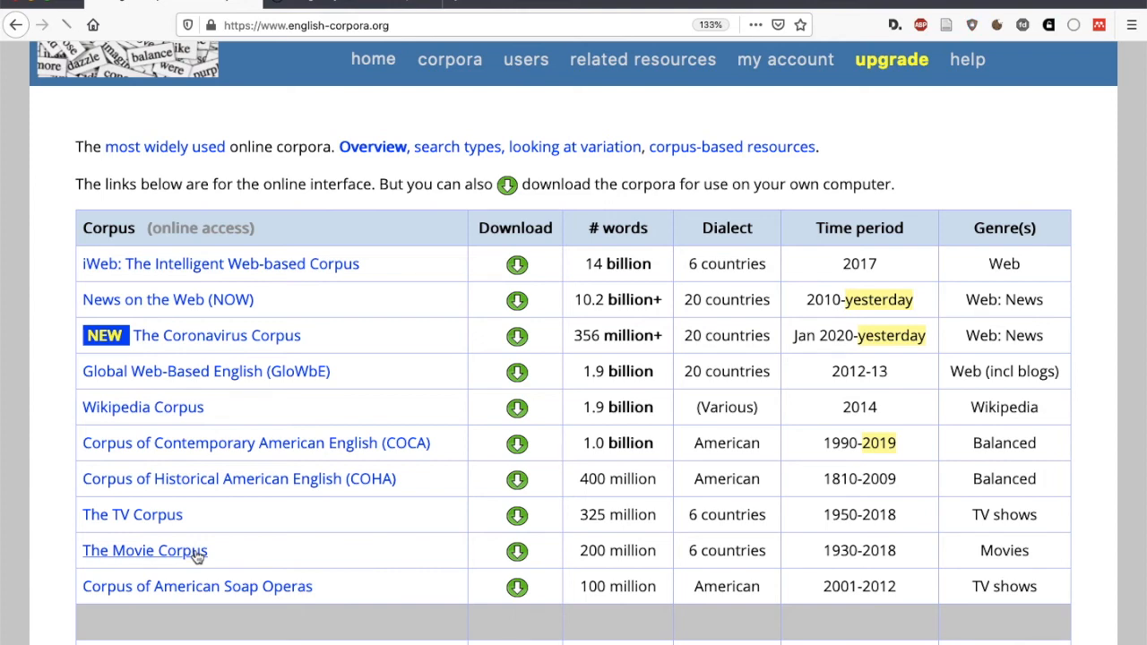
{"action": "left_click", "coordinate": [134, 550]}
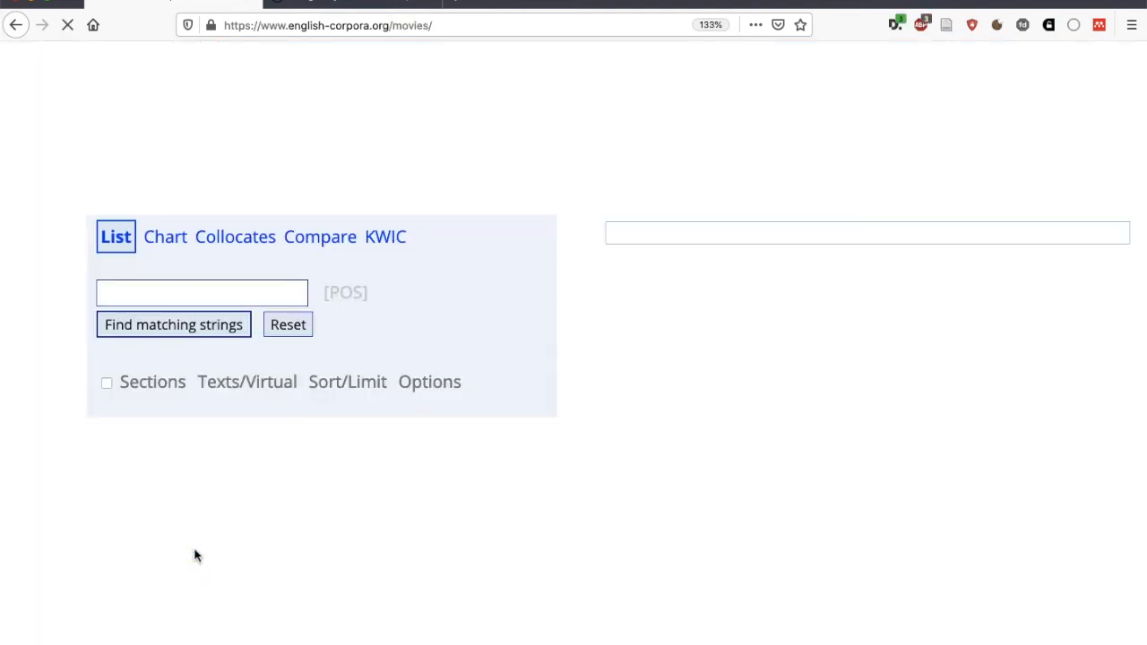
Step: Start creating a new virtual corpus from the Texts/Virtual options
{"action": "left_click", "coordinate": [226, 382]}
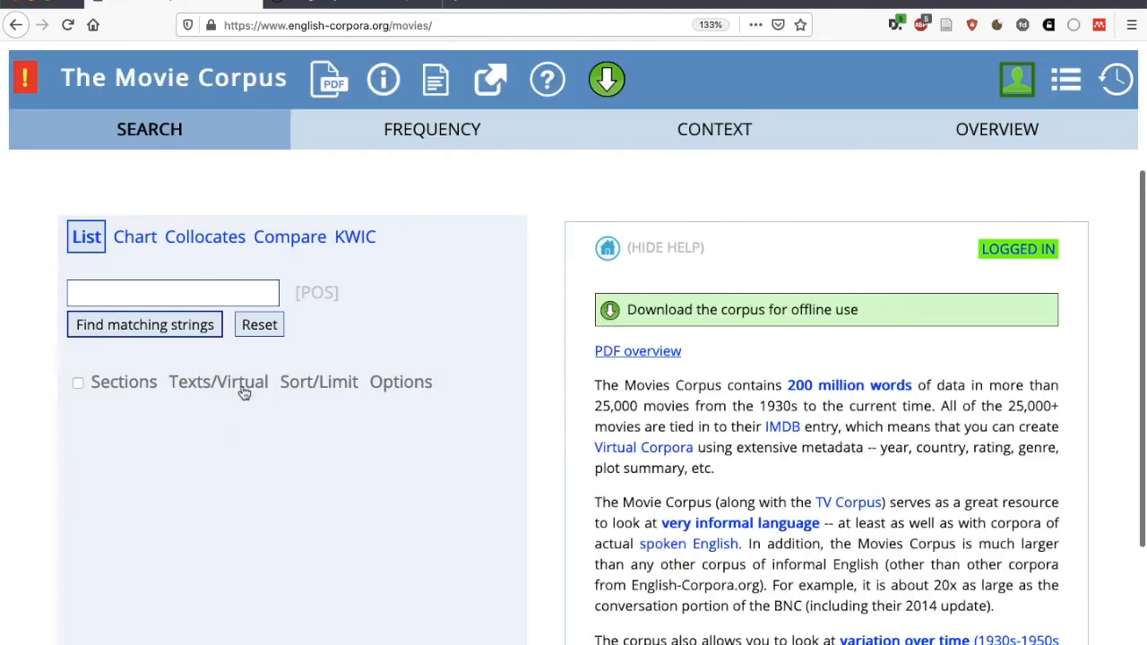
{"action": "left_click", "coordinate": [218, 381]}
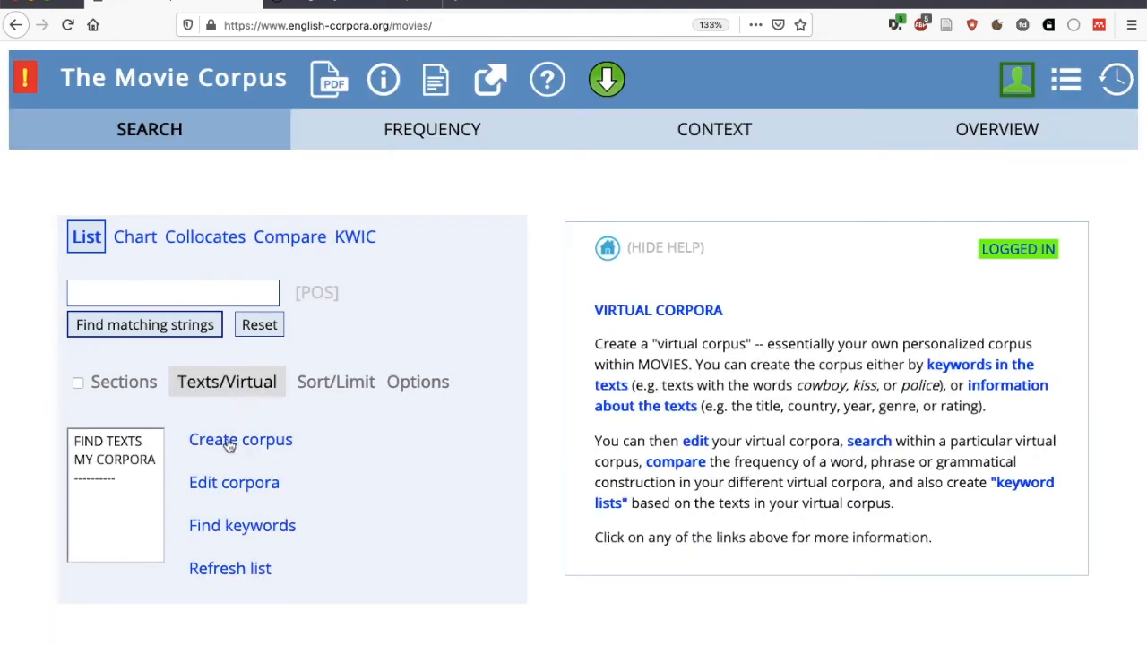
{"action": "left_click", "coordinate": [240, 439]}
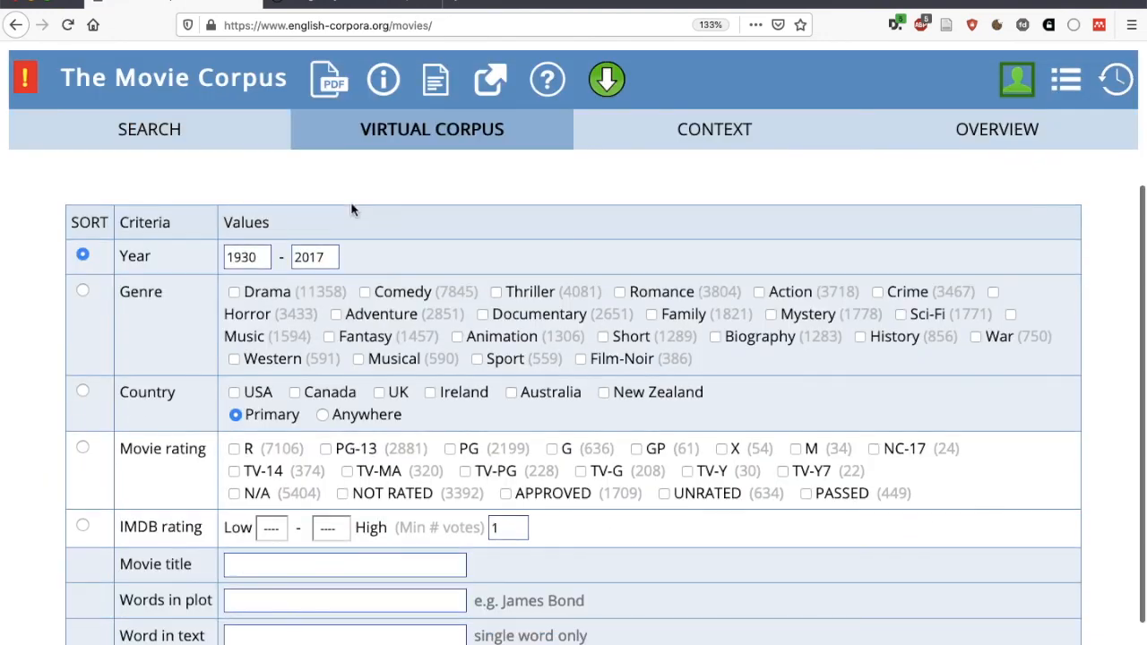
{"action": "scroll", "scroll_direction": "down", "scroll_amount": 3}
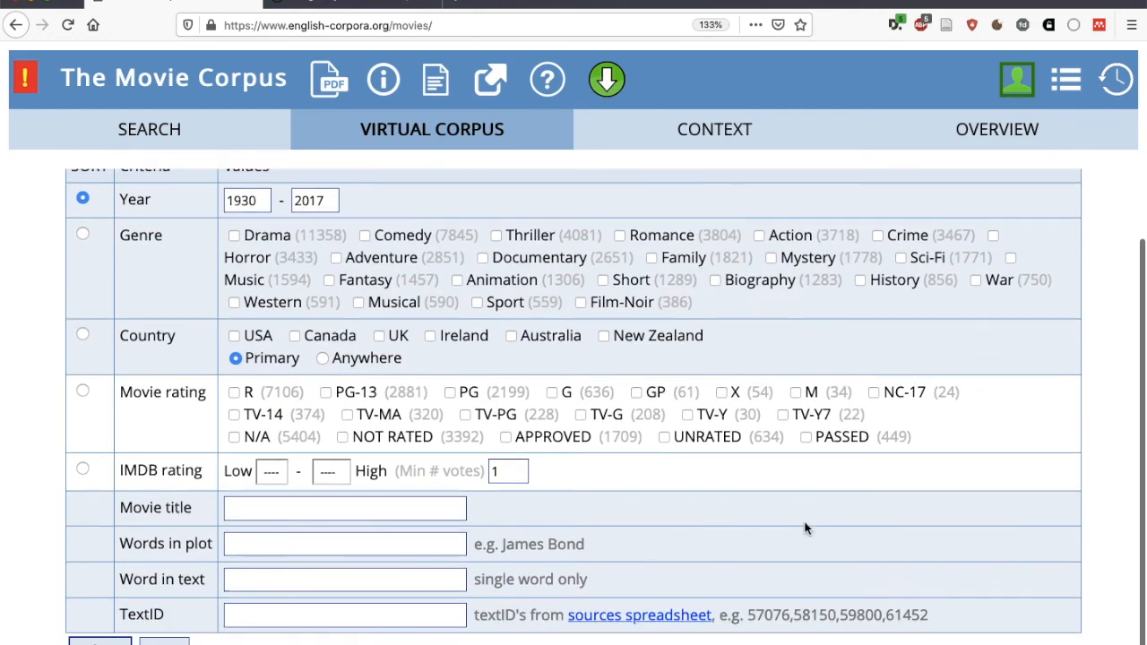
{"action": "mouse_move", "coordinate": [491, 326]}
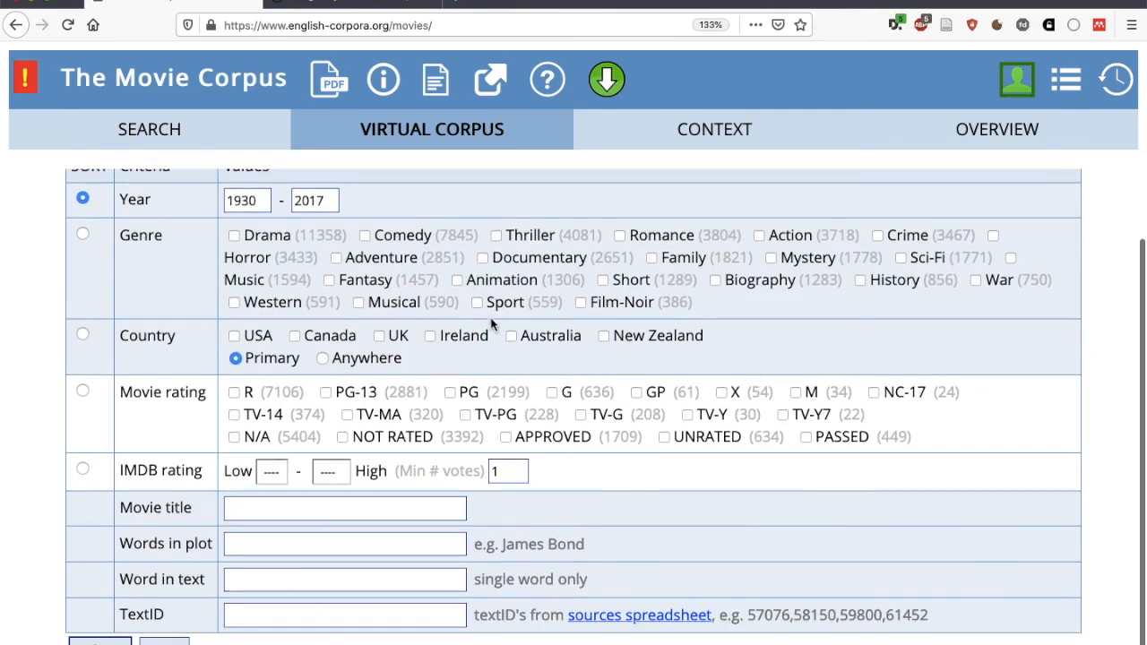
{"action": "mouse_move", "coordinate": [637, 319]}
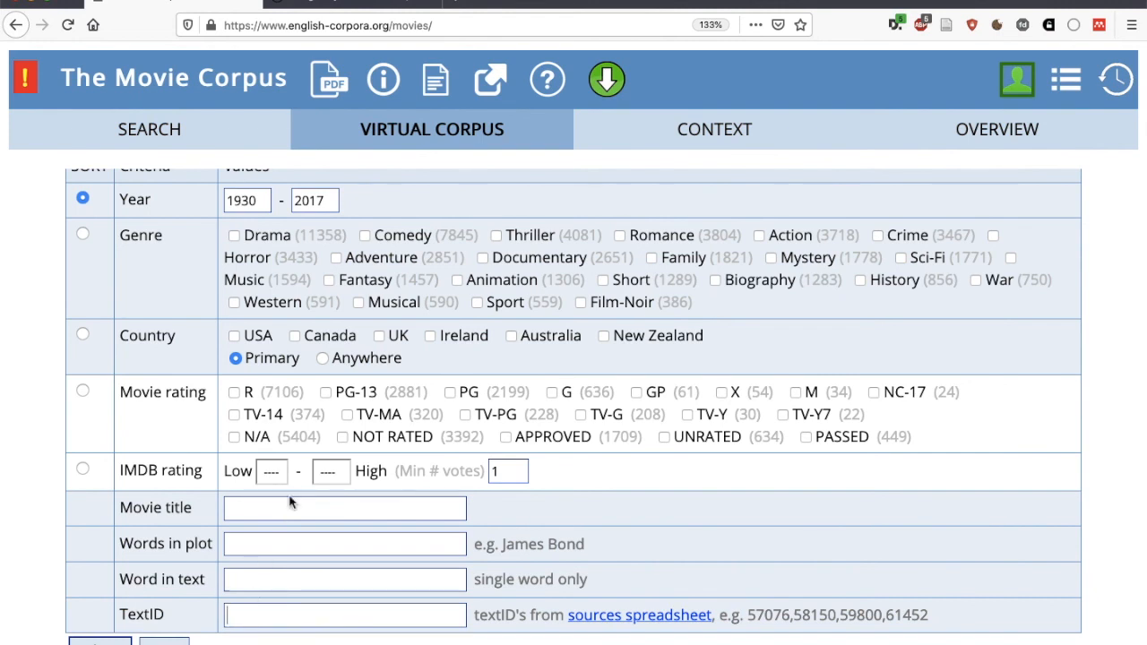
Step: Review the year, genre, country, rating and word criteria, then return to the search page
{"action": "left_click", "coordinate": [344, 579]}
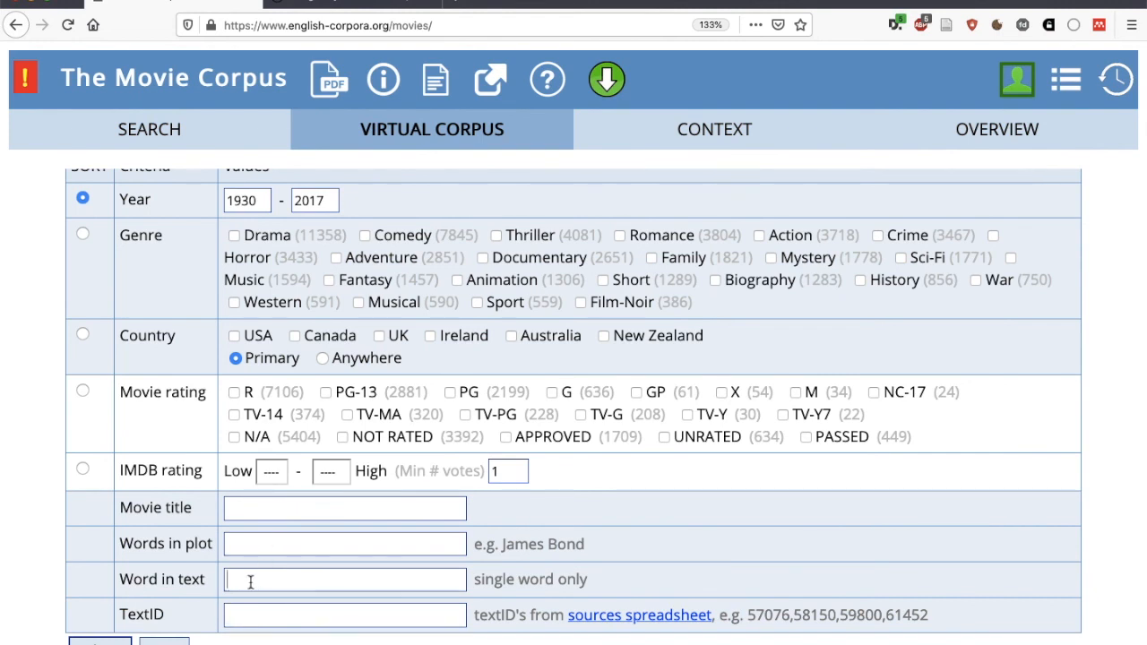
{"action": "scroll", "scroll_direction": "up", "scroll_amount": 3}
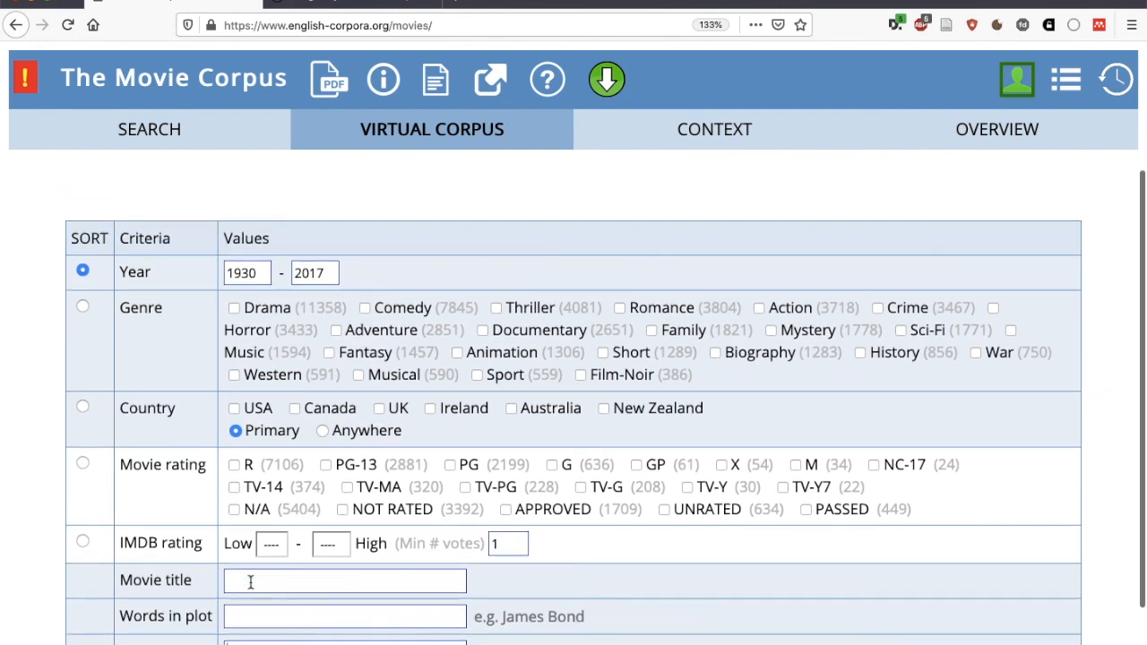
{"action": "scroll", "scroll_direction": "down", "scroll_amount": 3}
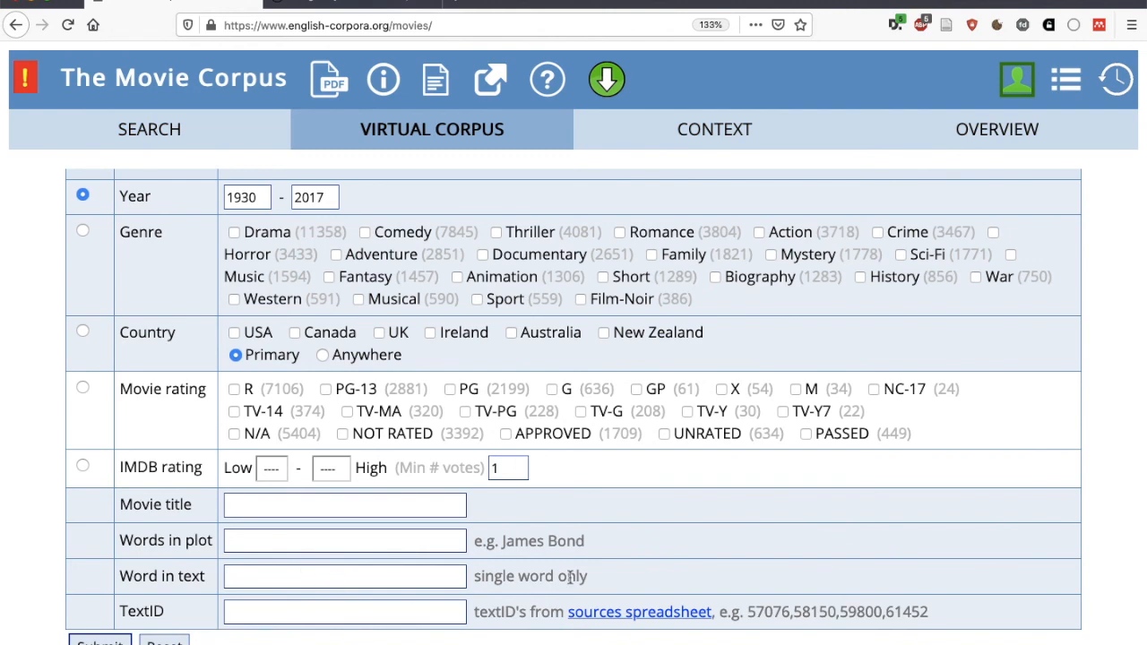
{"action": "mouse_move", "coordinate": [531, 600]}
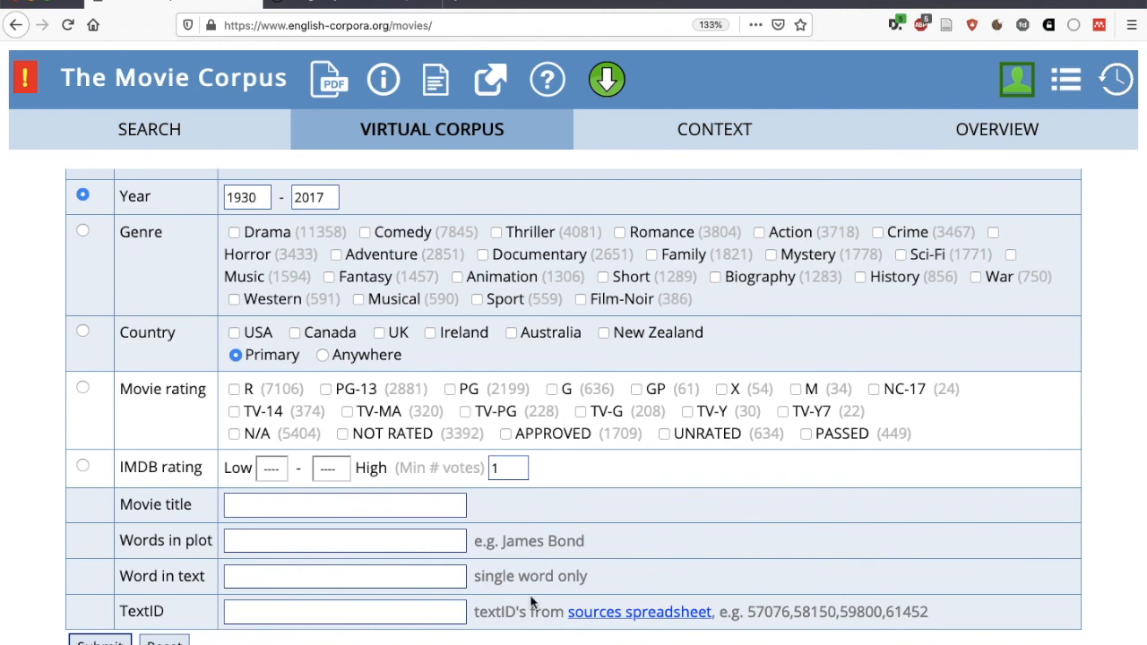
{"action": "left_click", "coordinate": [149, 129]}
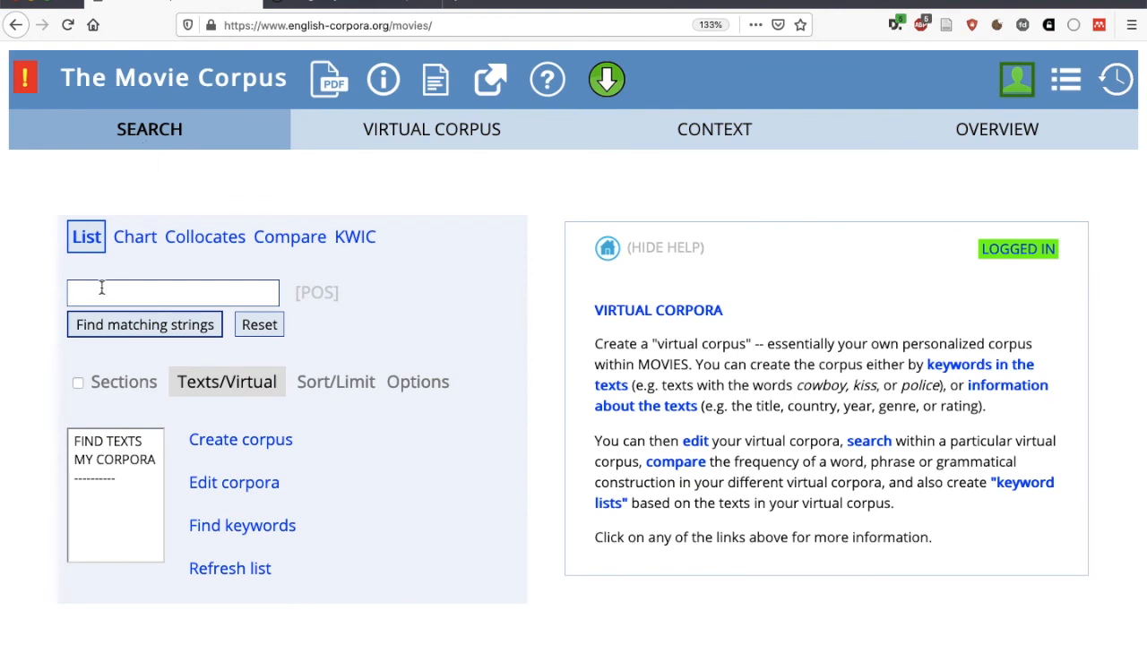
Step: Search for 'sign language' with the FIND TEXTS option selected
{"action": "type", "text": "si"}
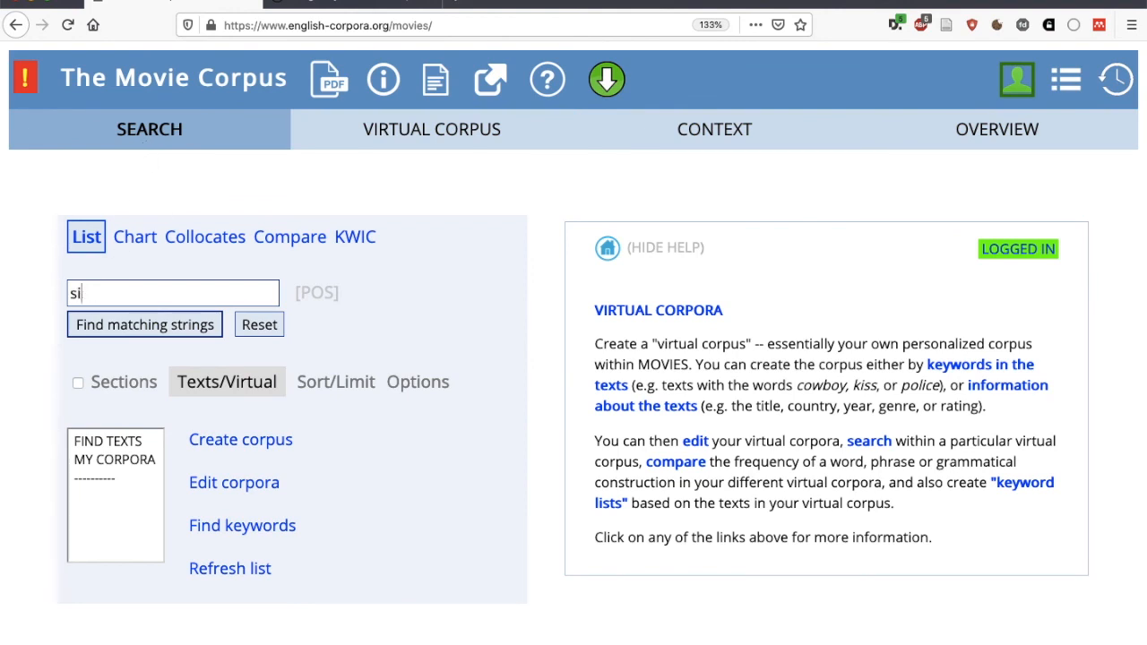
{"action": "type", "text": "gn language"}
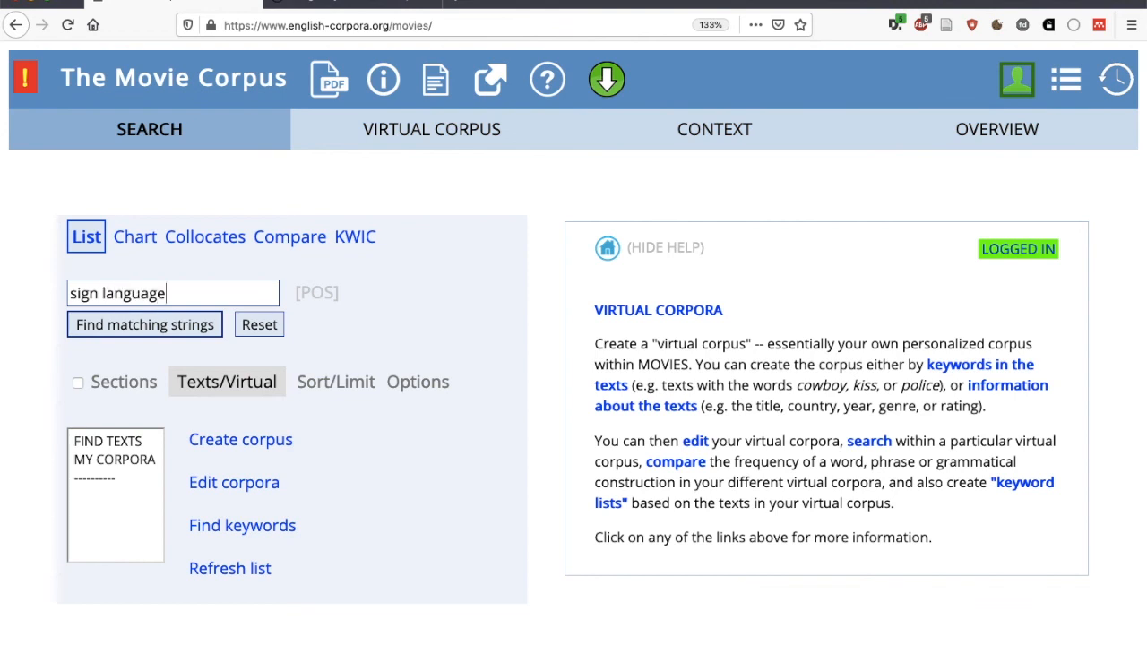
{"action": "mouse_move", "coordinate": [134, 456]}
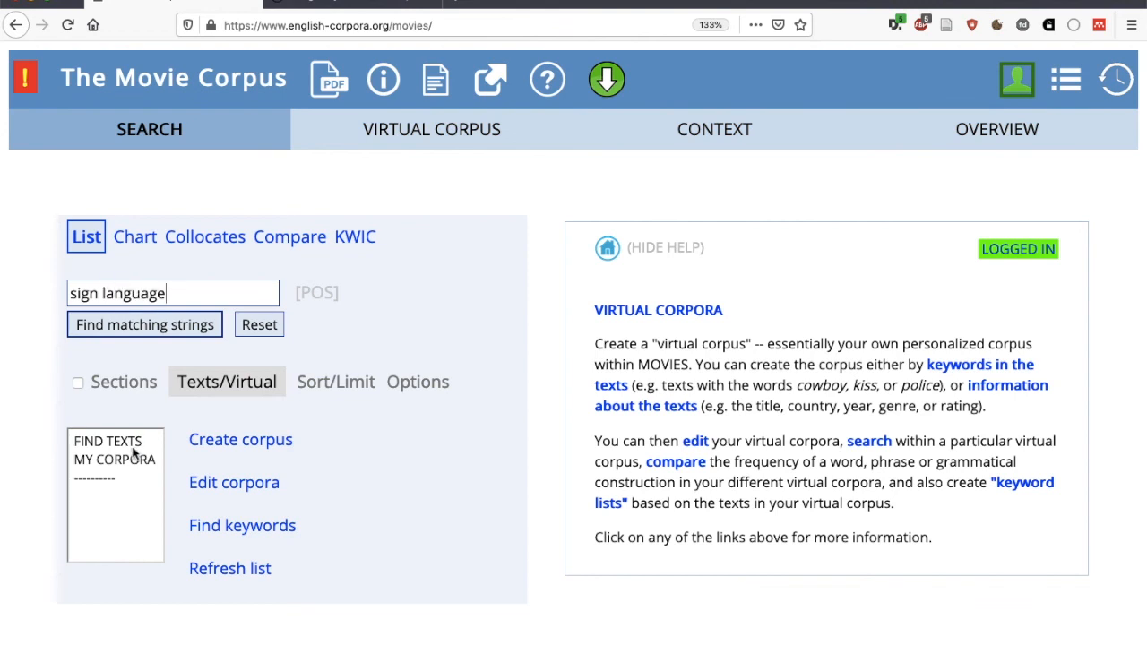
{"action": "left_click", "coordinate": [108, 441]}
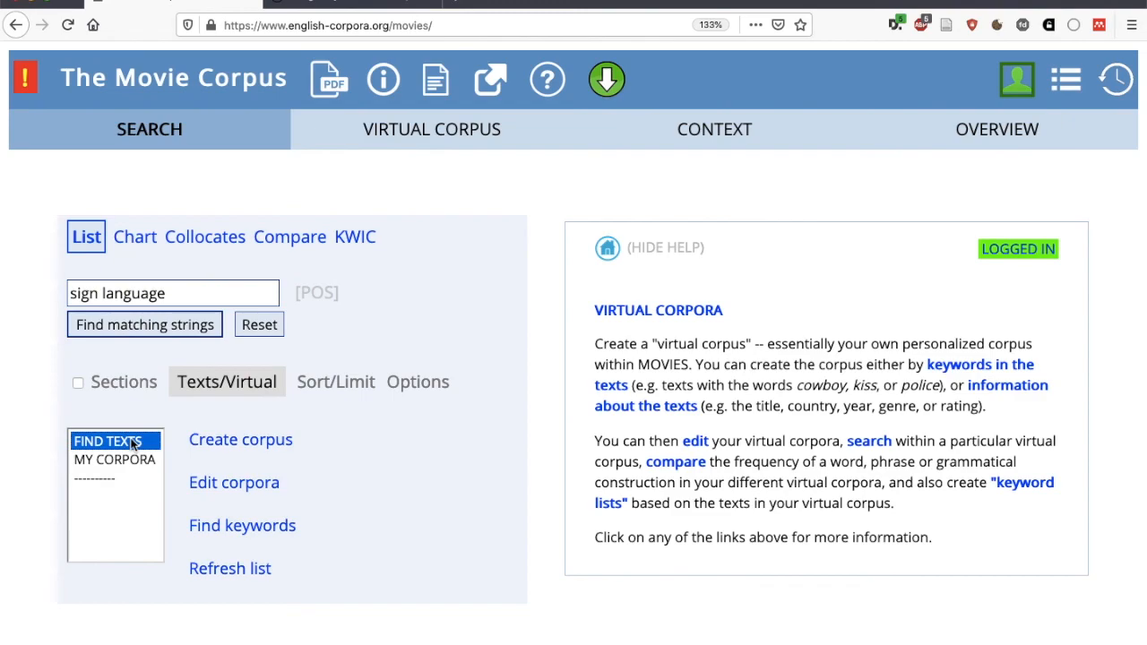